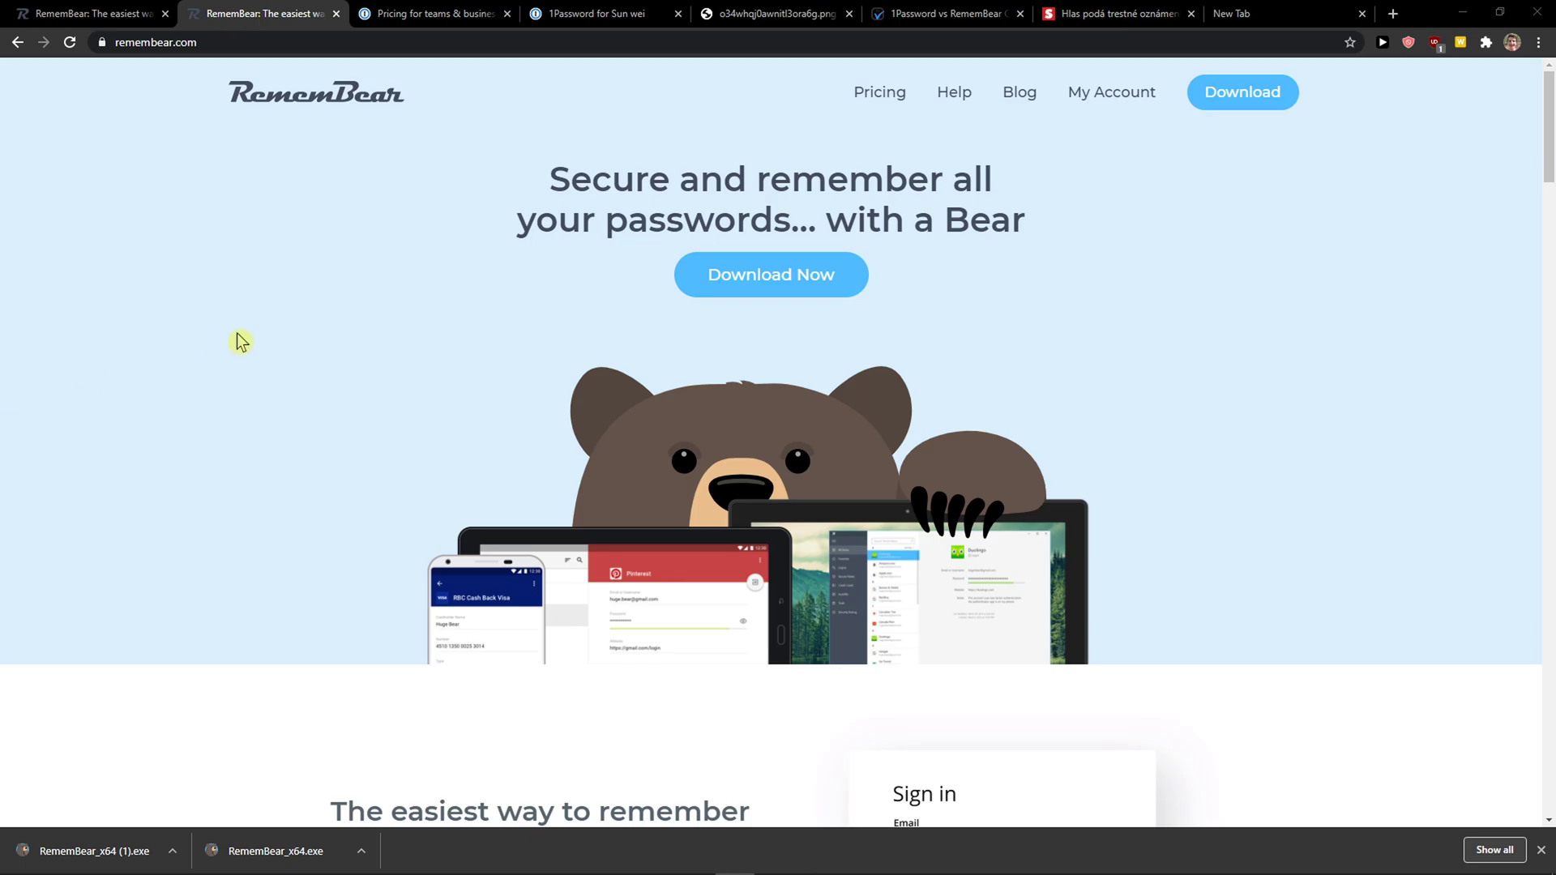
- Glance at 1Password's team pricing, then open RememBear's Pricing page (Free and $6.00/mo Premium)
click(446, 14)
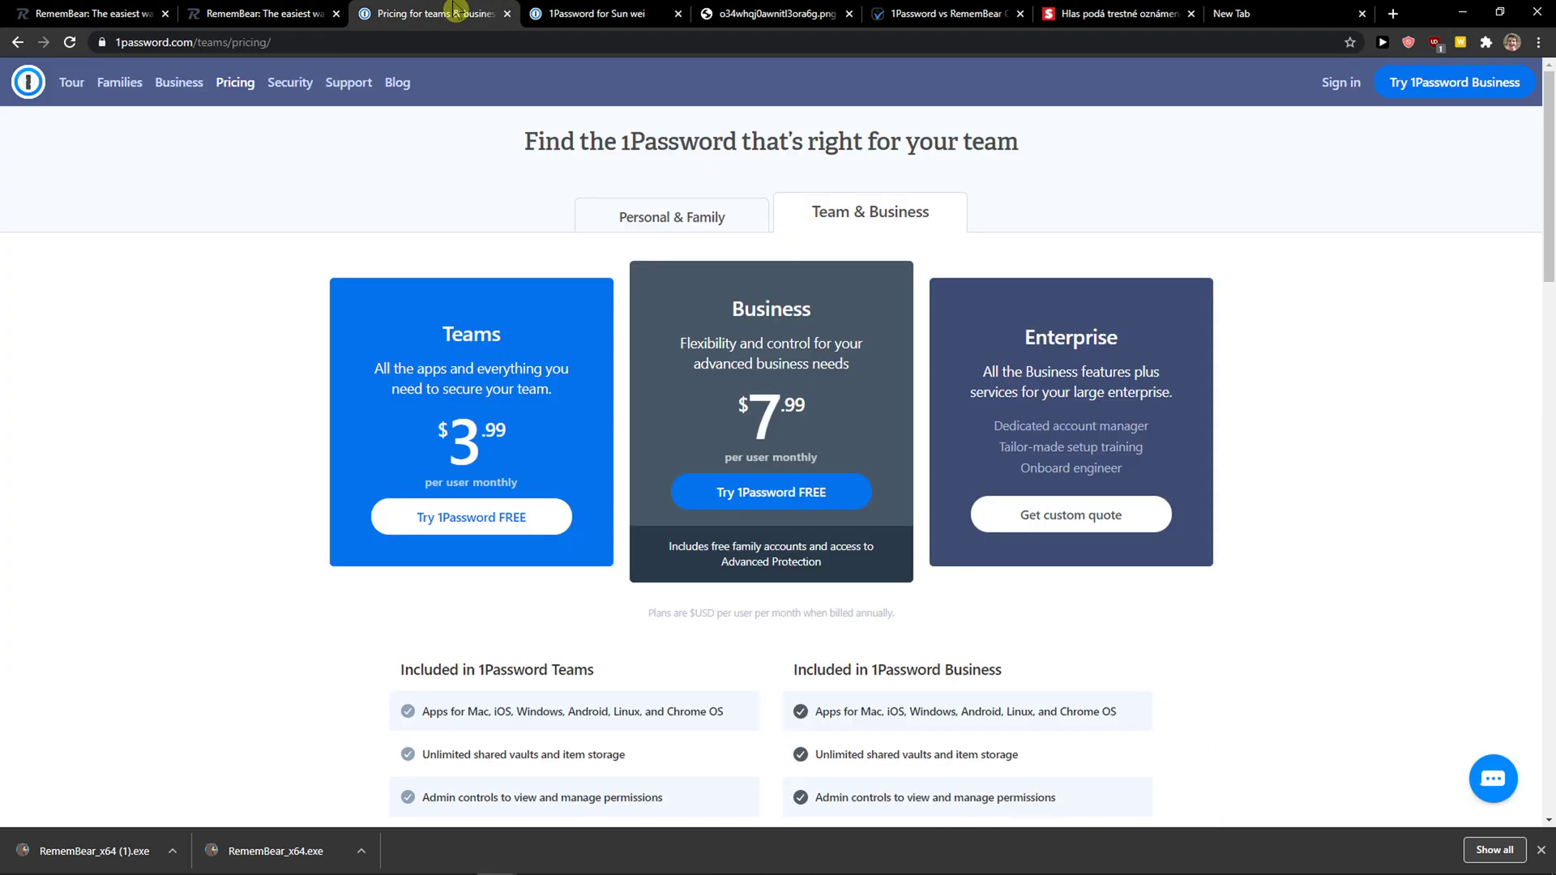
click(255, 12)
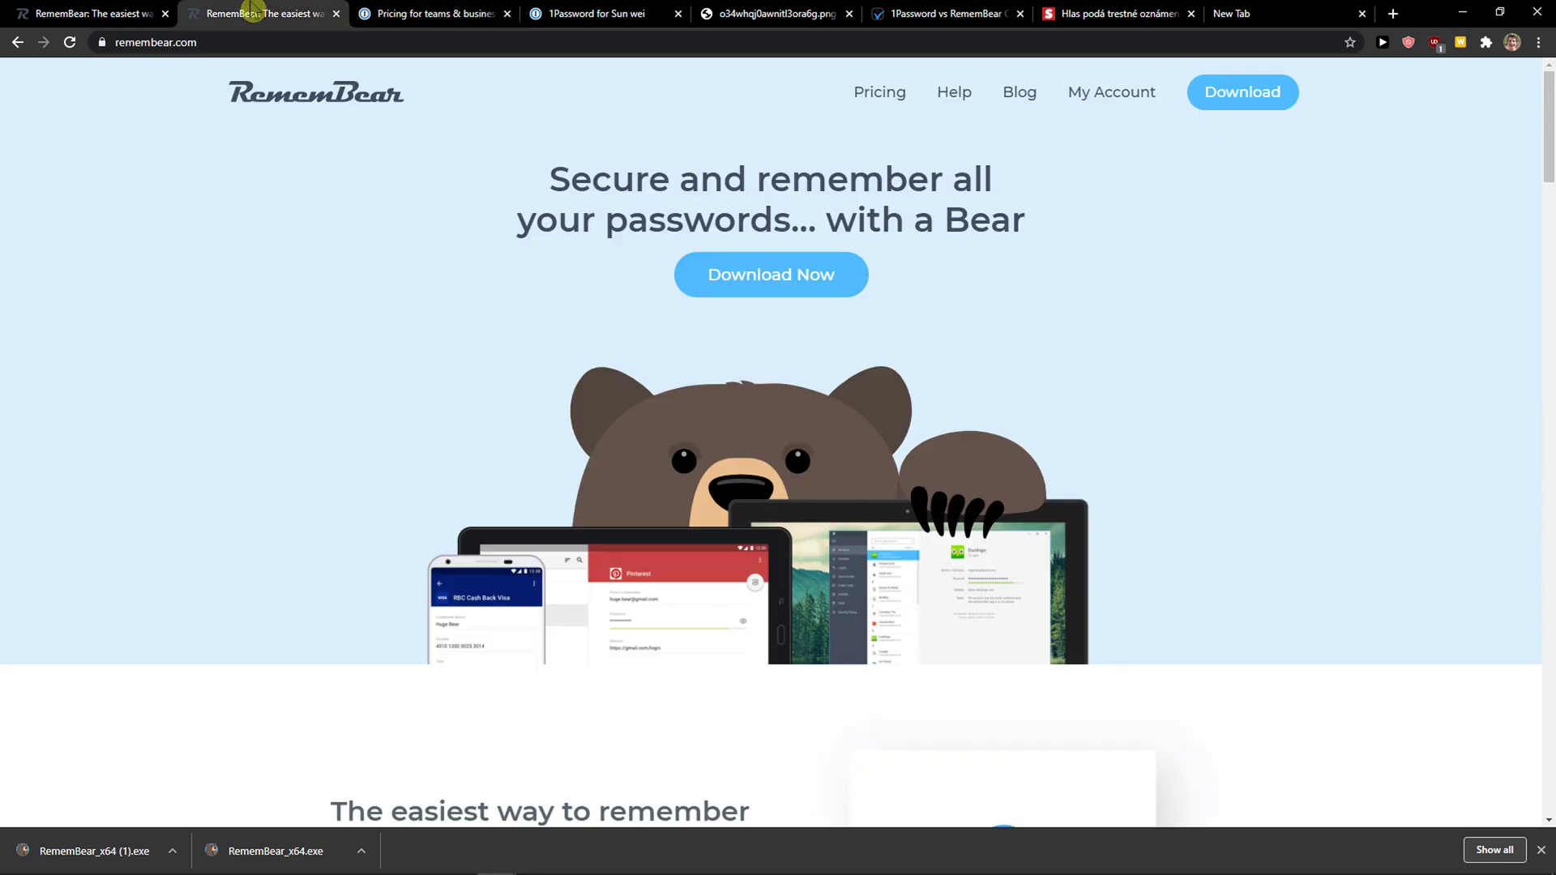
click(879, 92)
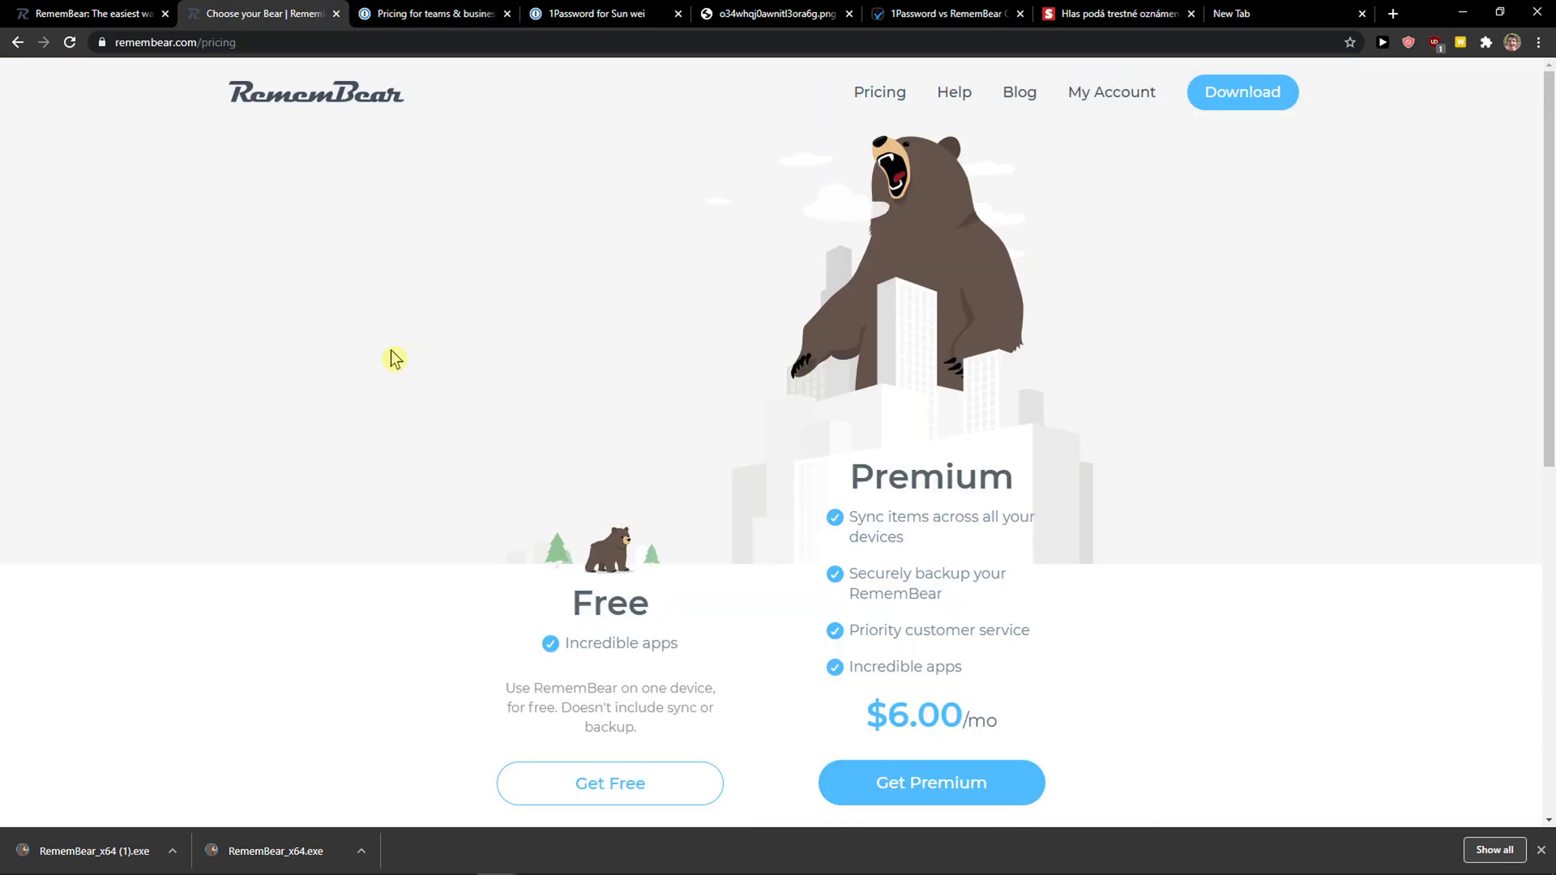
- Scroll RememBear's Premium features, highlight a feature line, then revisit 1Password's Teams/Business pricing tab
scroll(down, 3)
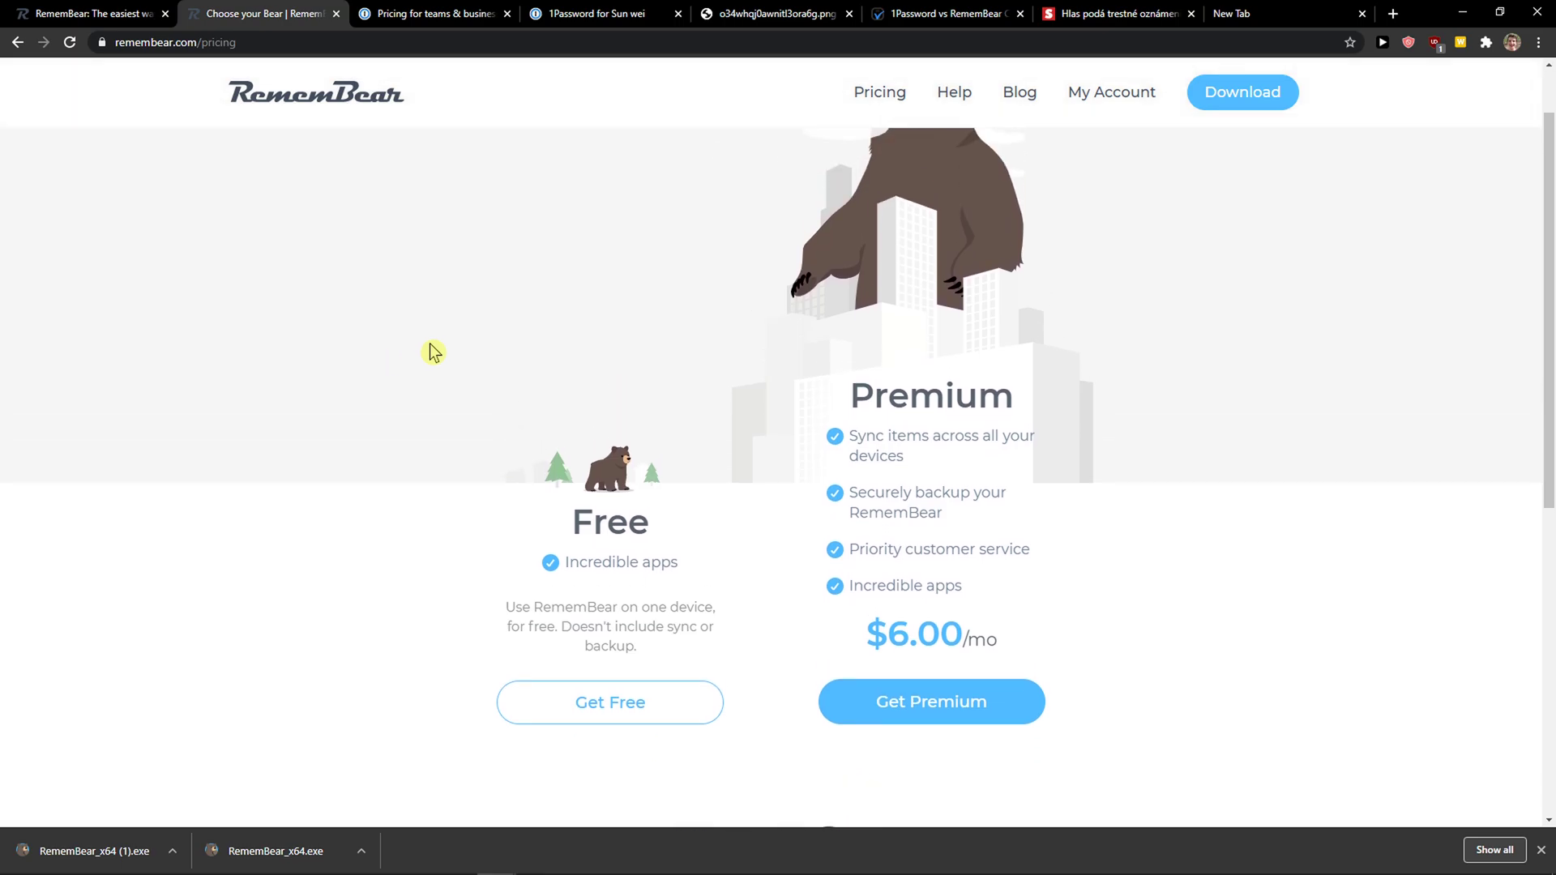
scroll(down, 3)
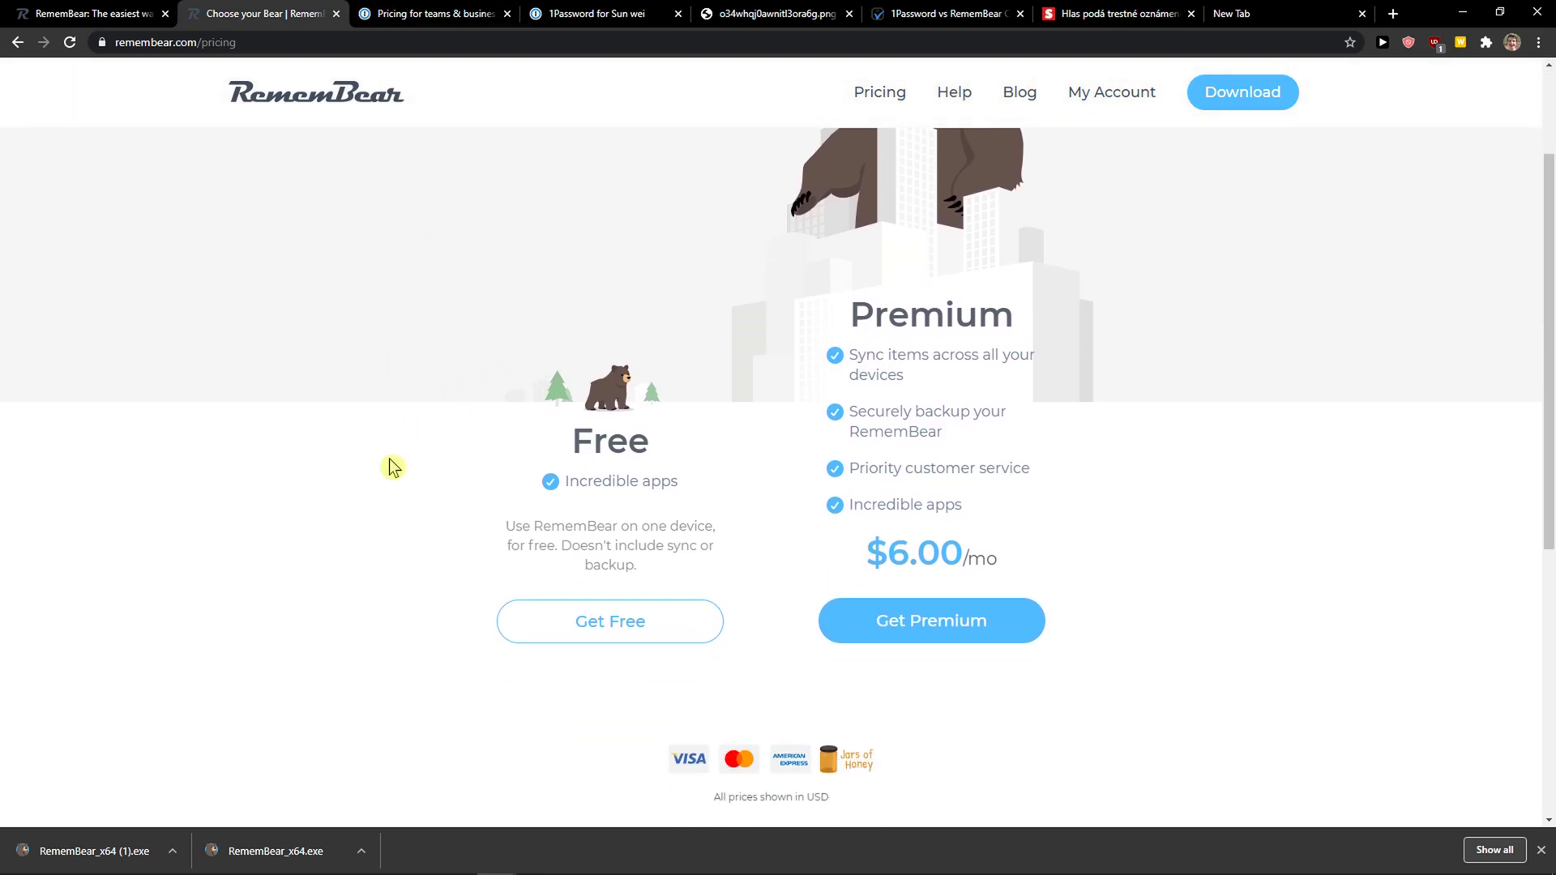
scroll(down, 3)
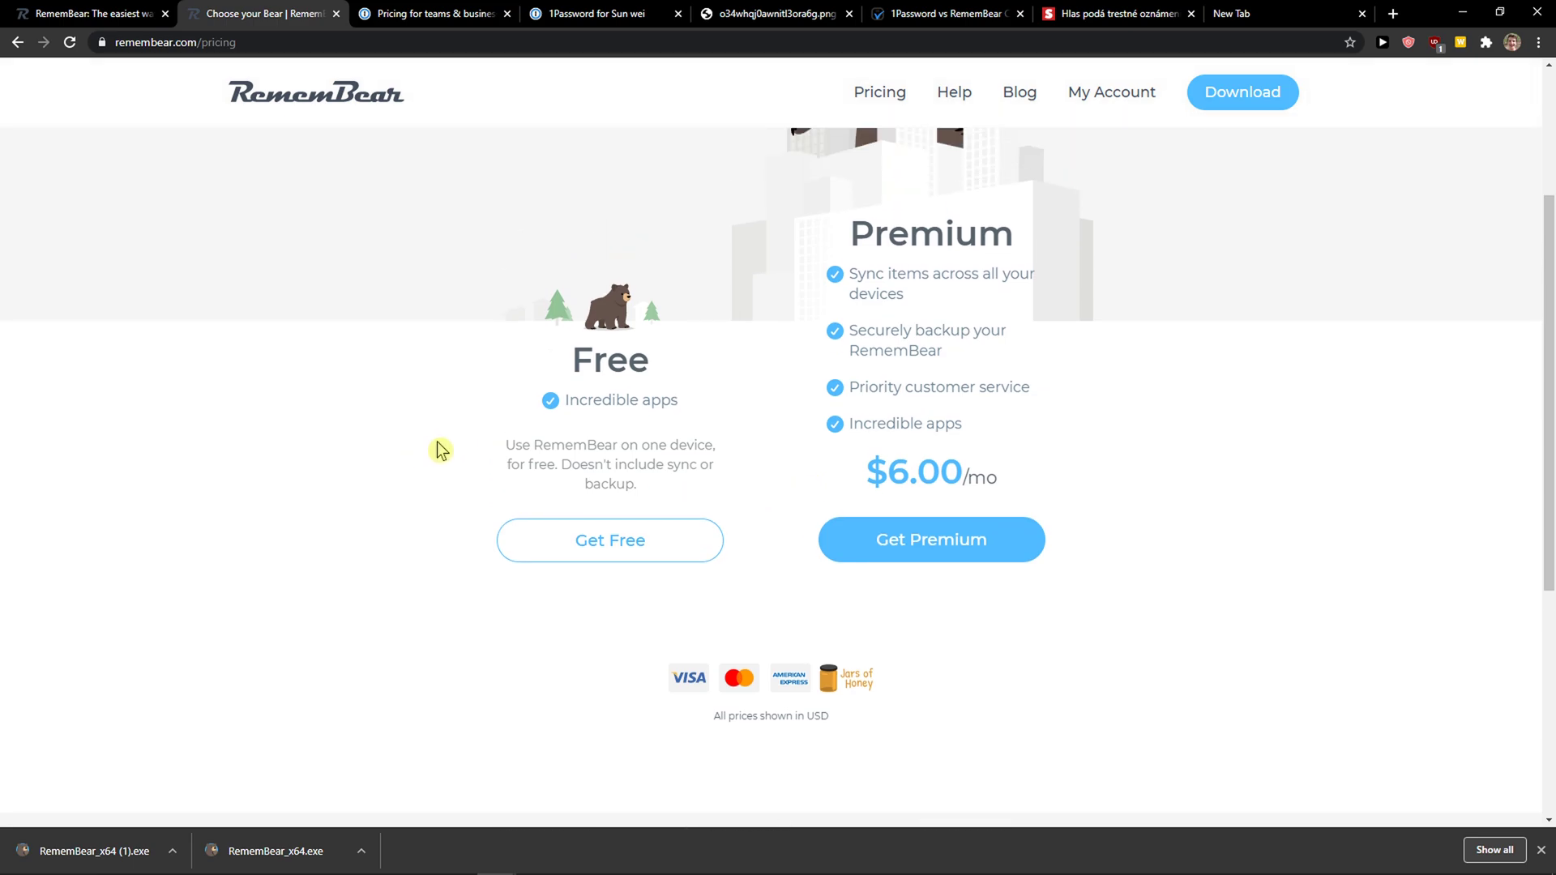
drag(505, 443, 623, 465)
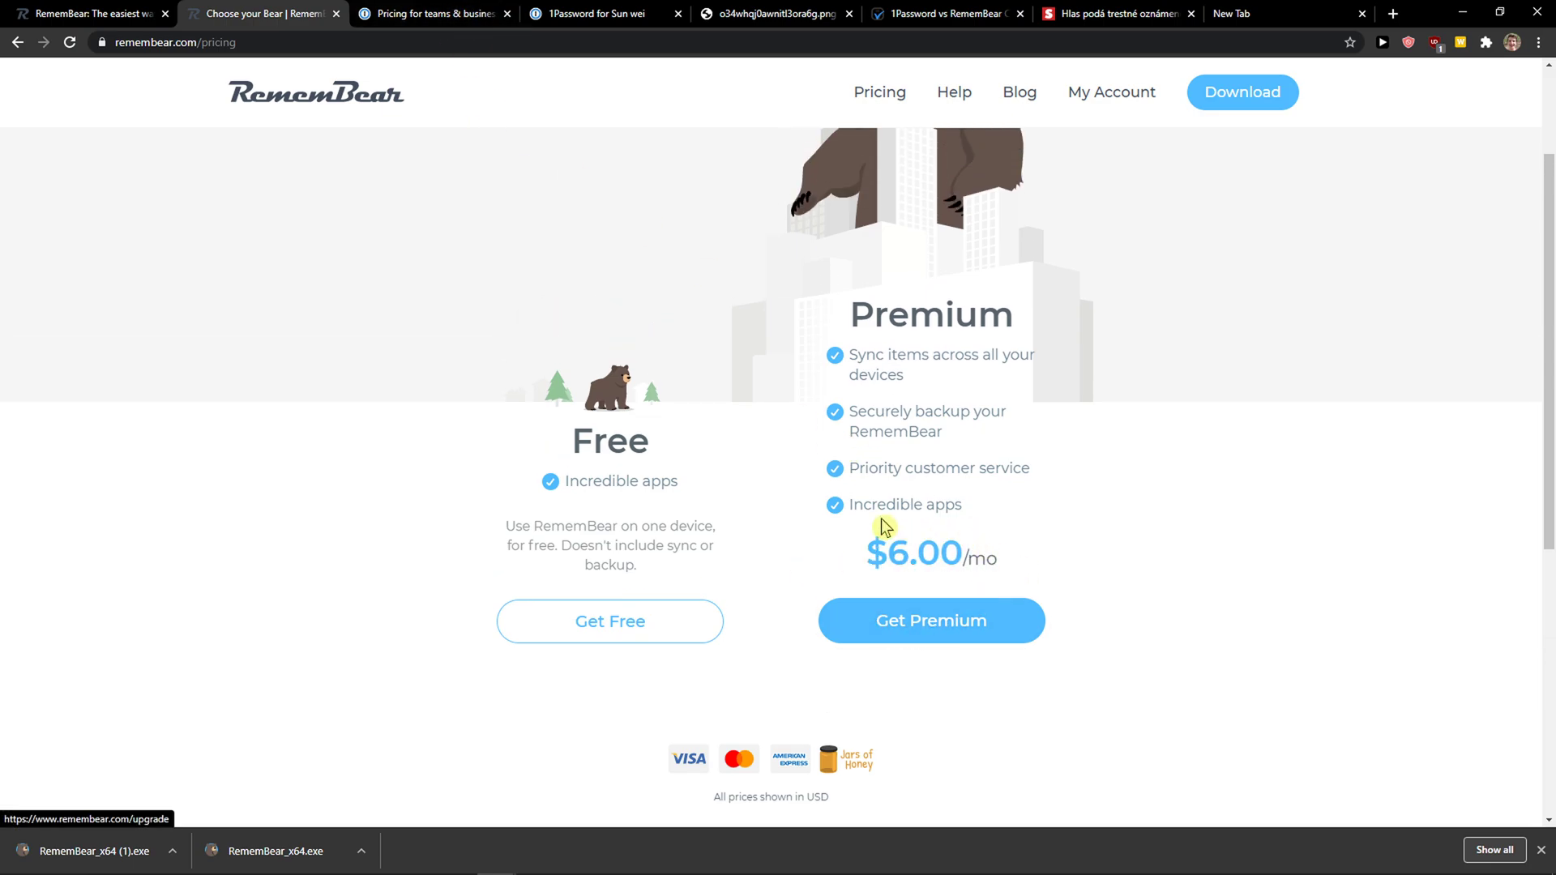
mouse_move(914, 462)
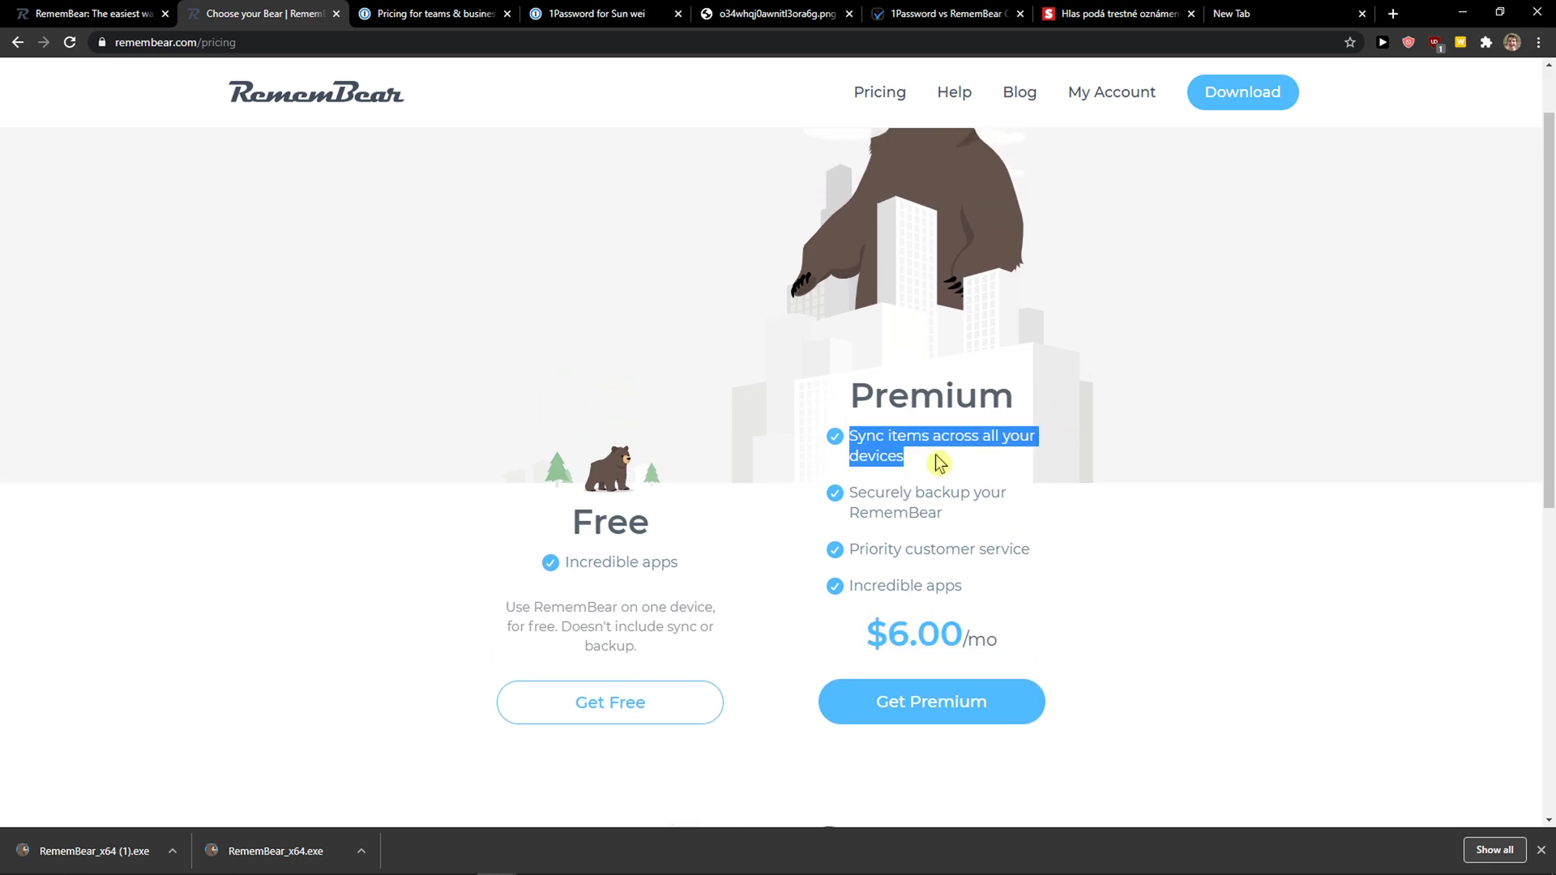
mouse_move(944, 488)
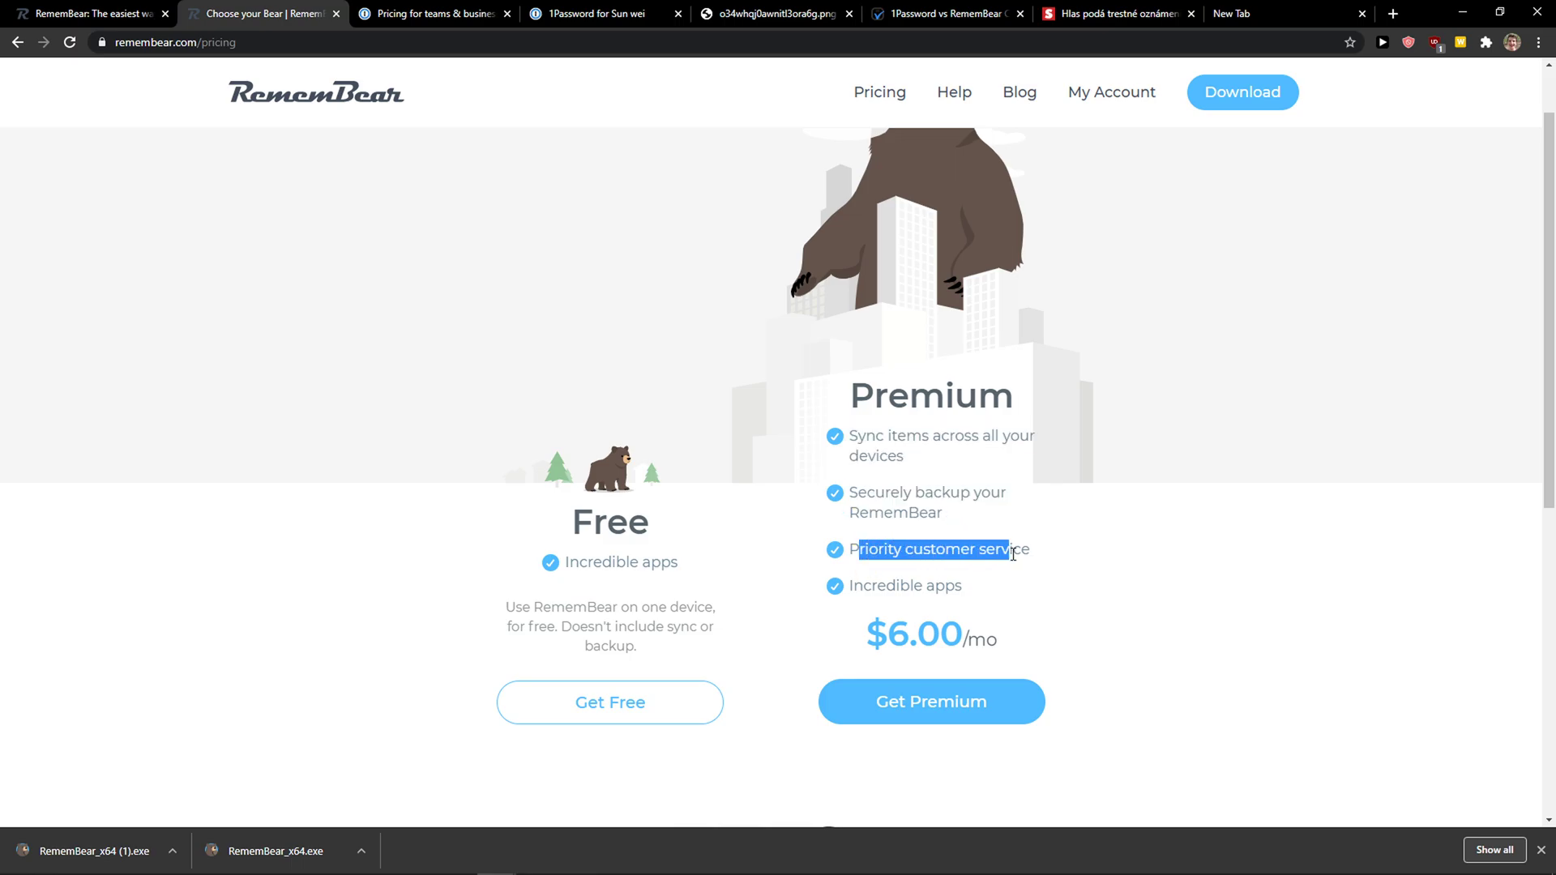
scroll(down, 3)
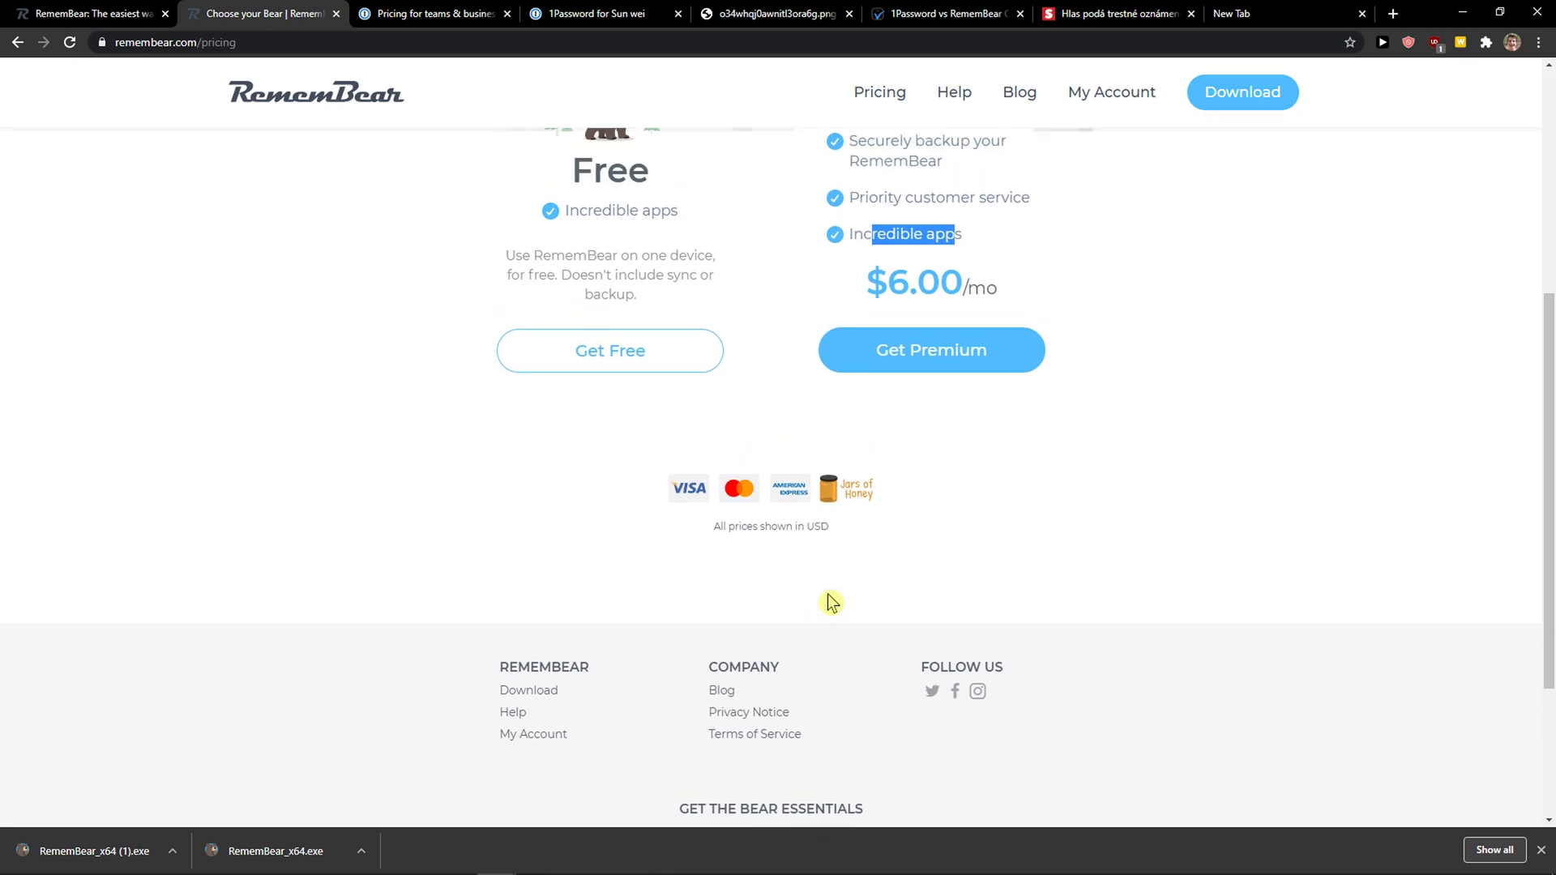
scroll(down, 3)
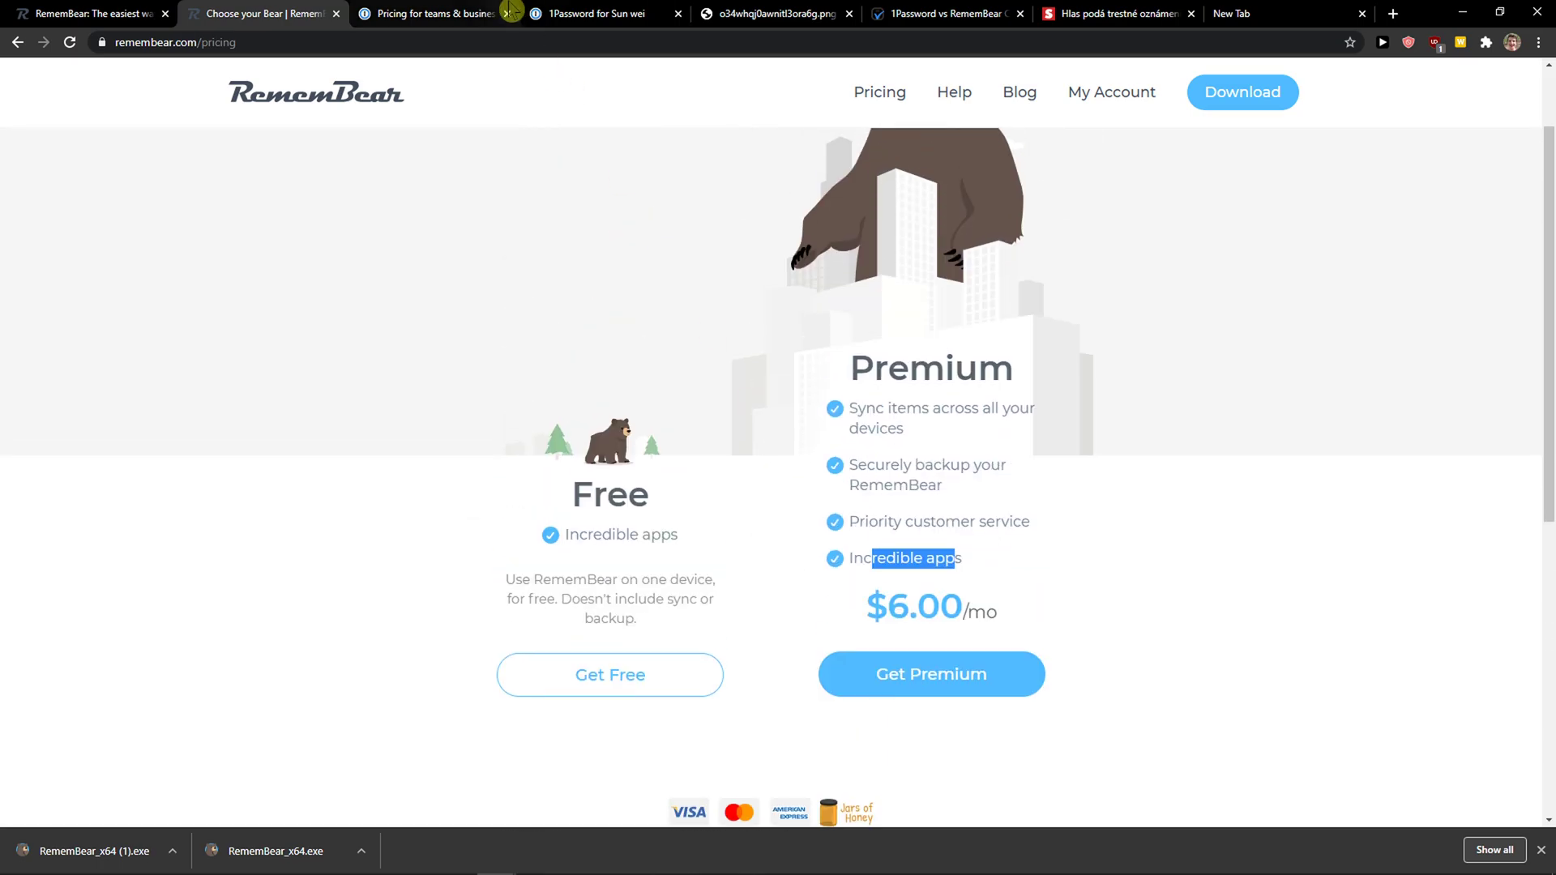
click(431, 14)
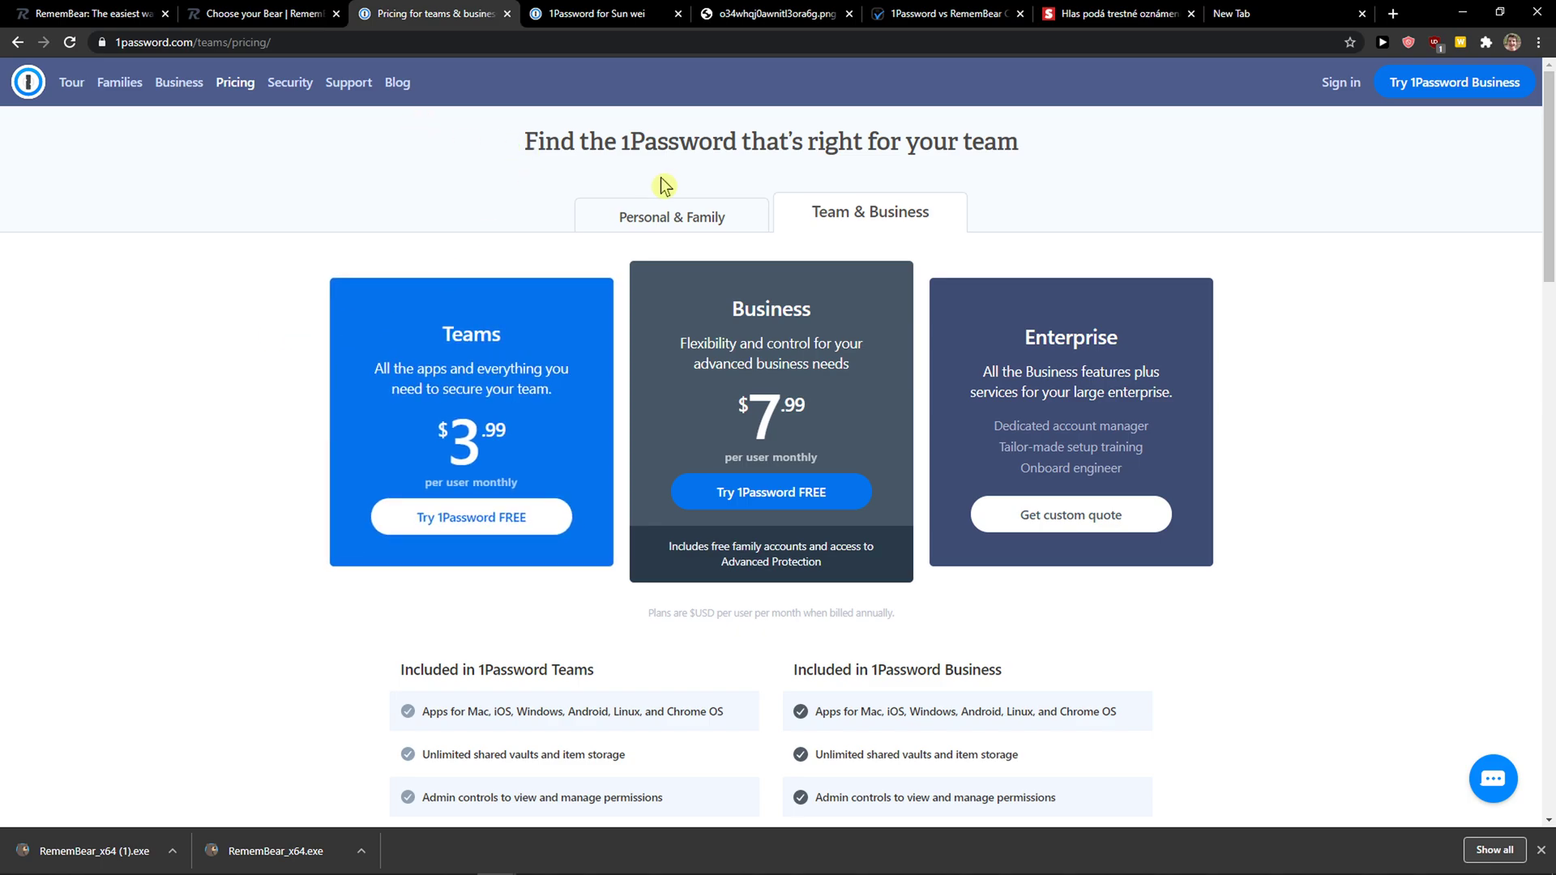
- View 1Password's $2.99 and $4.99 Families plan features, then return to RememBear pricing
click(672, 217)
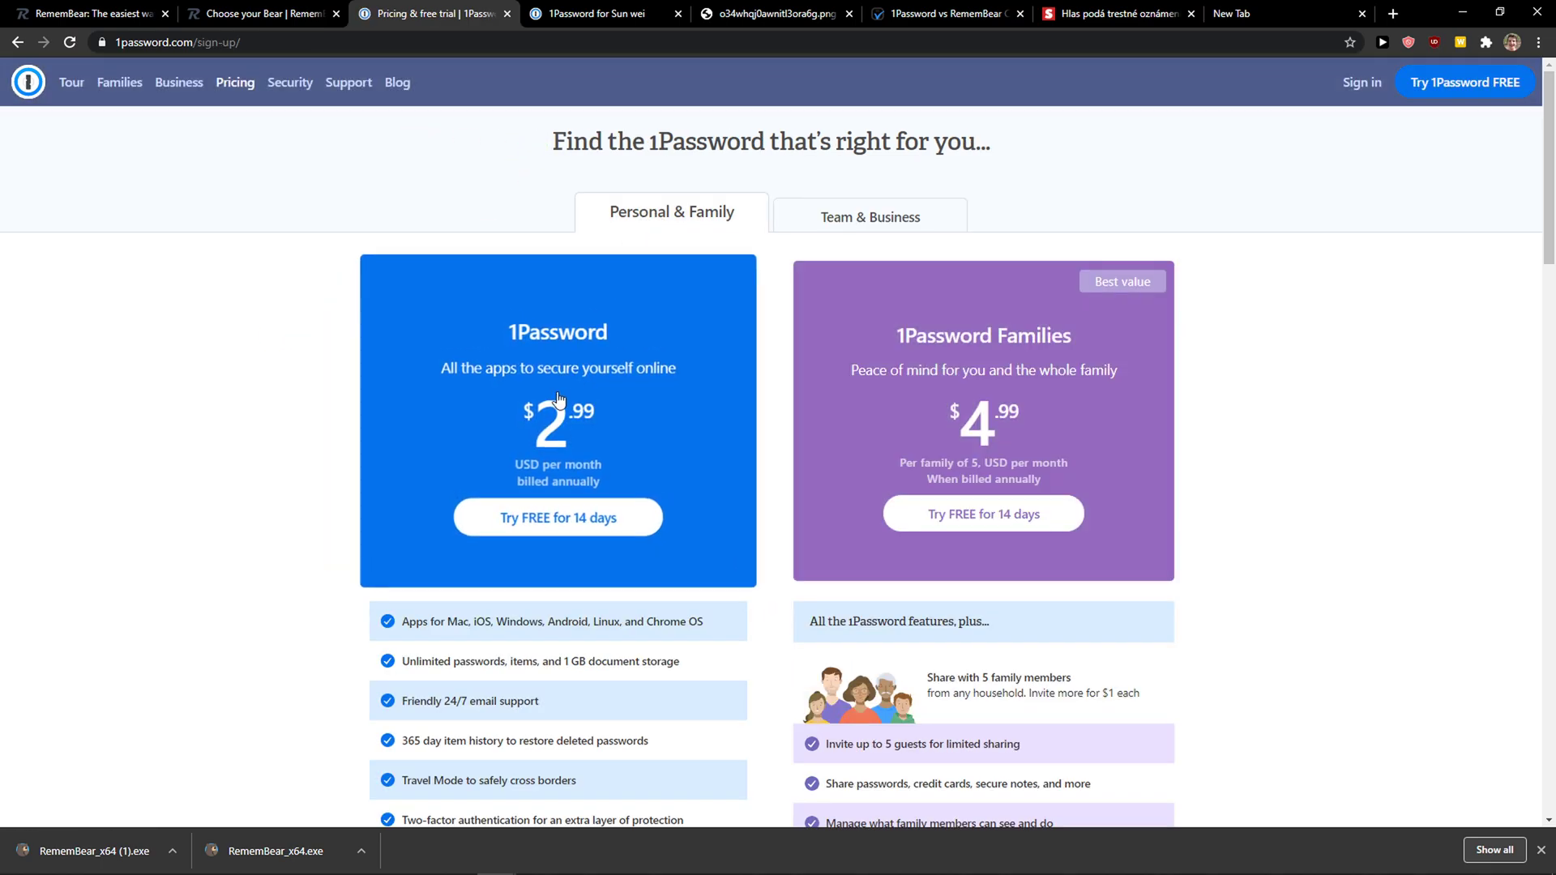
mouse_move(523, 431)
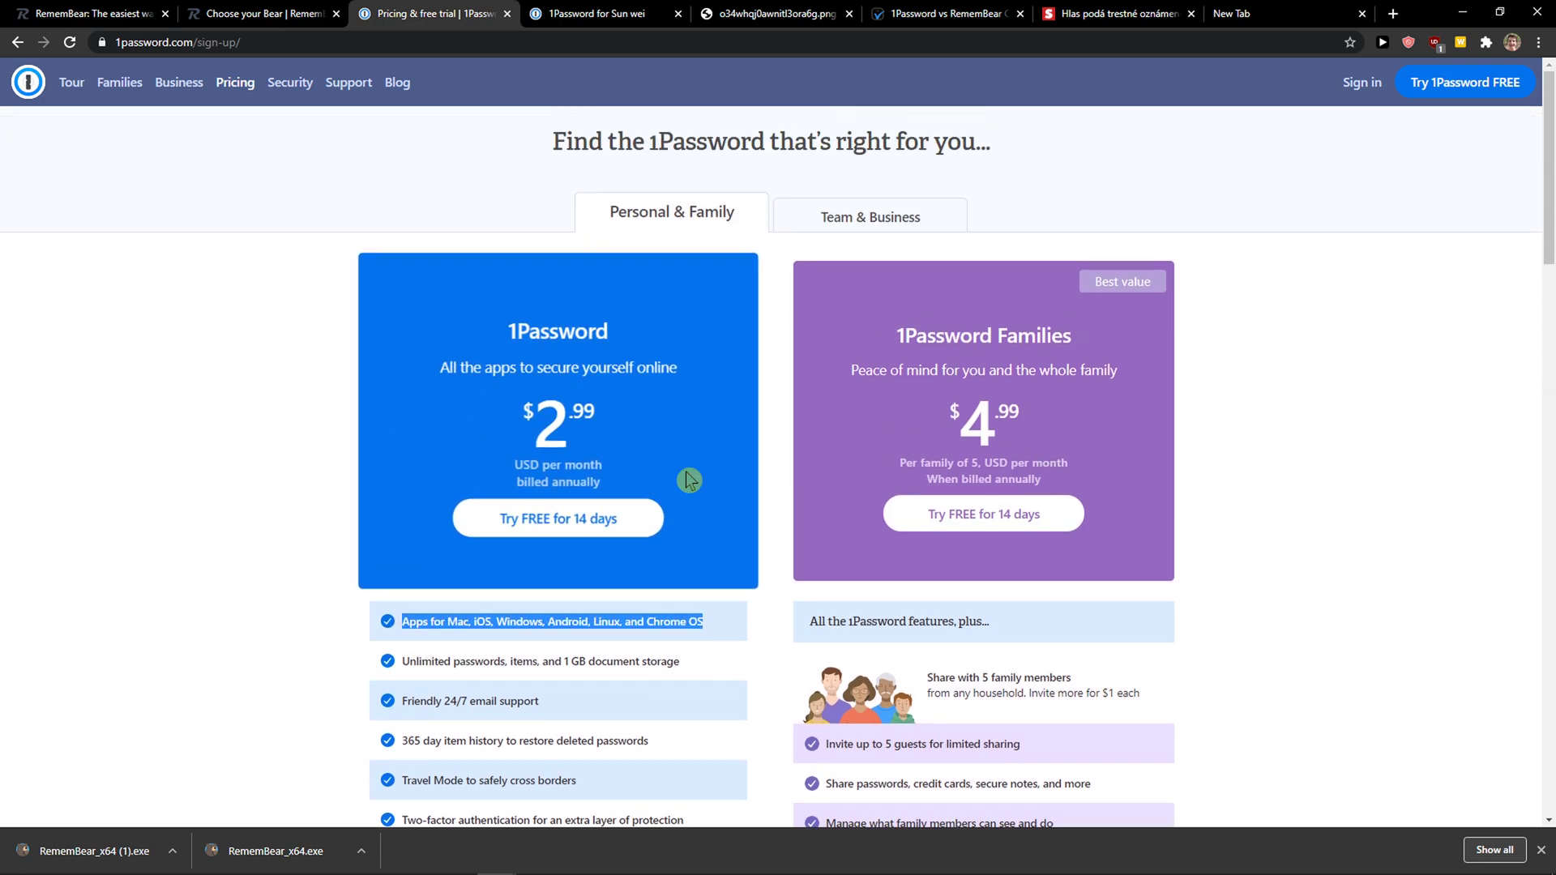
scroll(down, 3)
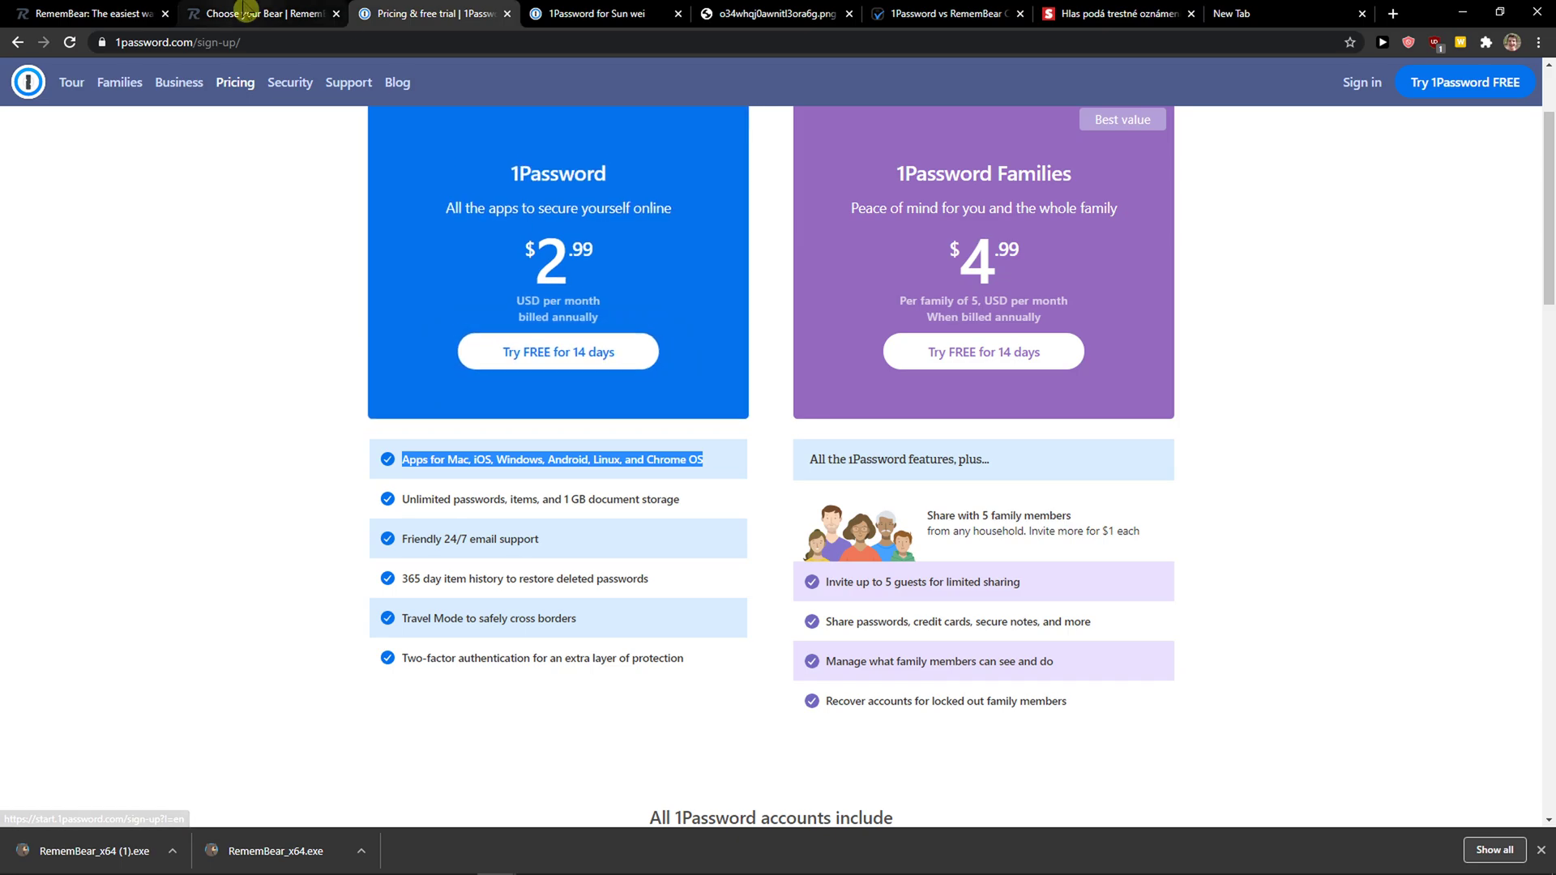
click(251, 13)
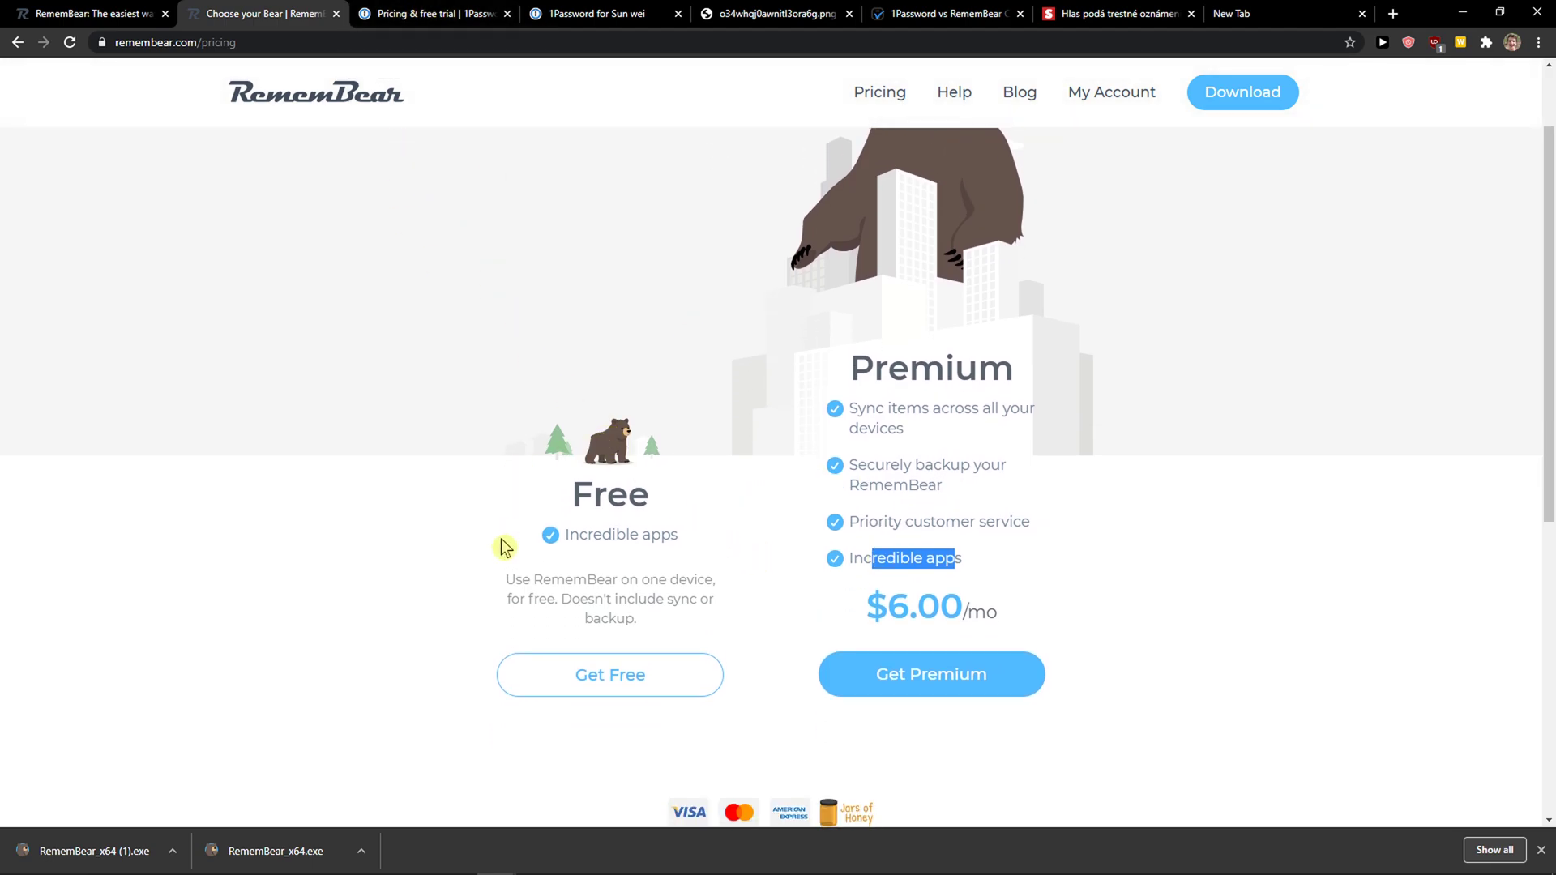
mouse_move(482, 680)
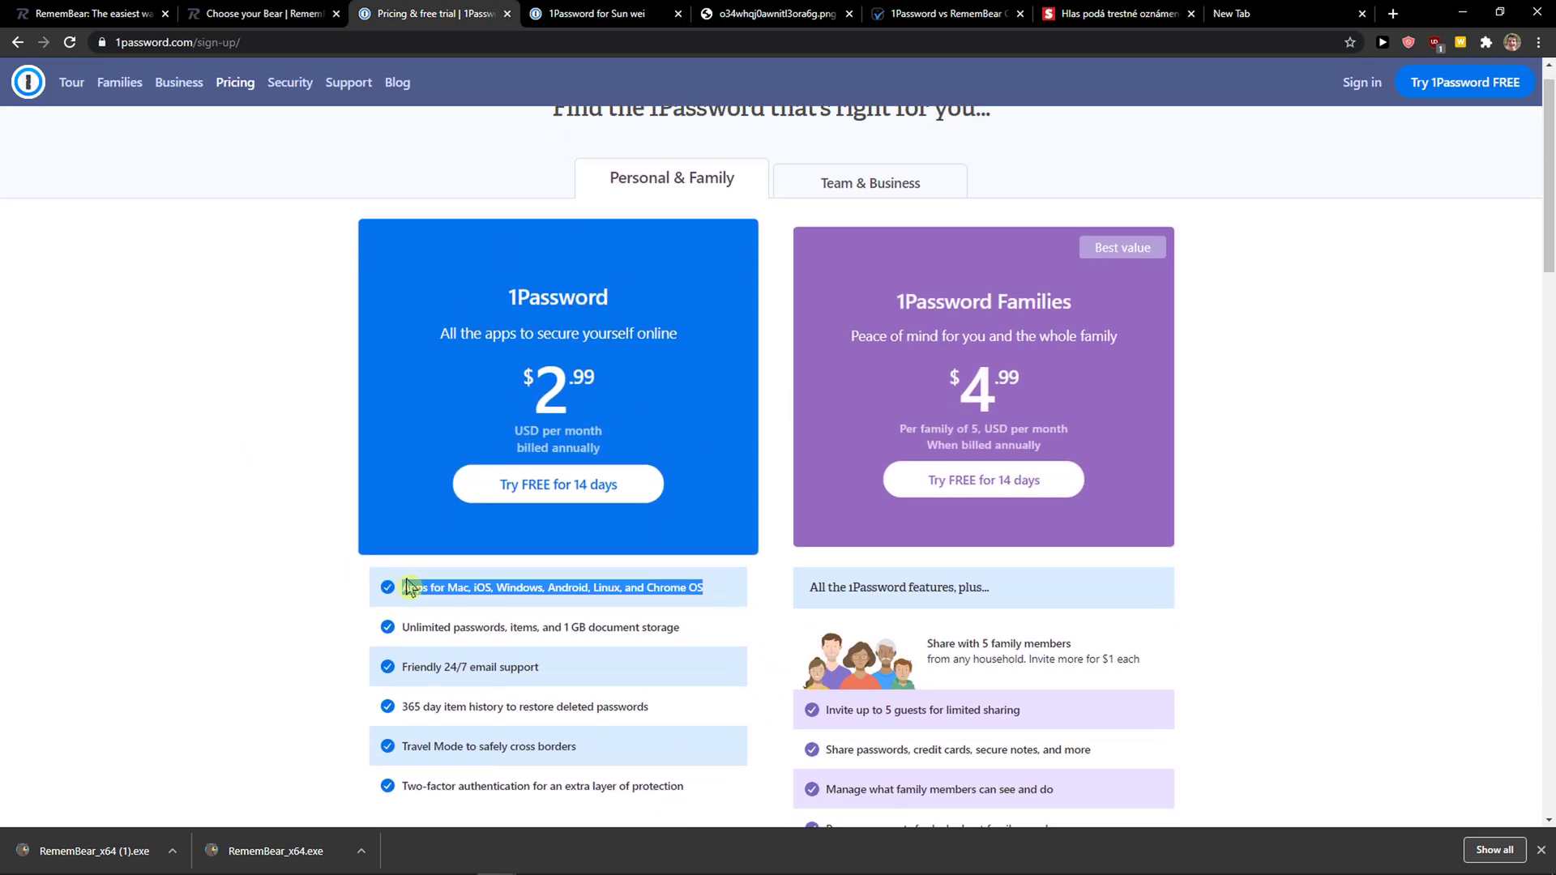
- Scroll through the Included in Teams ($3.99) and Business ($7.99) feature lists and back up
click(869, 183)
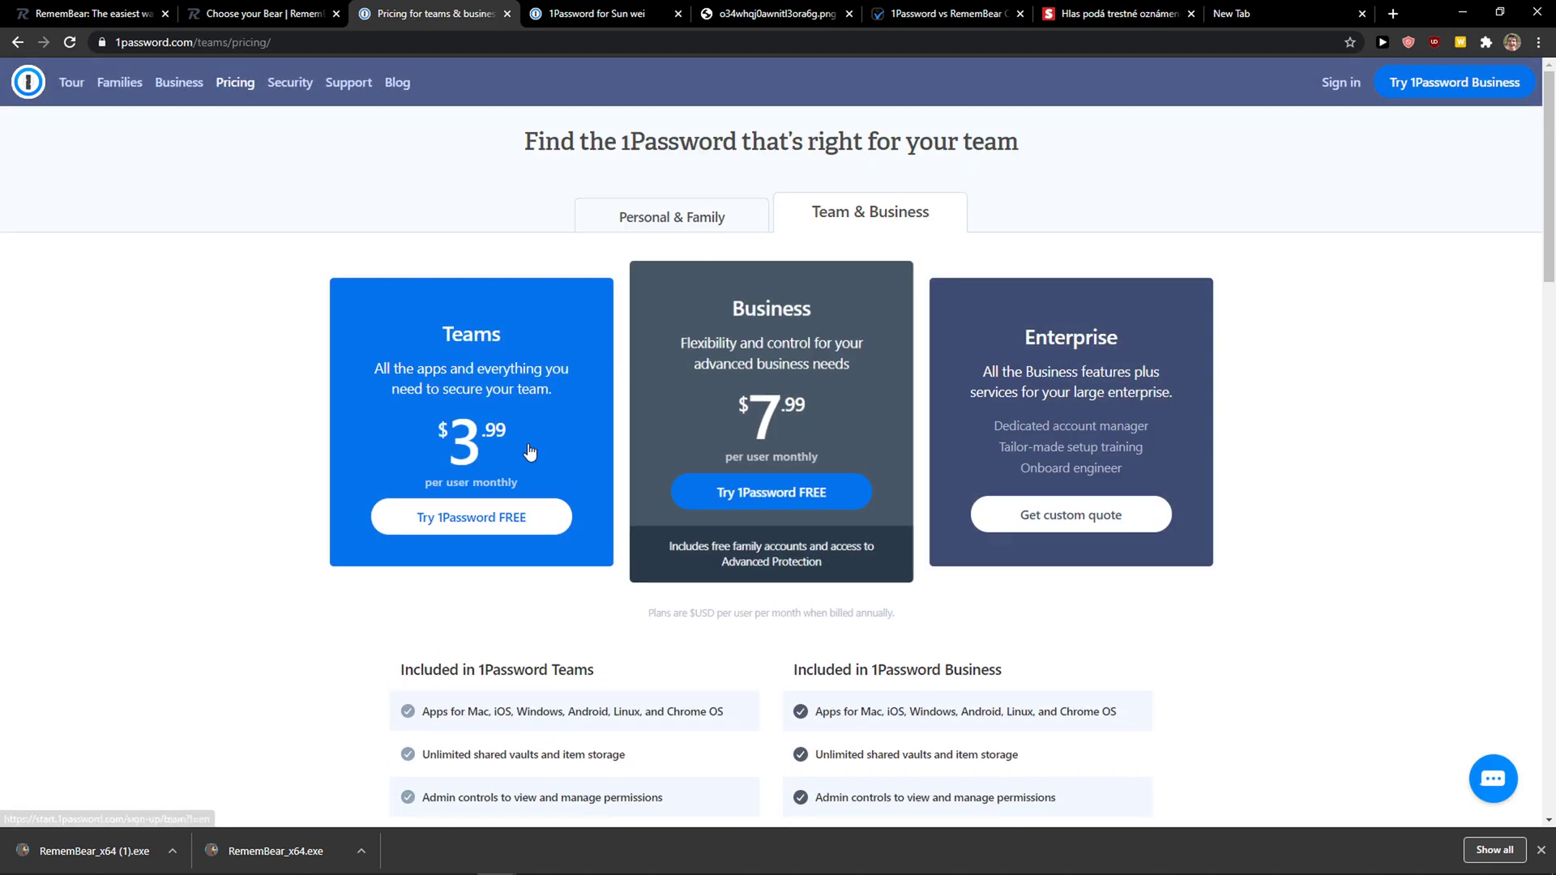
scroll(down, 3)
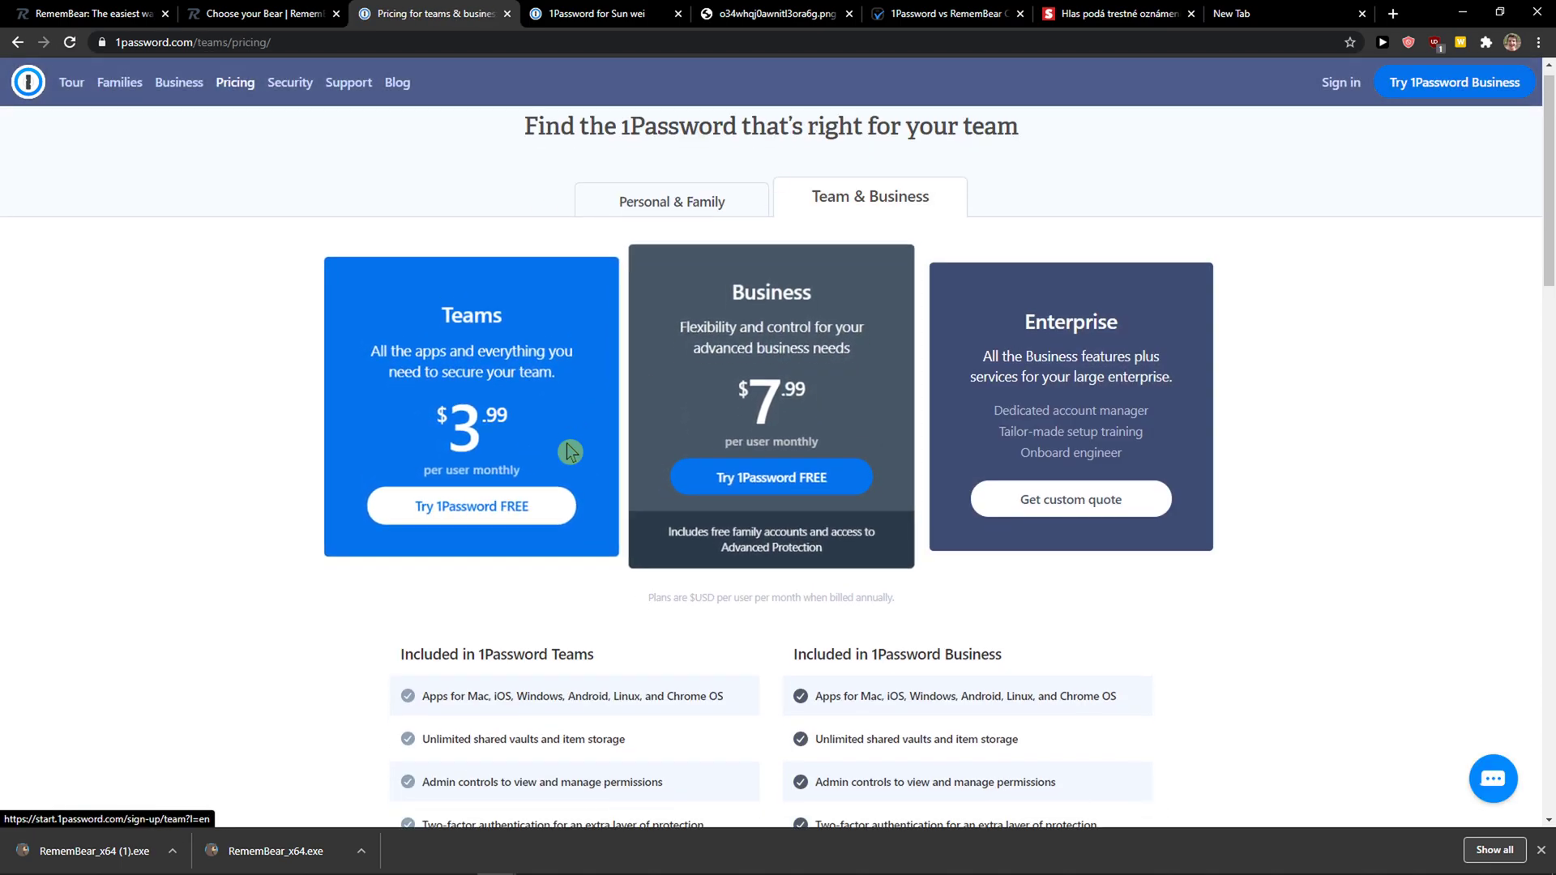
scroll(down, 3)
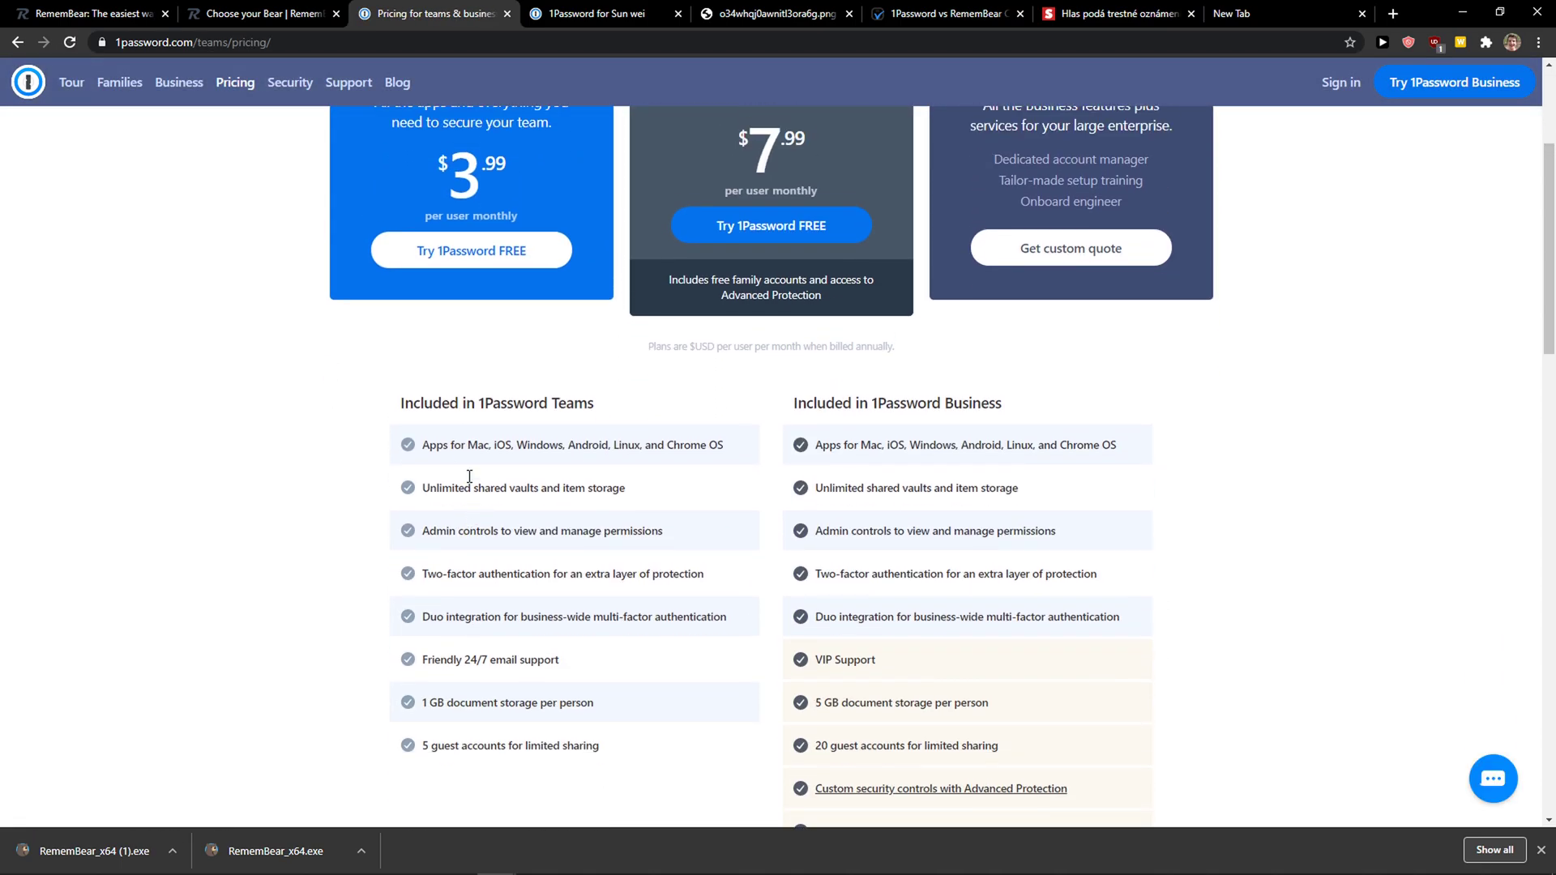
scroll(down, 3)
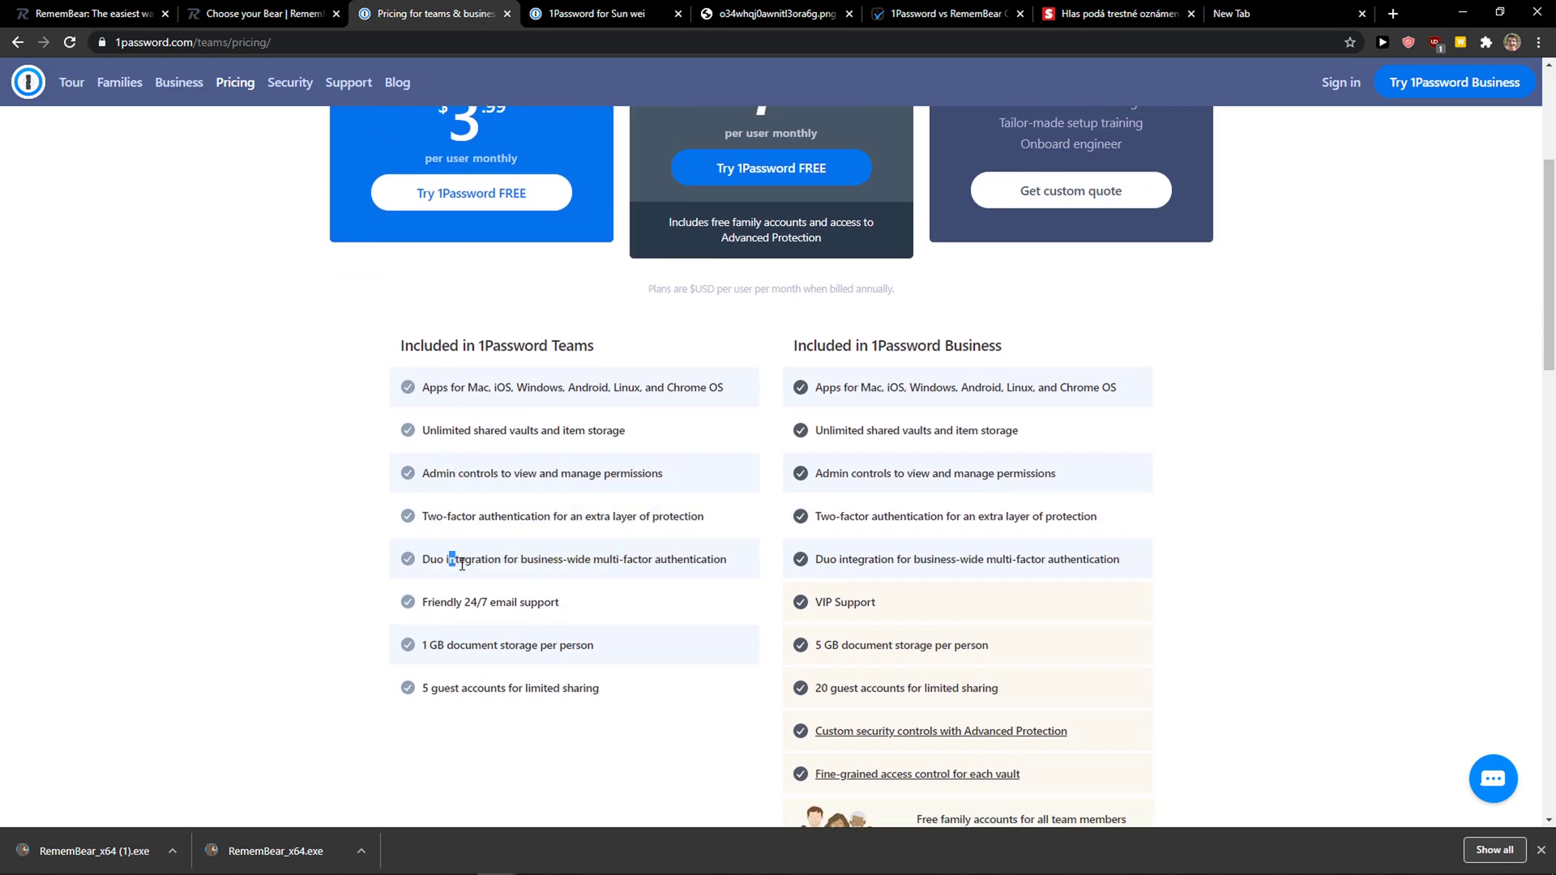
scroll(up, 3)
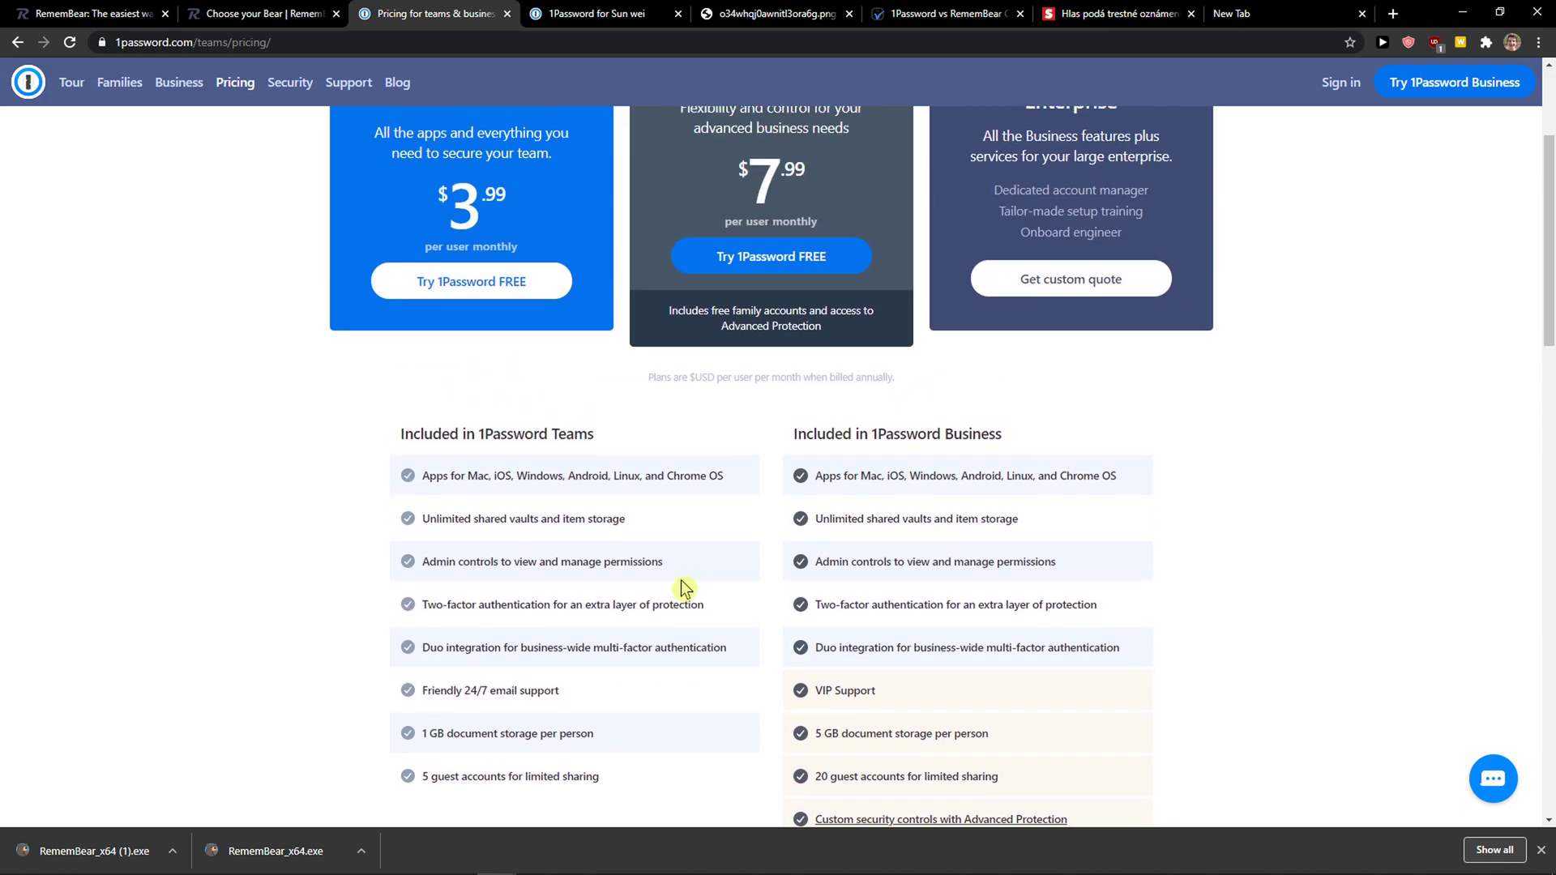
scroll(up, 3)
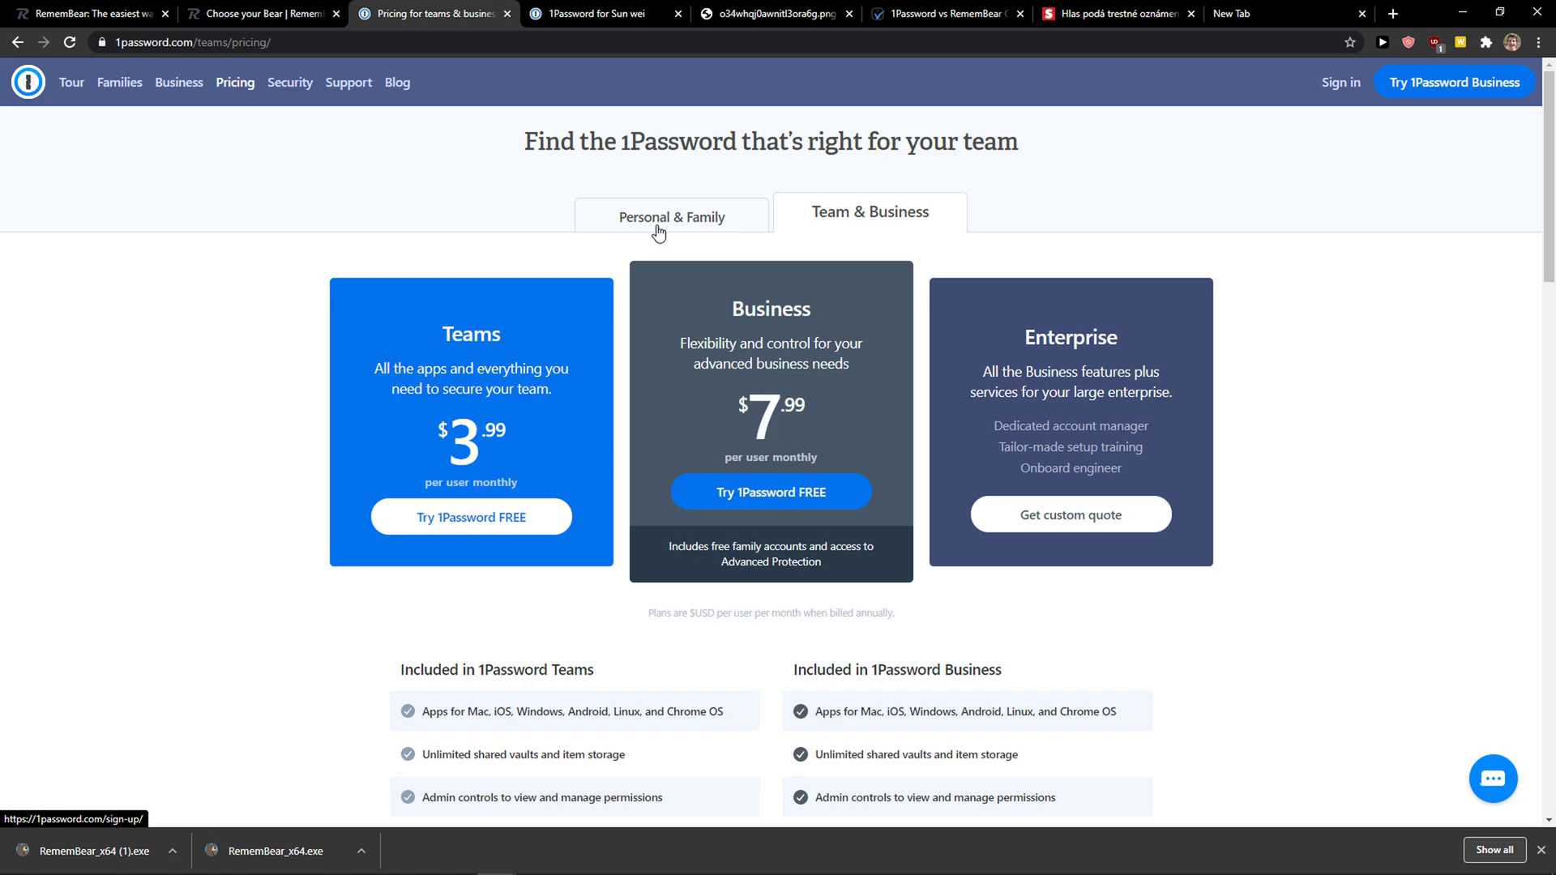
mouse_move(658, 220)
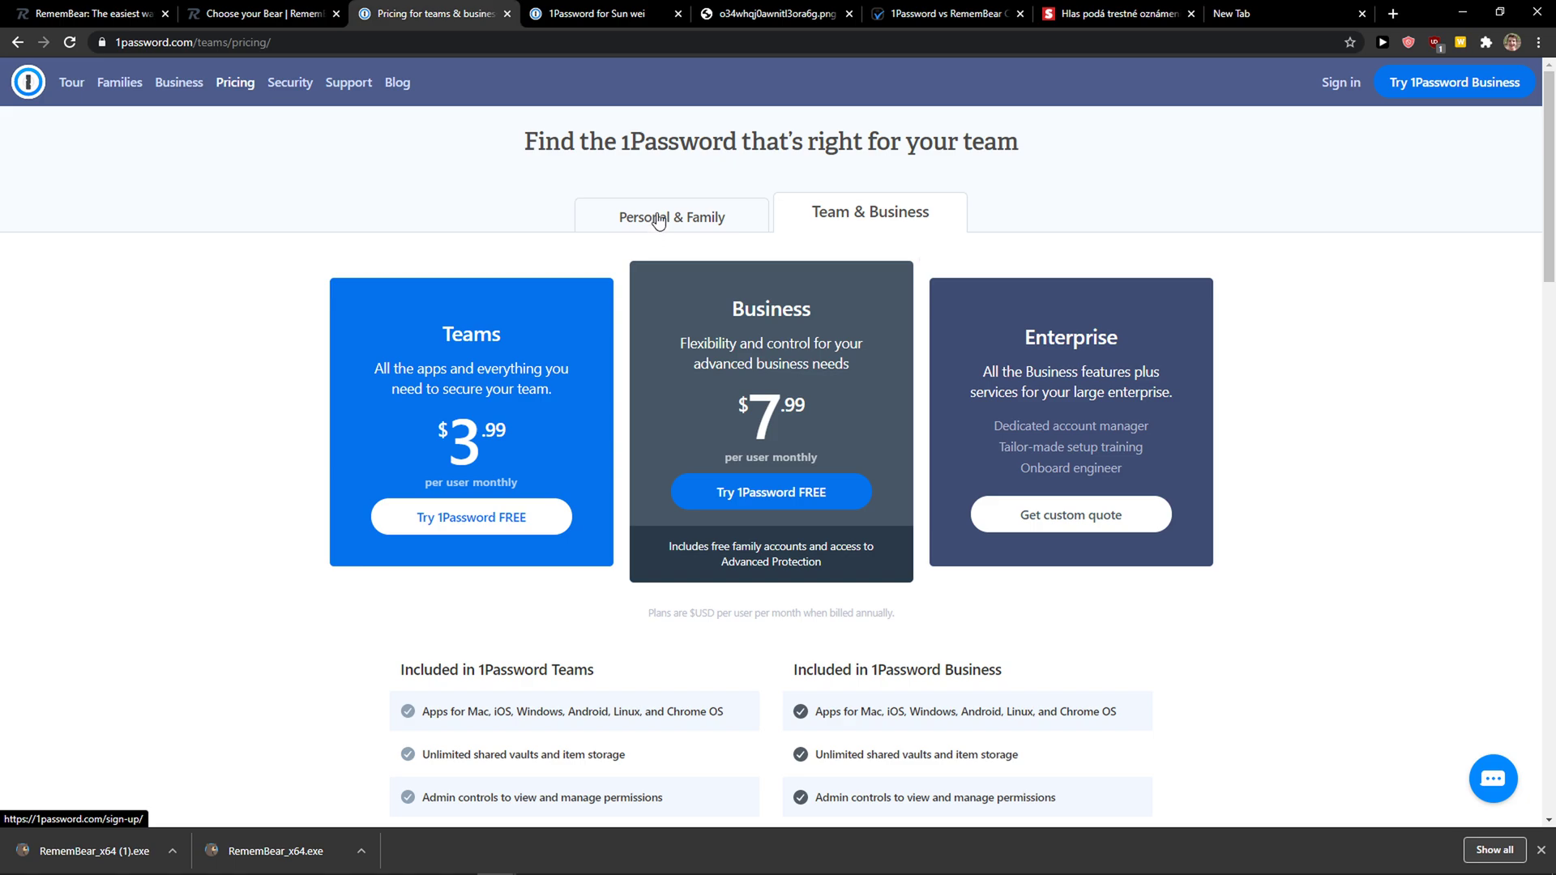
mouse_move(662, 211)
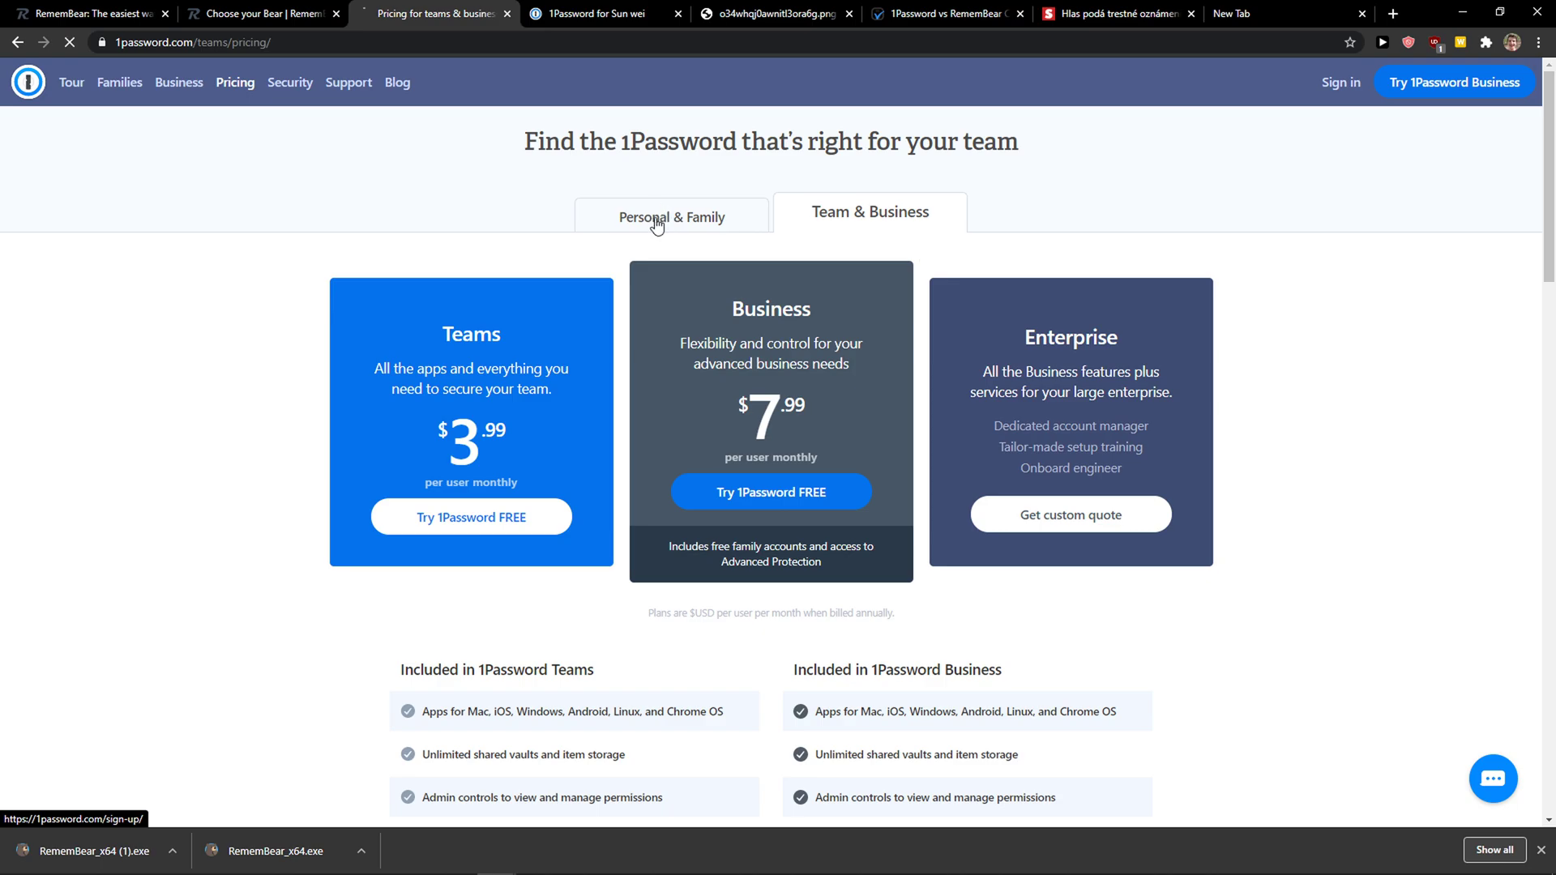
- Revisit 1Password's Personal & Family plans, then switch to the 1Password vault tab
click(671, 217)
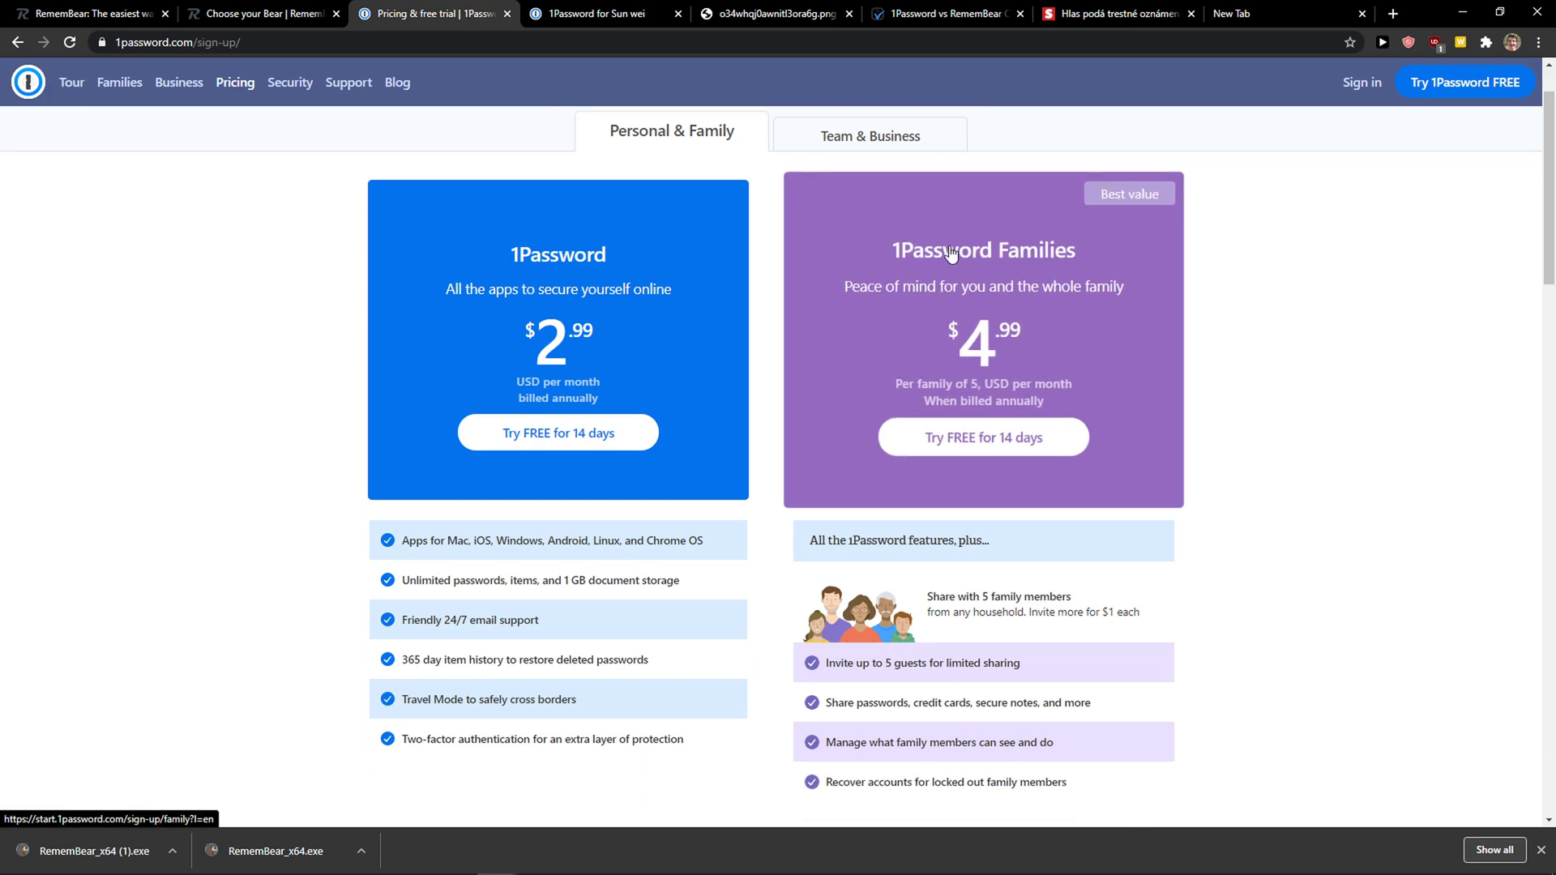
mouse_move(951, 253)
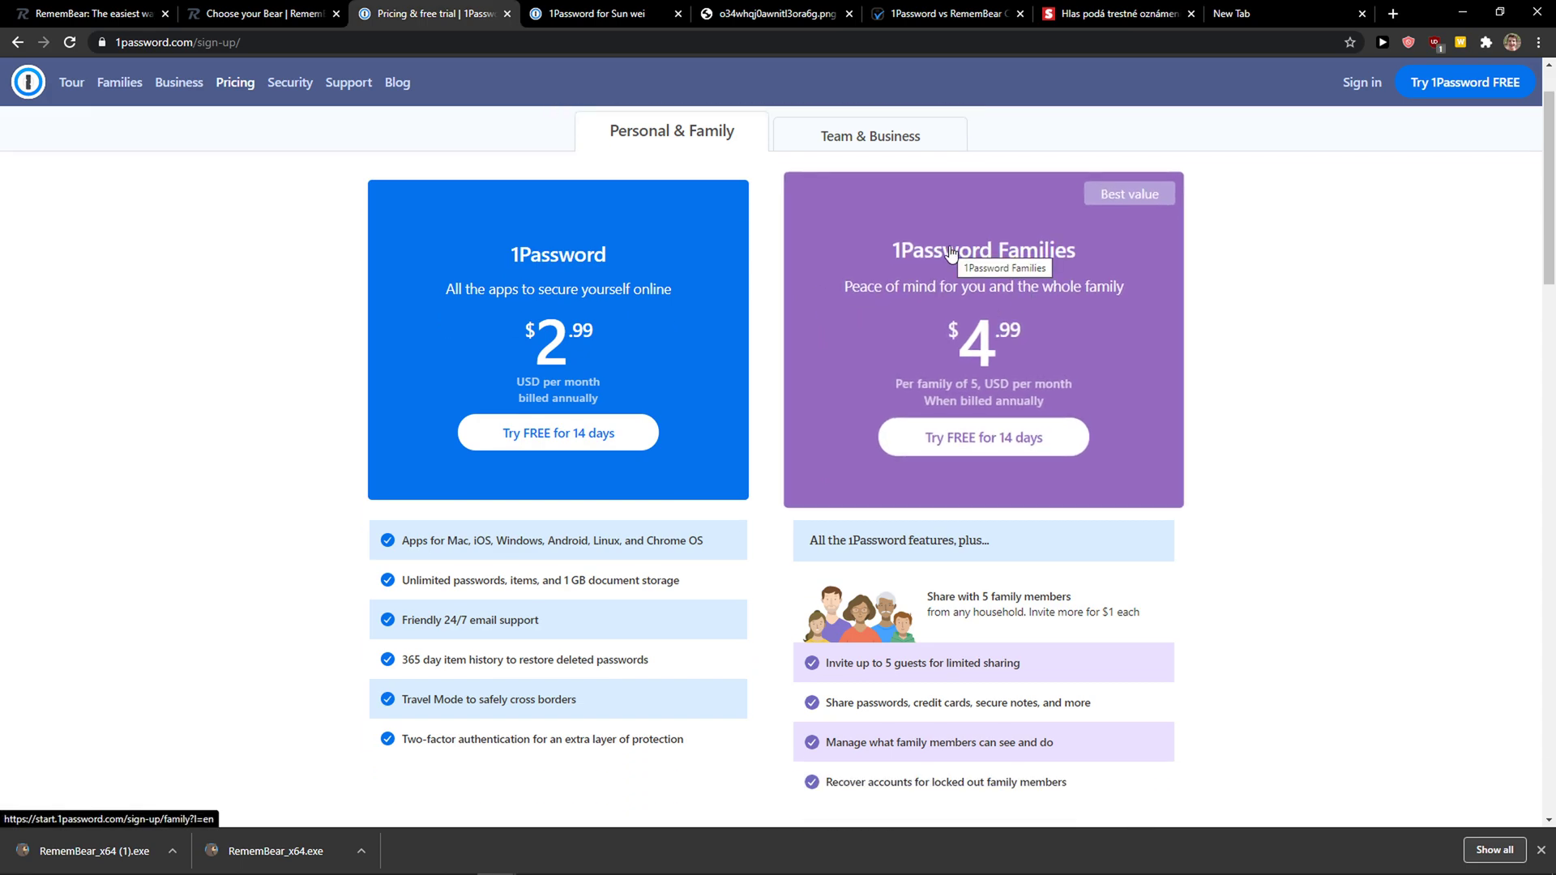
mouse_move(946, 256)
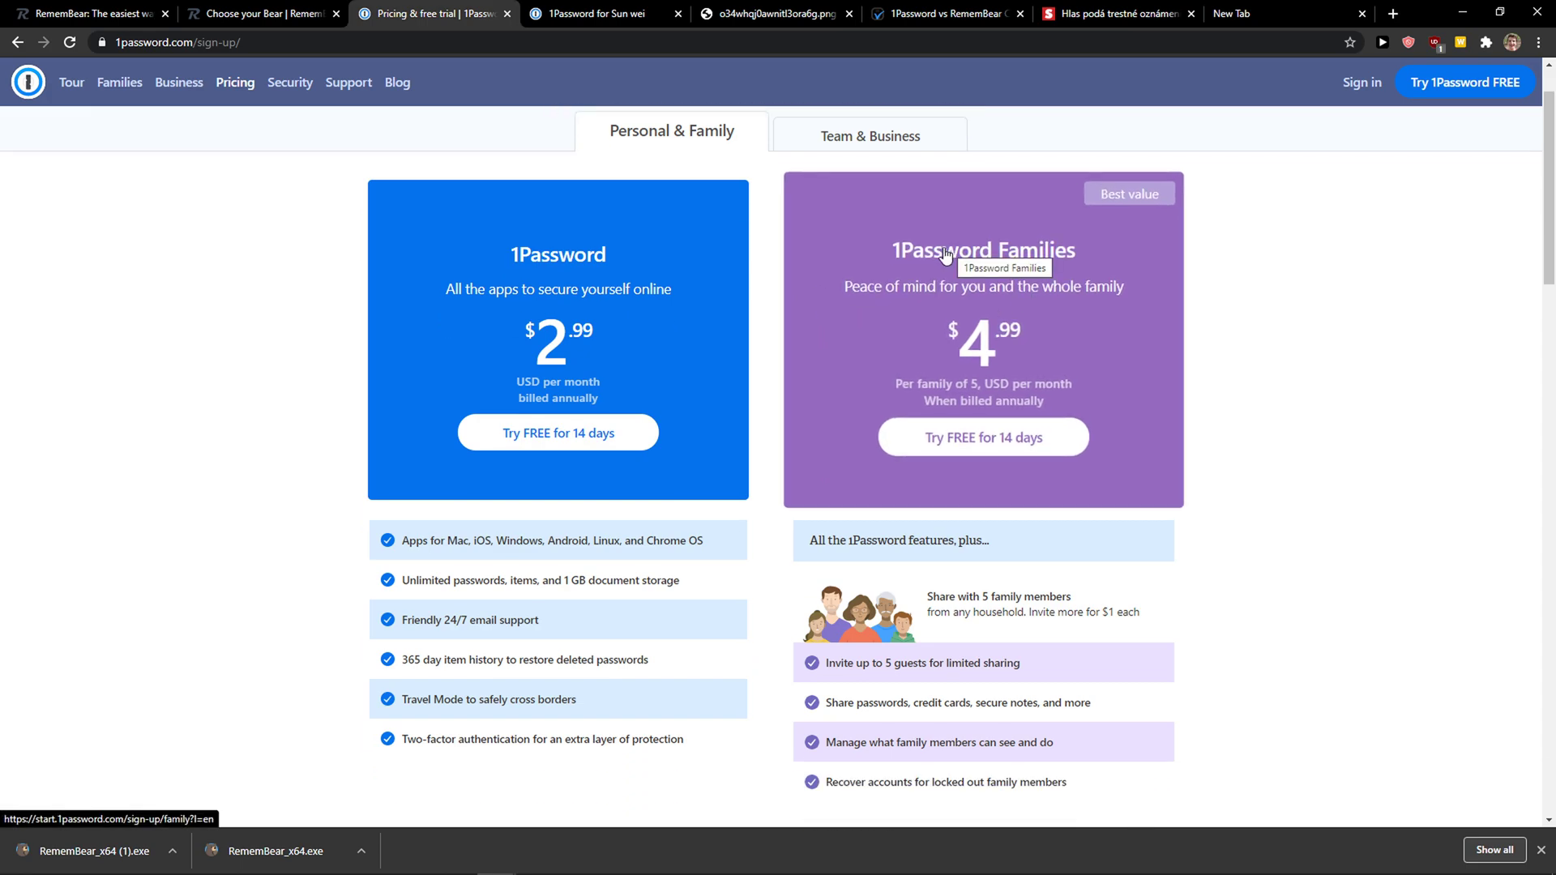
mouse_move(775, 340)
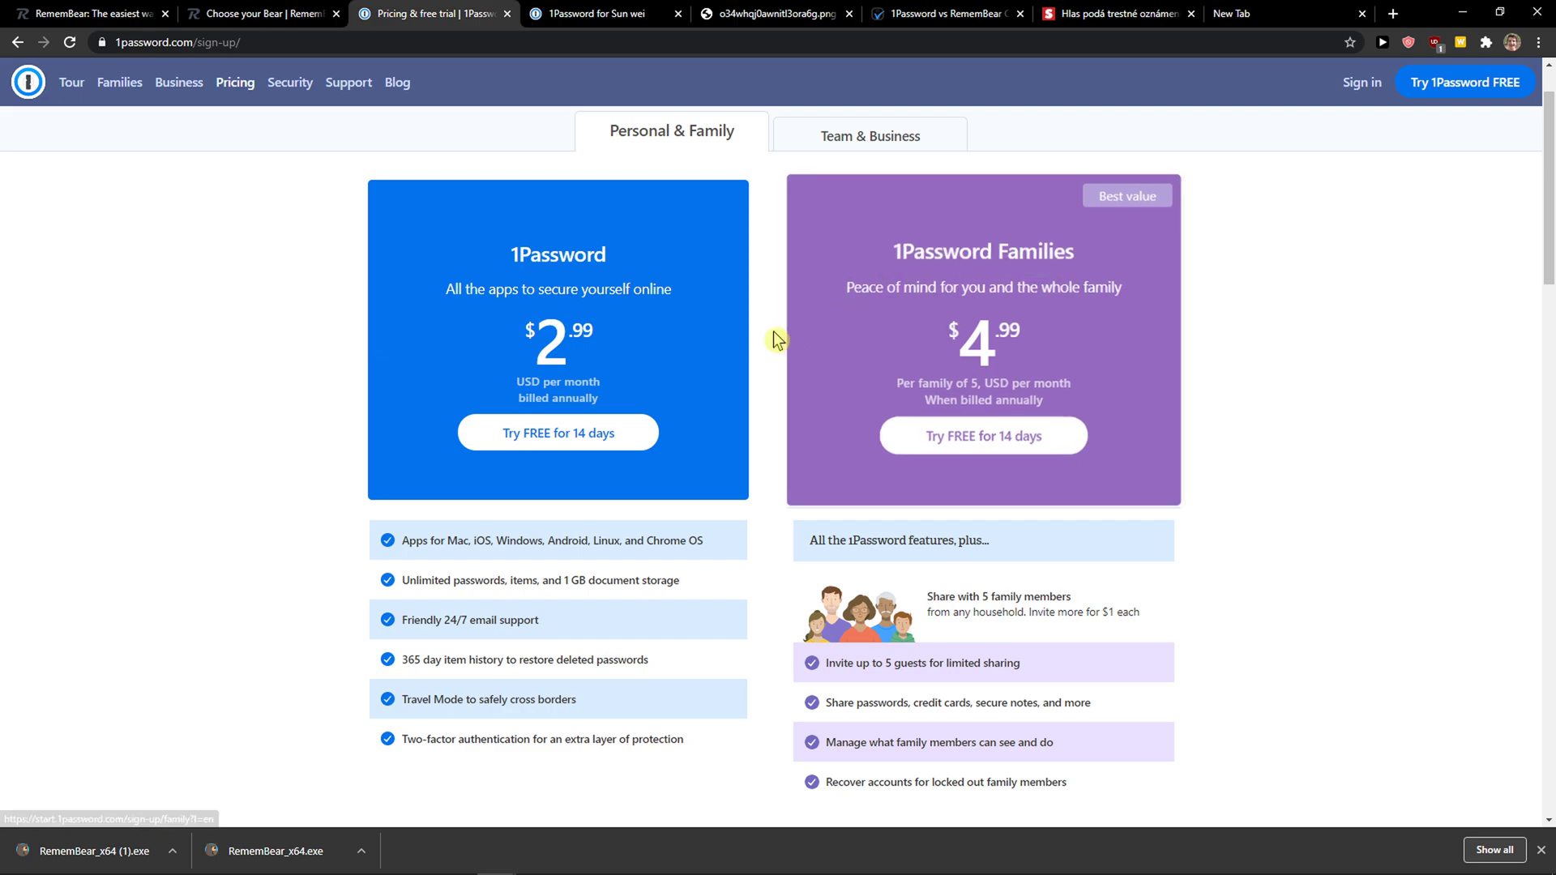
scroll(up, 3)
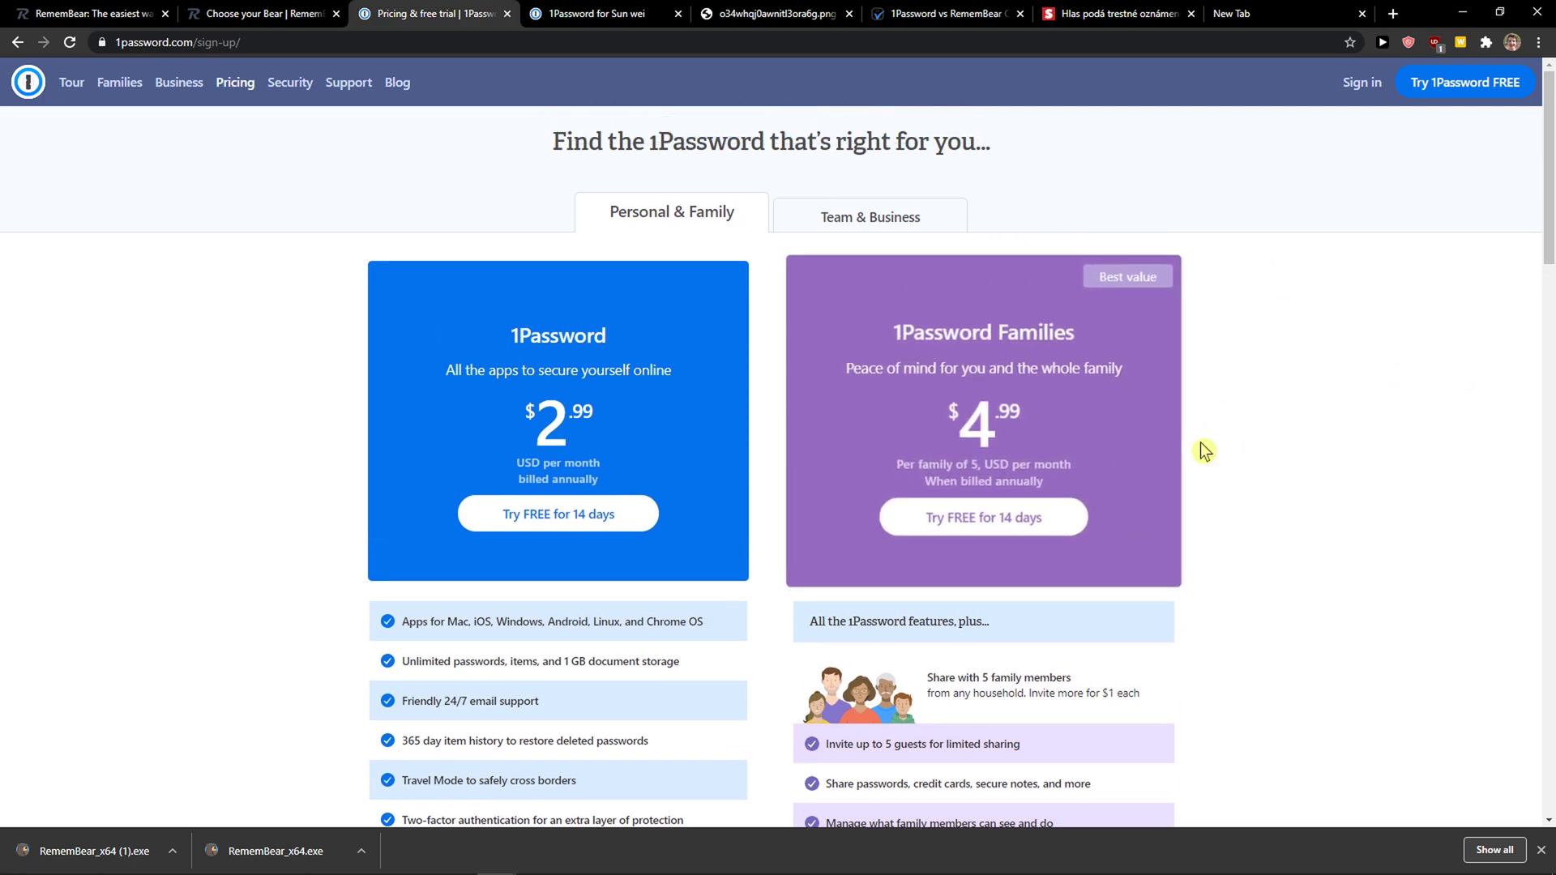
mouse_move(610, 461)
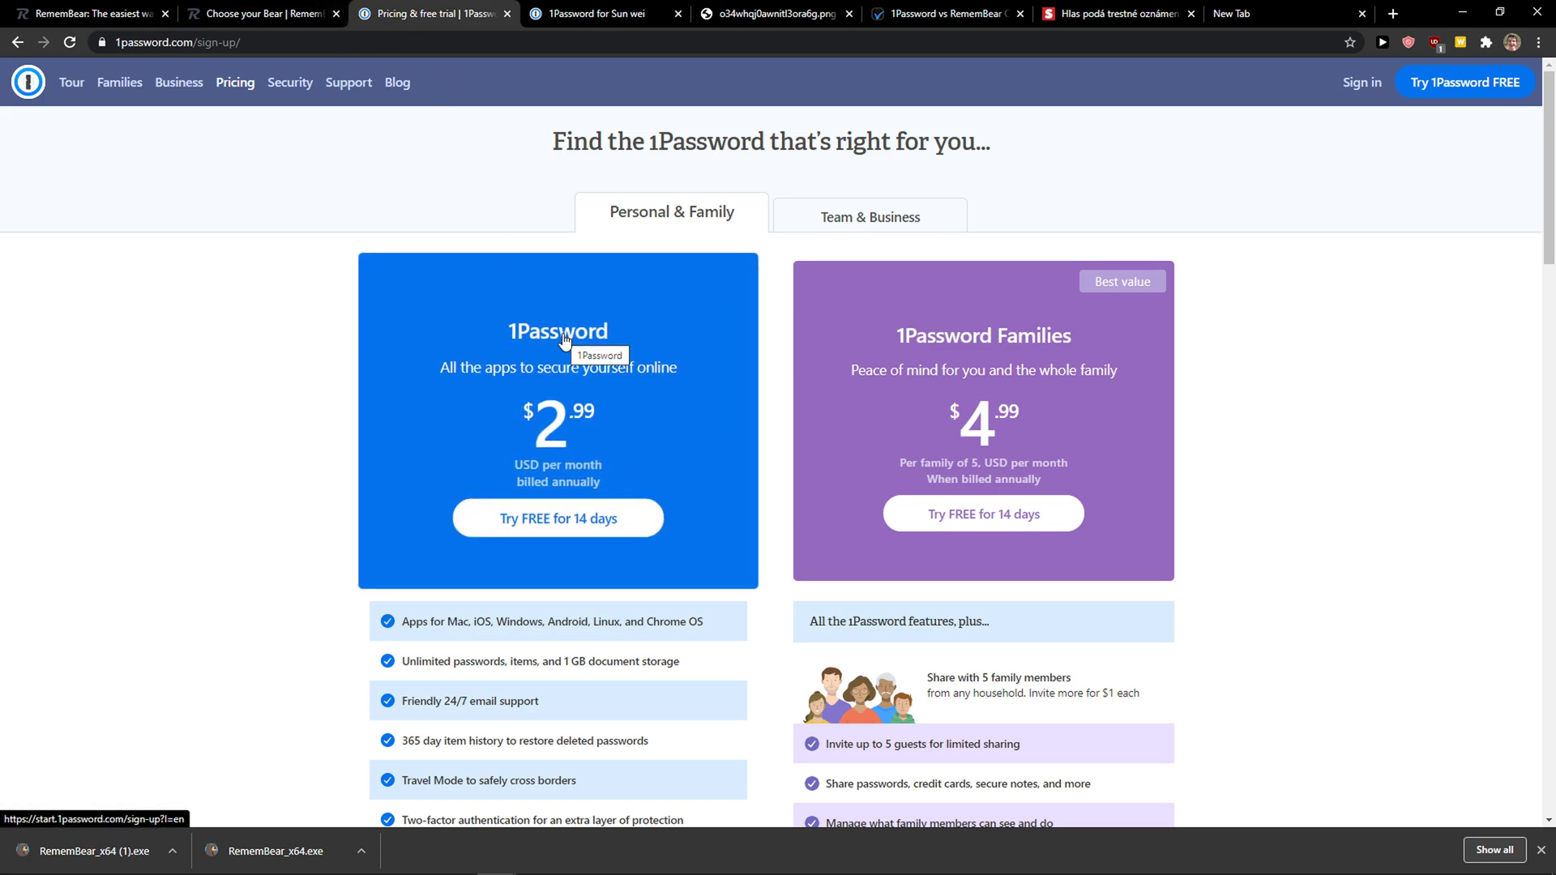
mouse_move(593, 525)
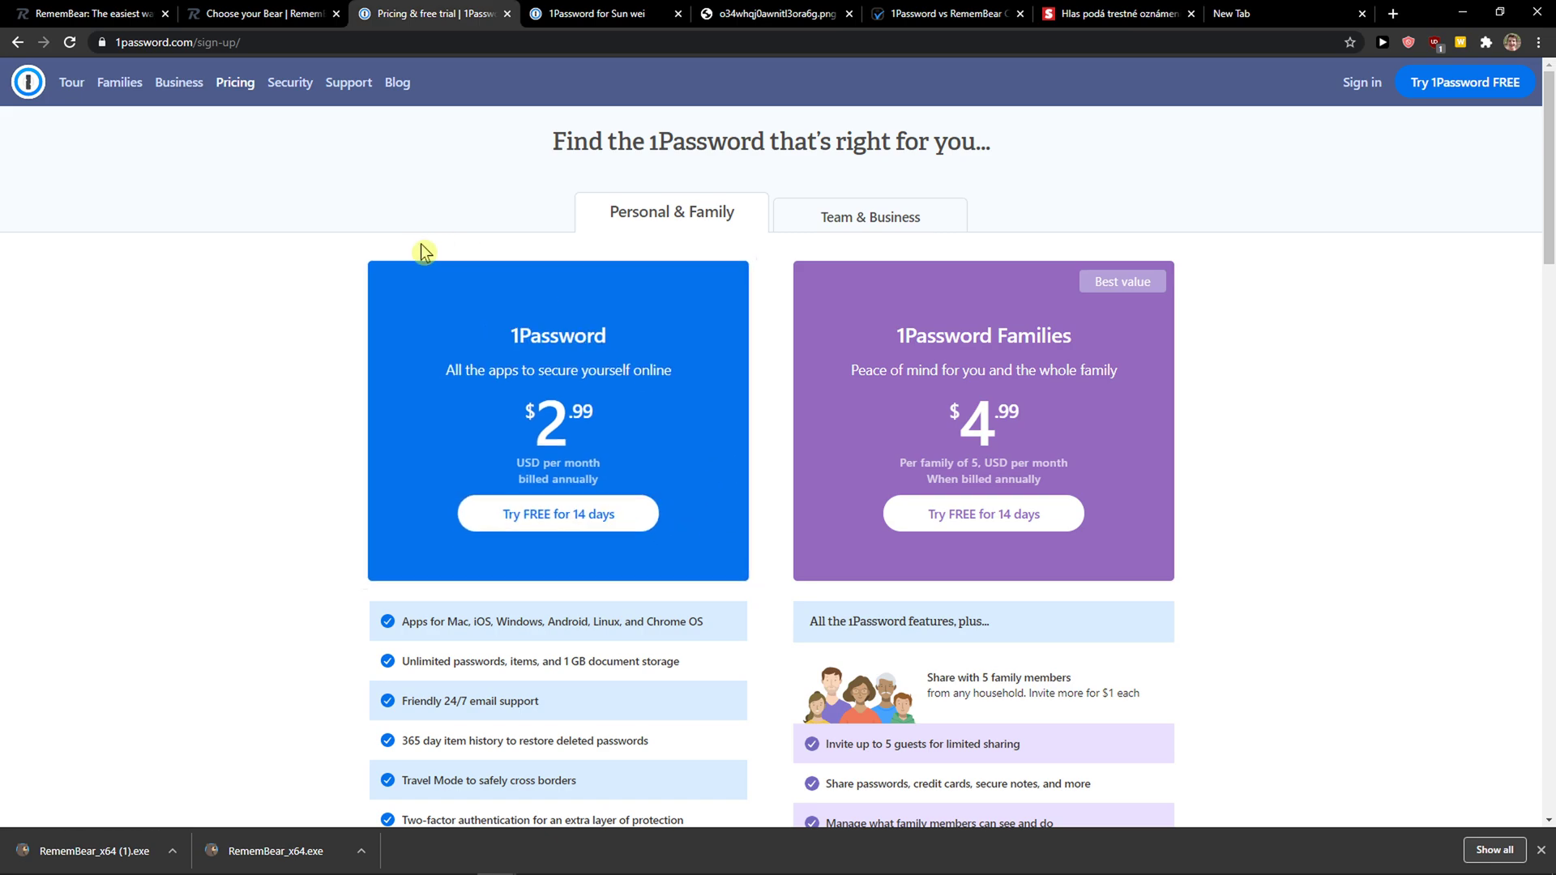
mouse_move(419, 224)
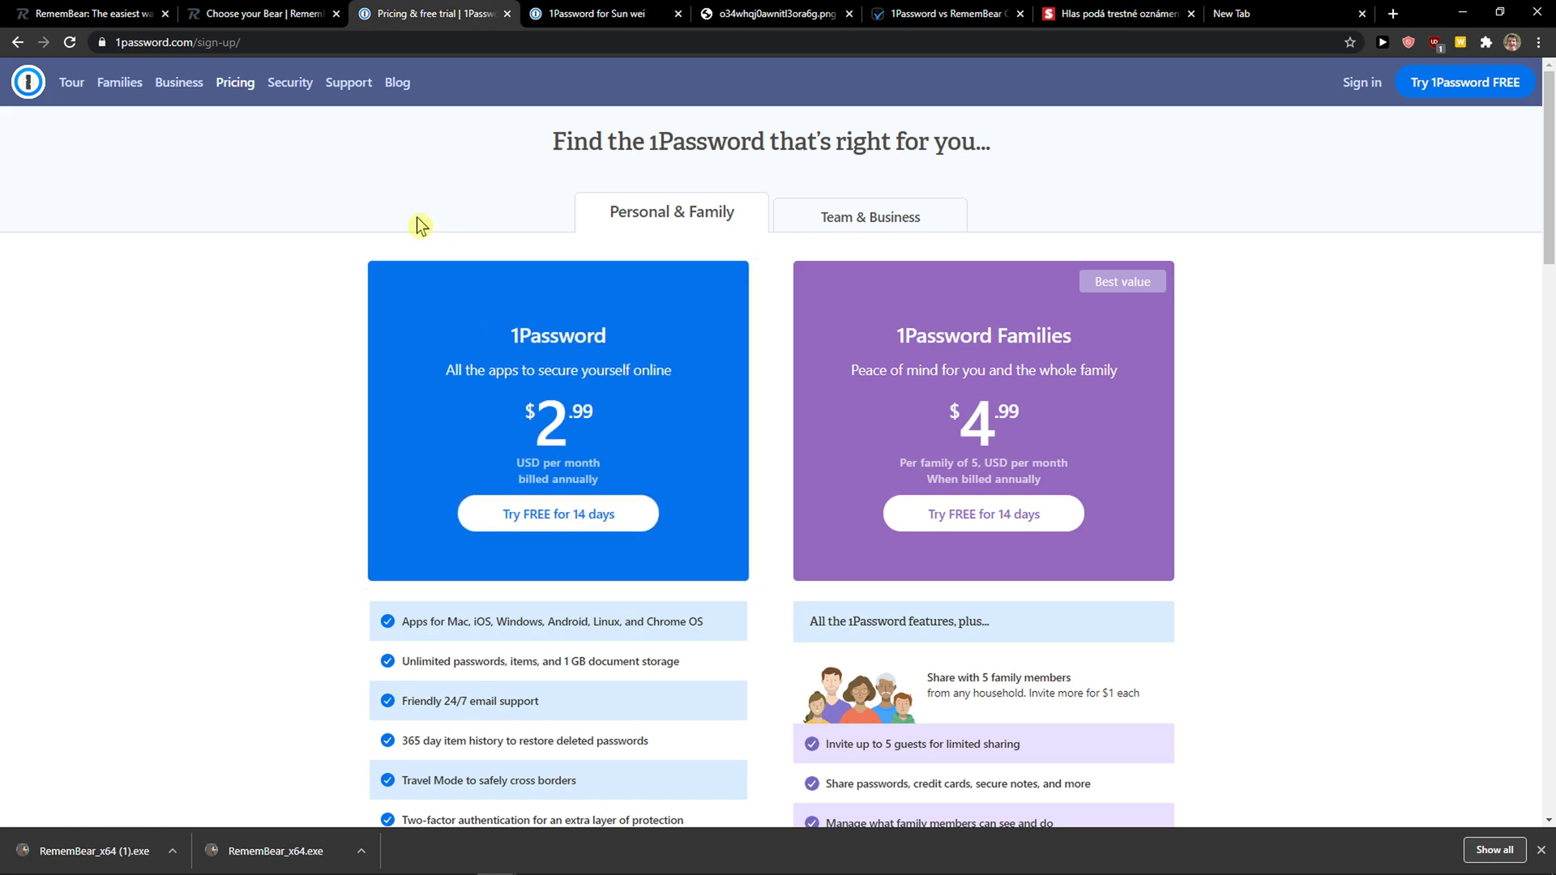
mouse_move(874, 317)
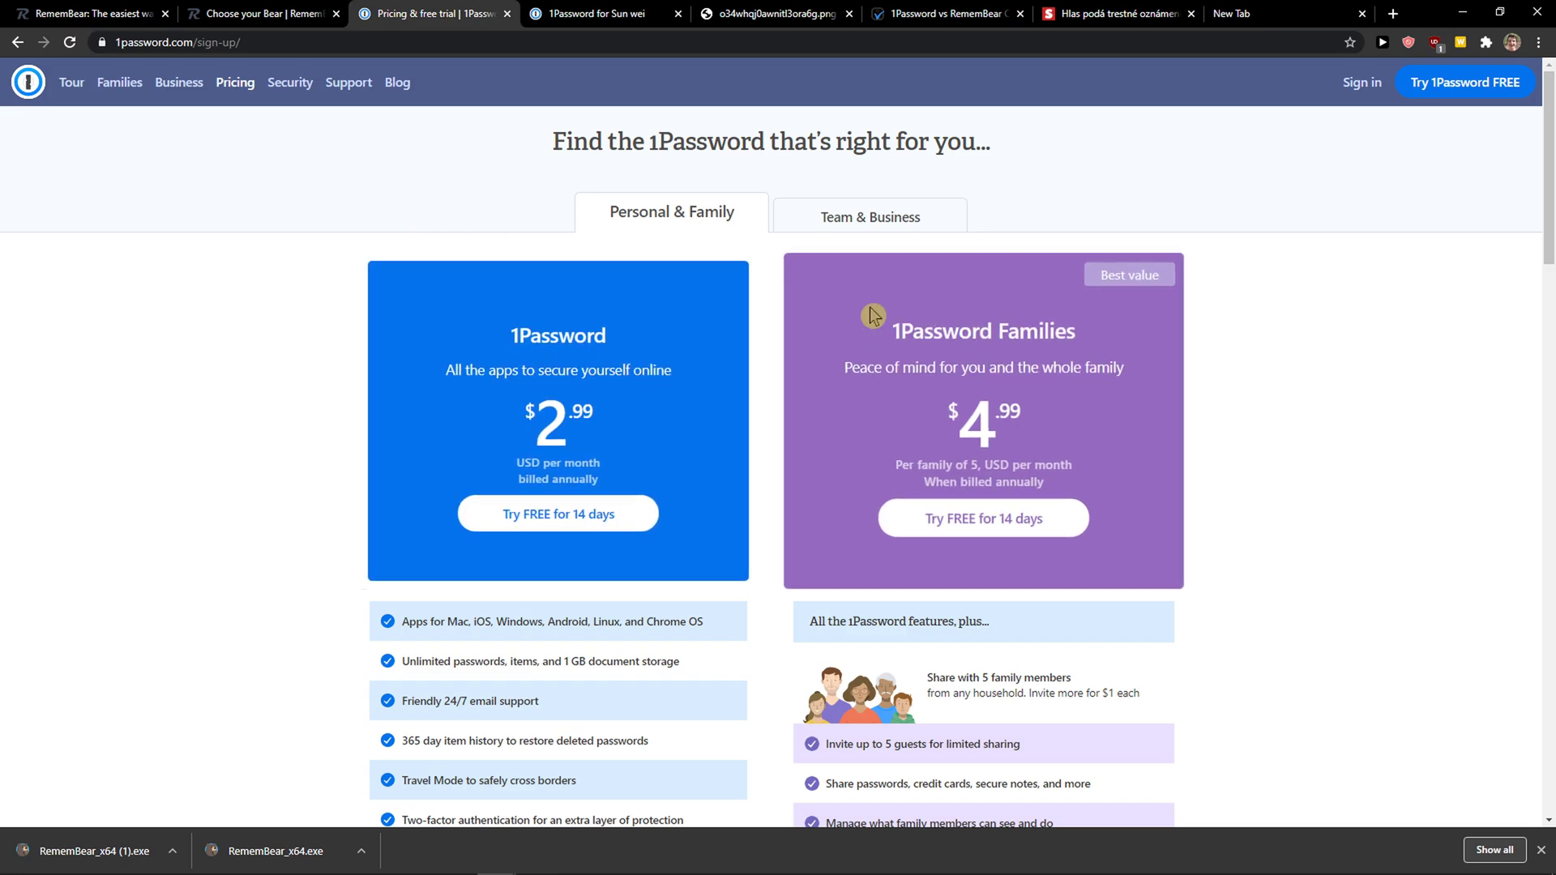
click(608, 14)
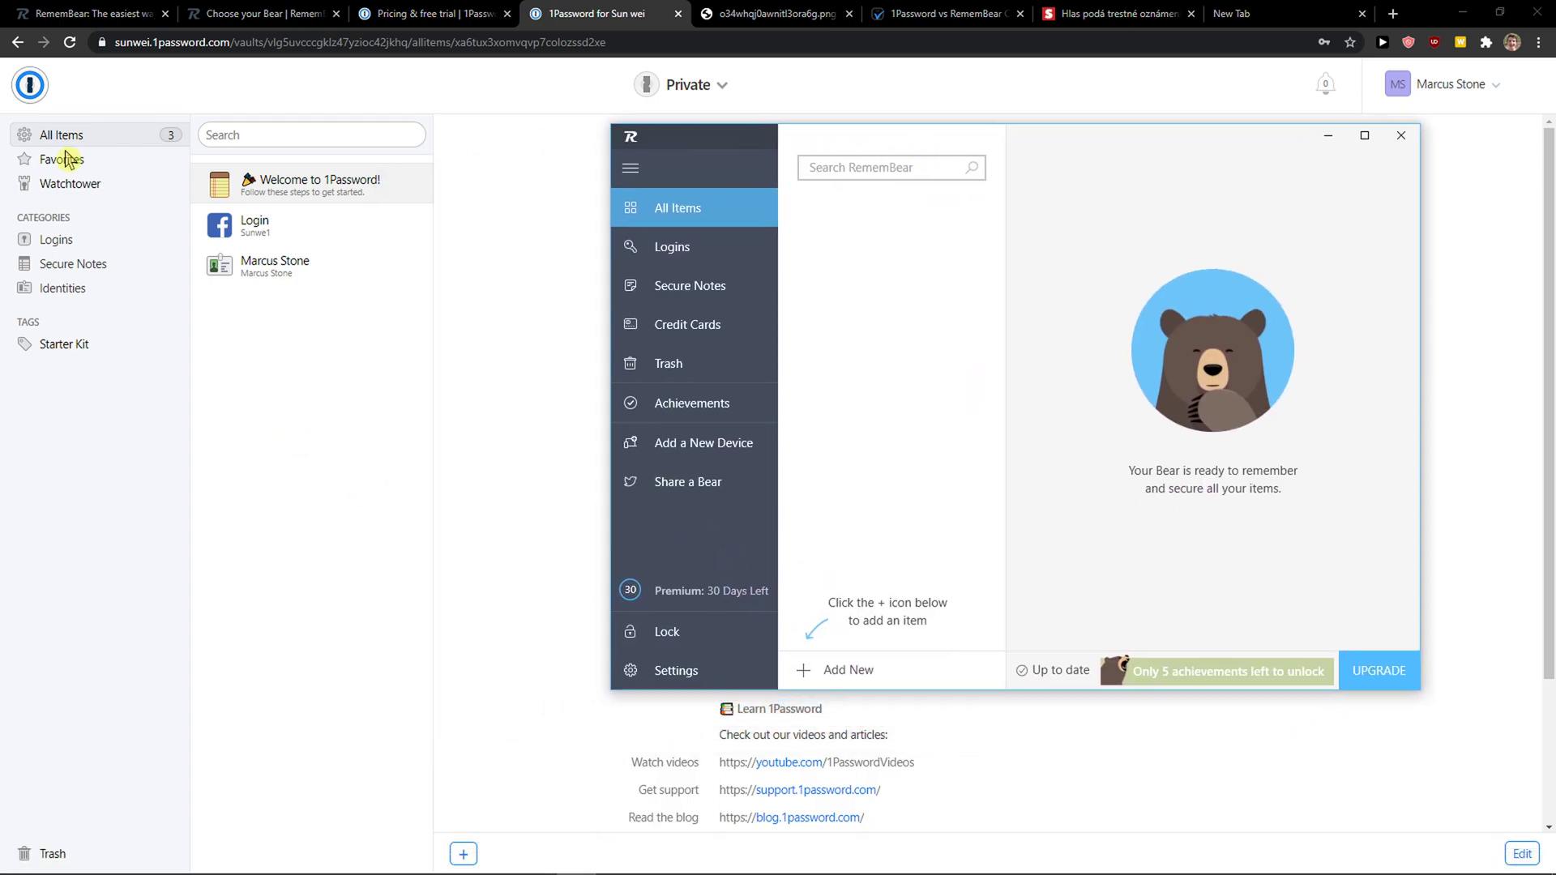
mouse_move(80, 188)
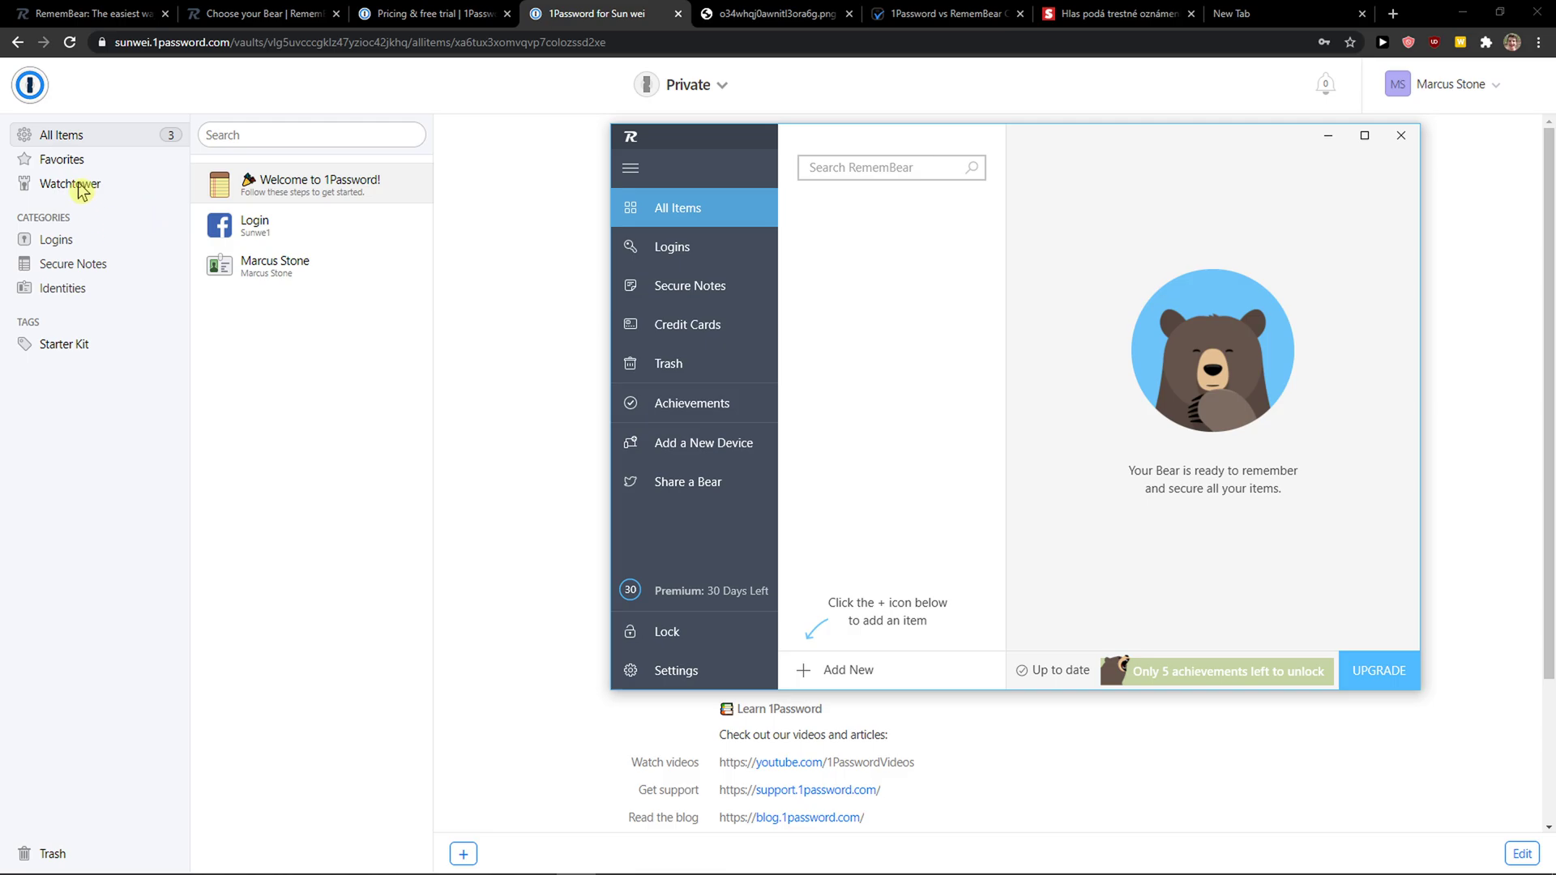
click(67, 183)
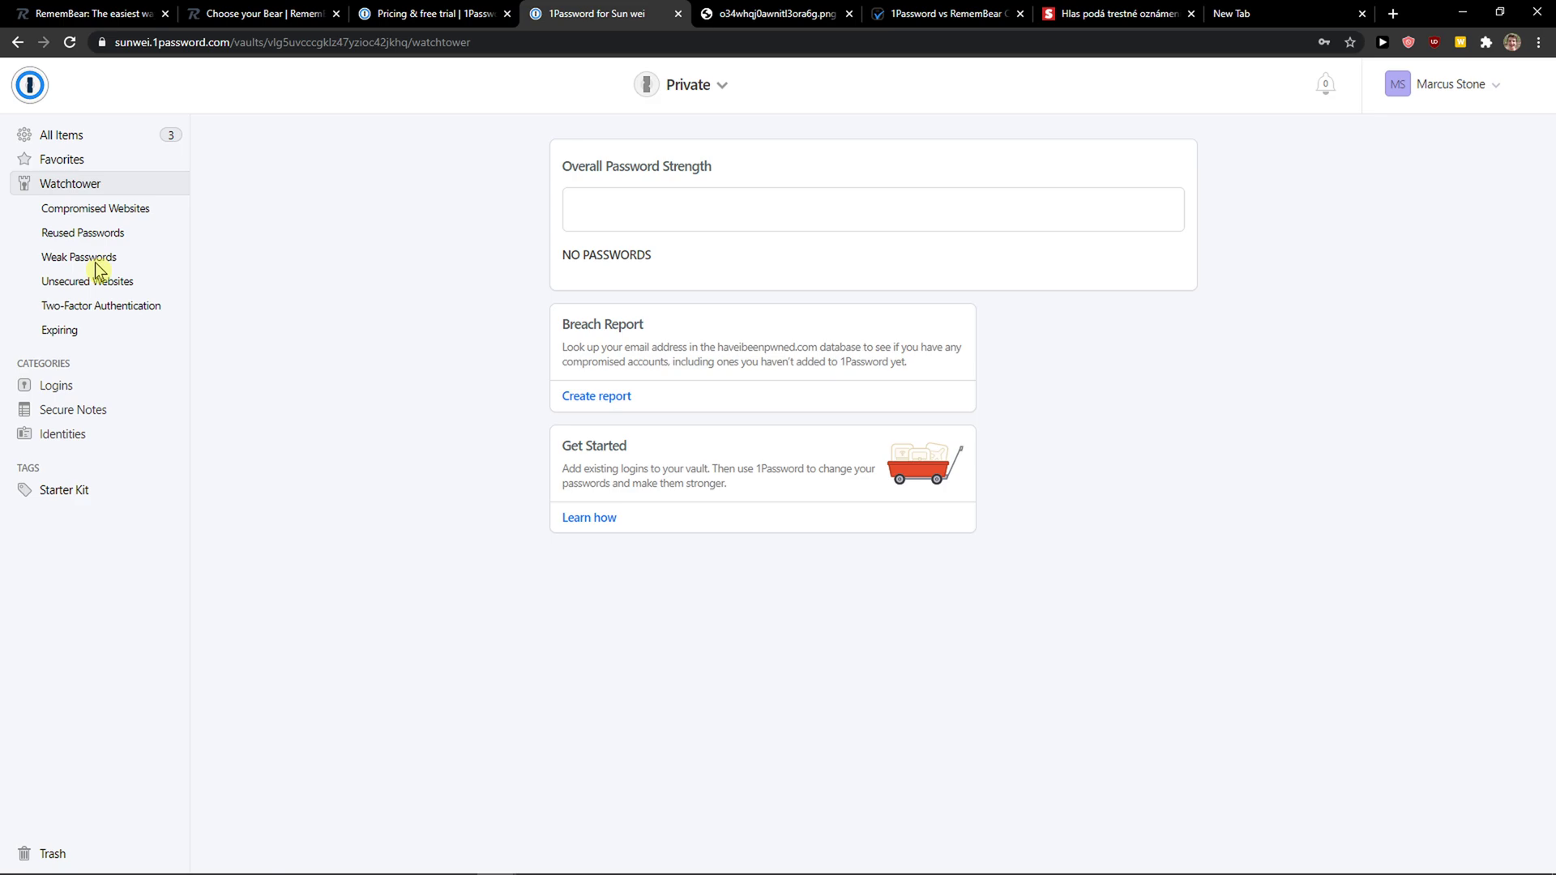
mouse_move(114, 322)
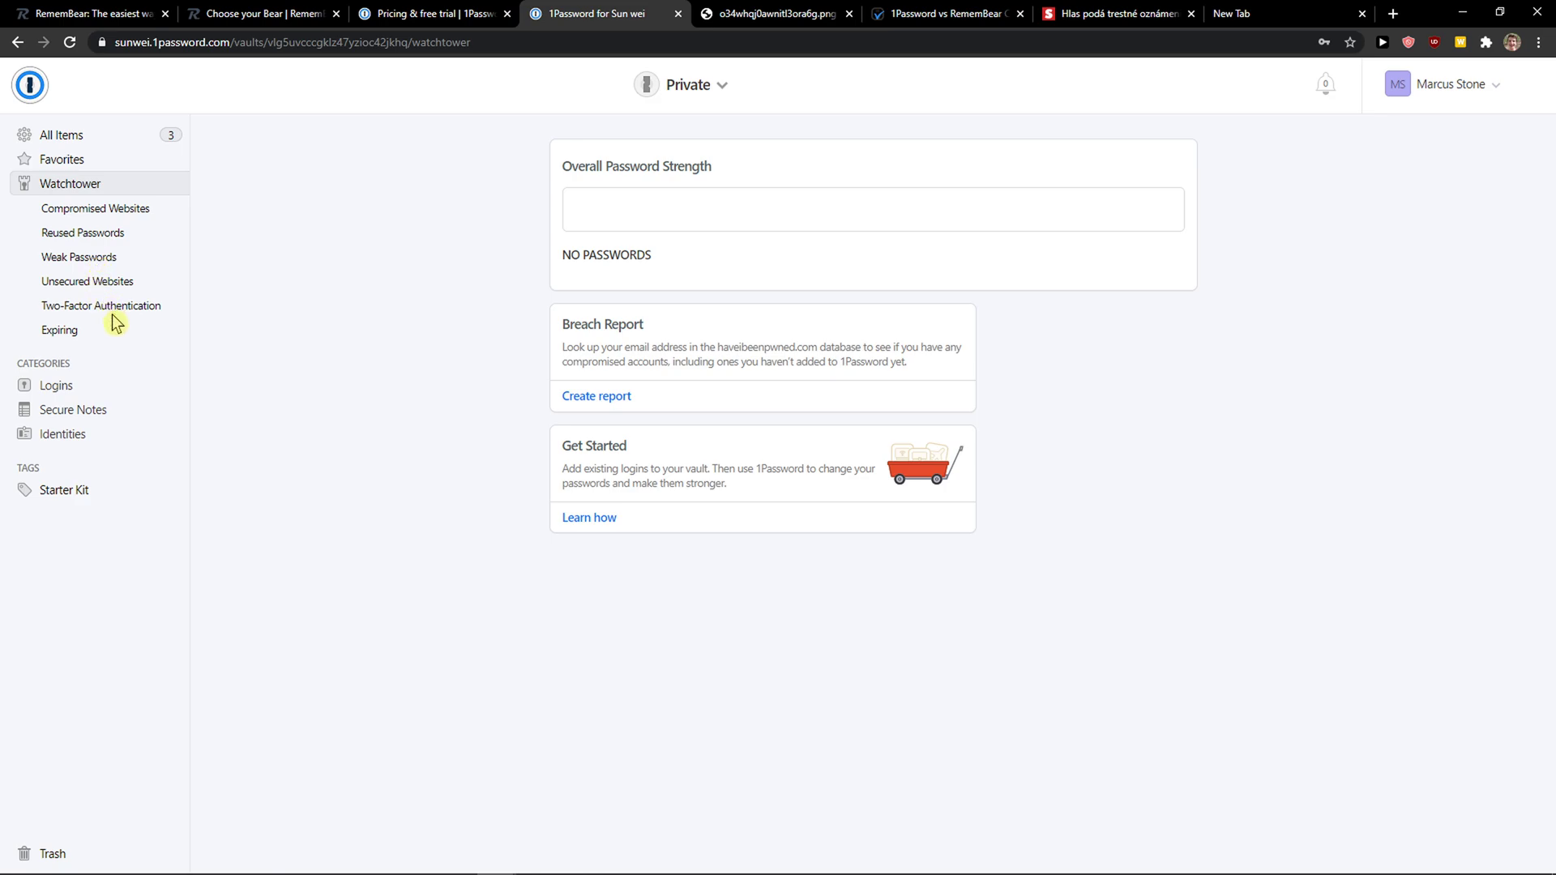
click(100, 305)
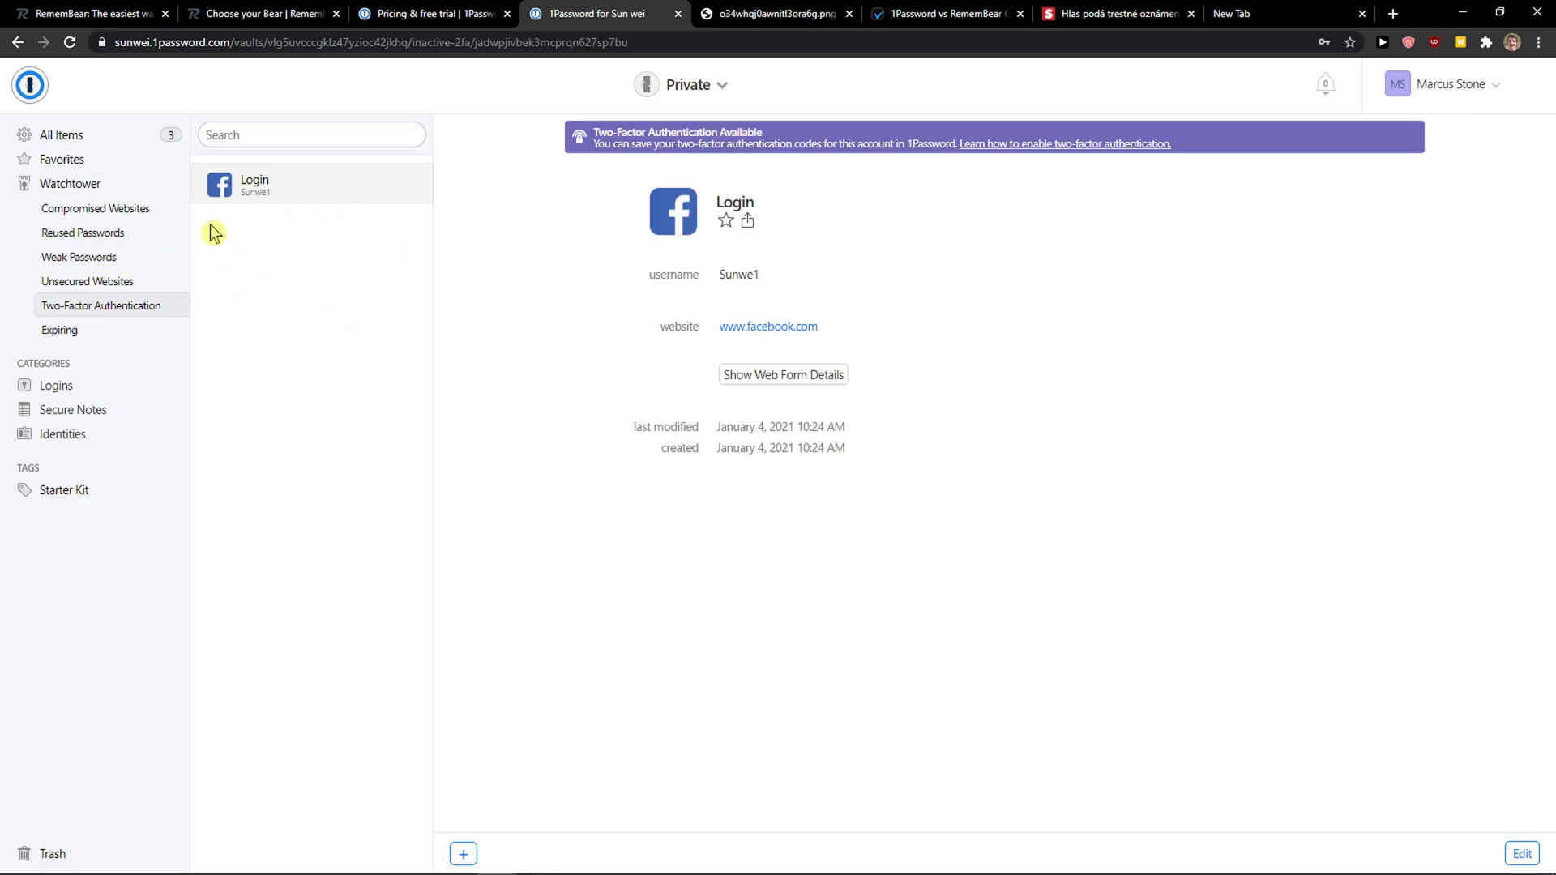
mouse_move(97, 343)
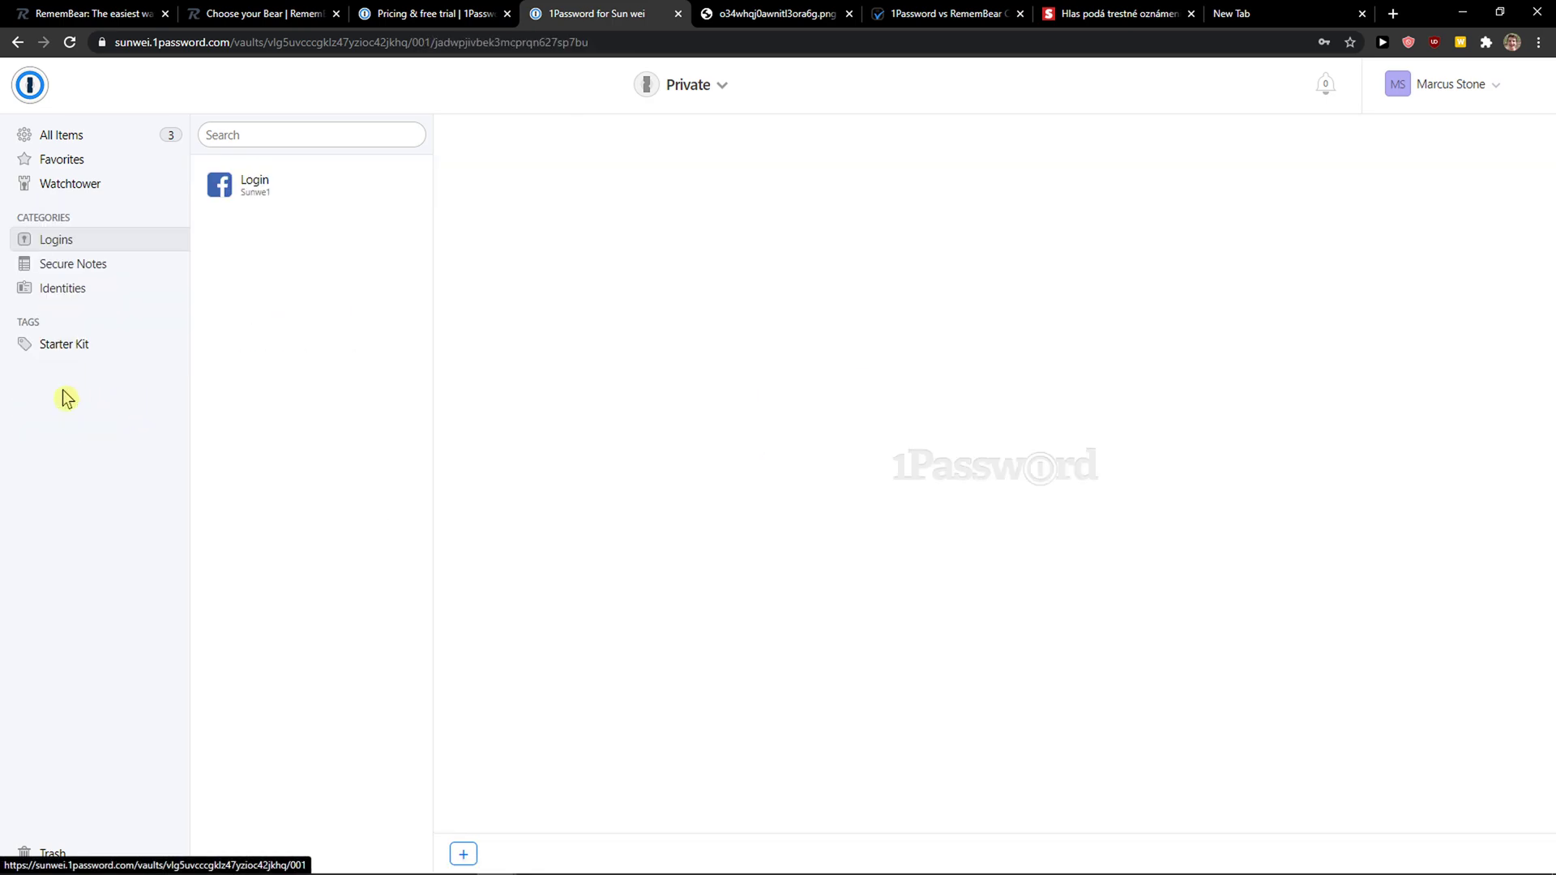
click(60, 135)
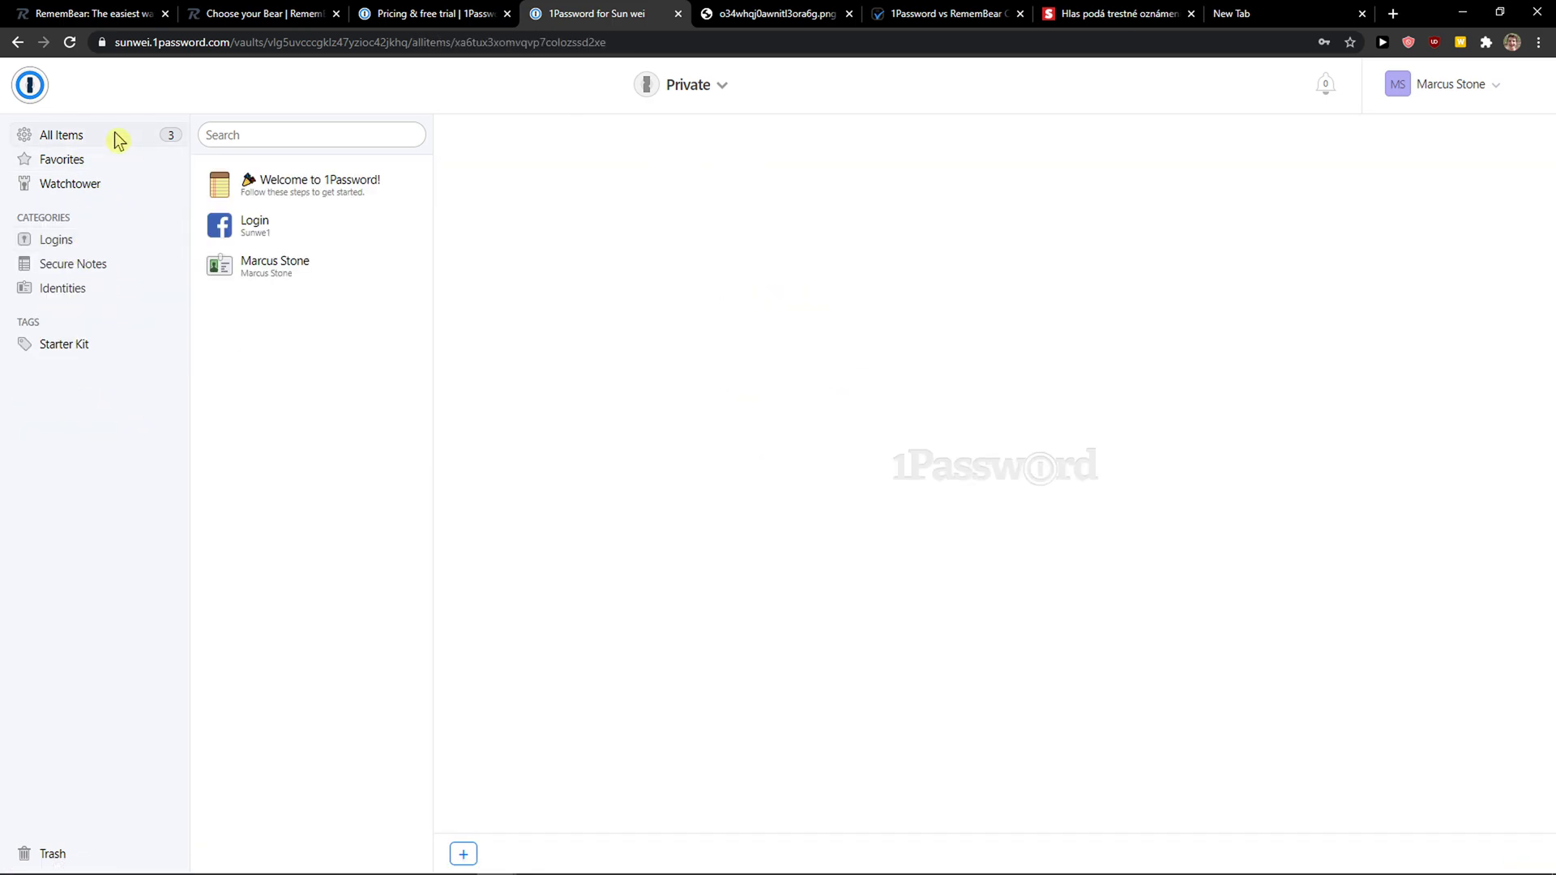
- Use the + button to list the new item types available in the 1Password vault
click(462, 854)
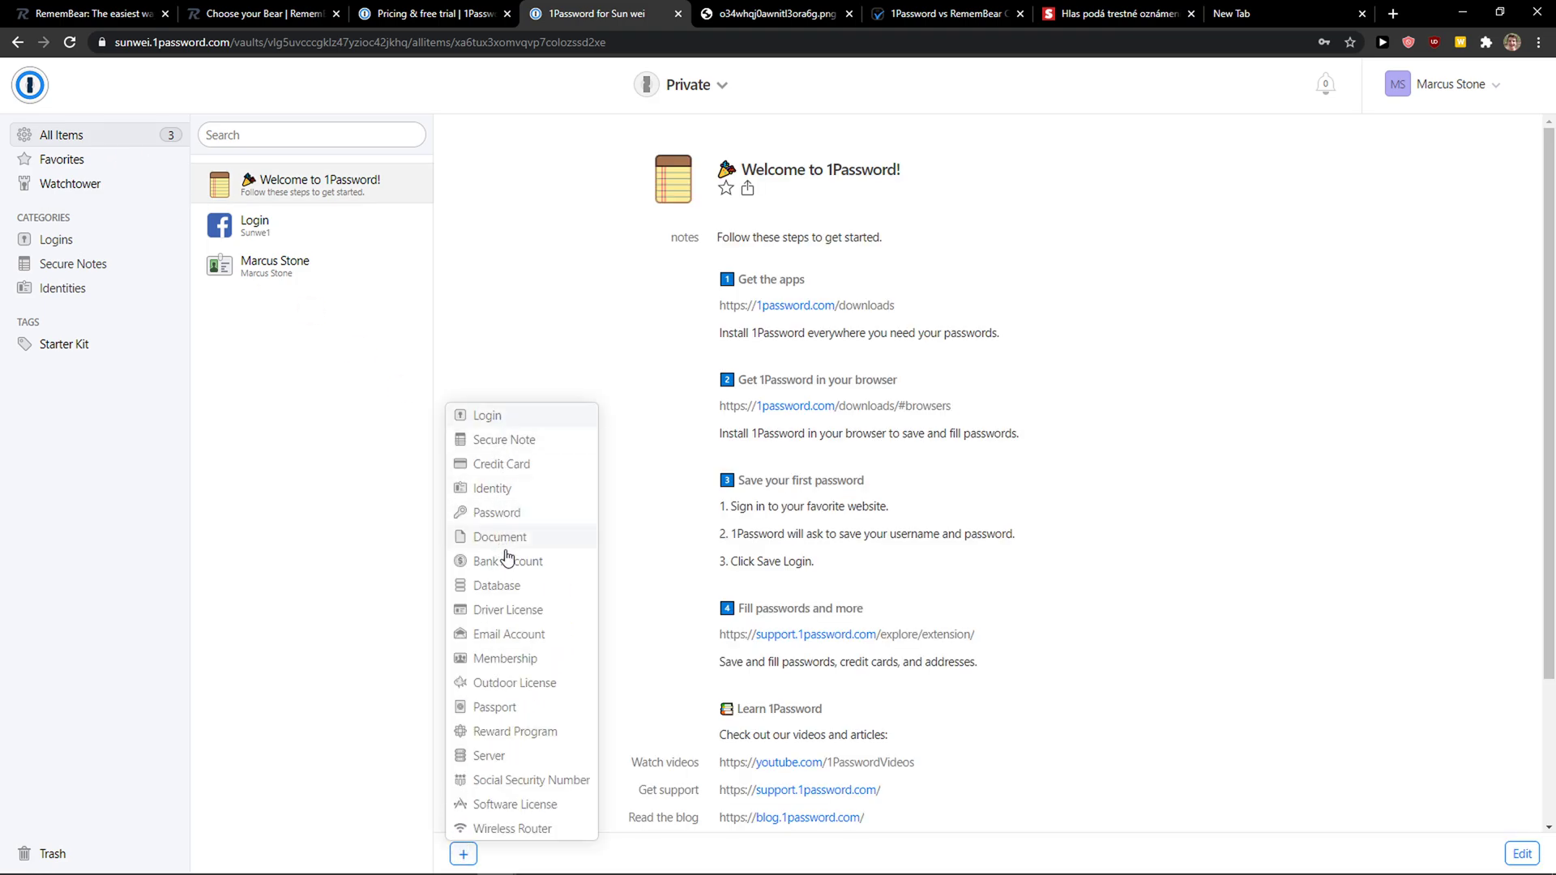
mouse_move(507, 635)
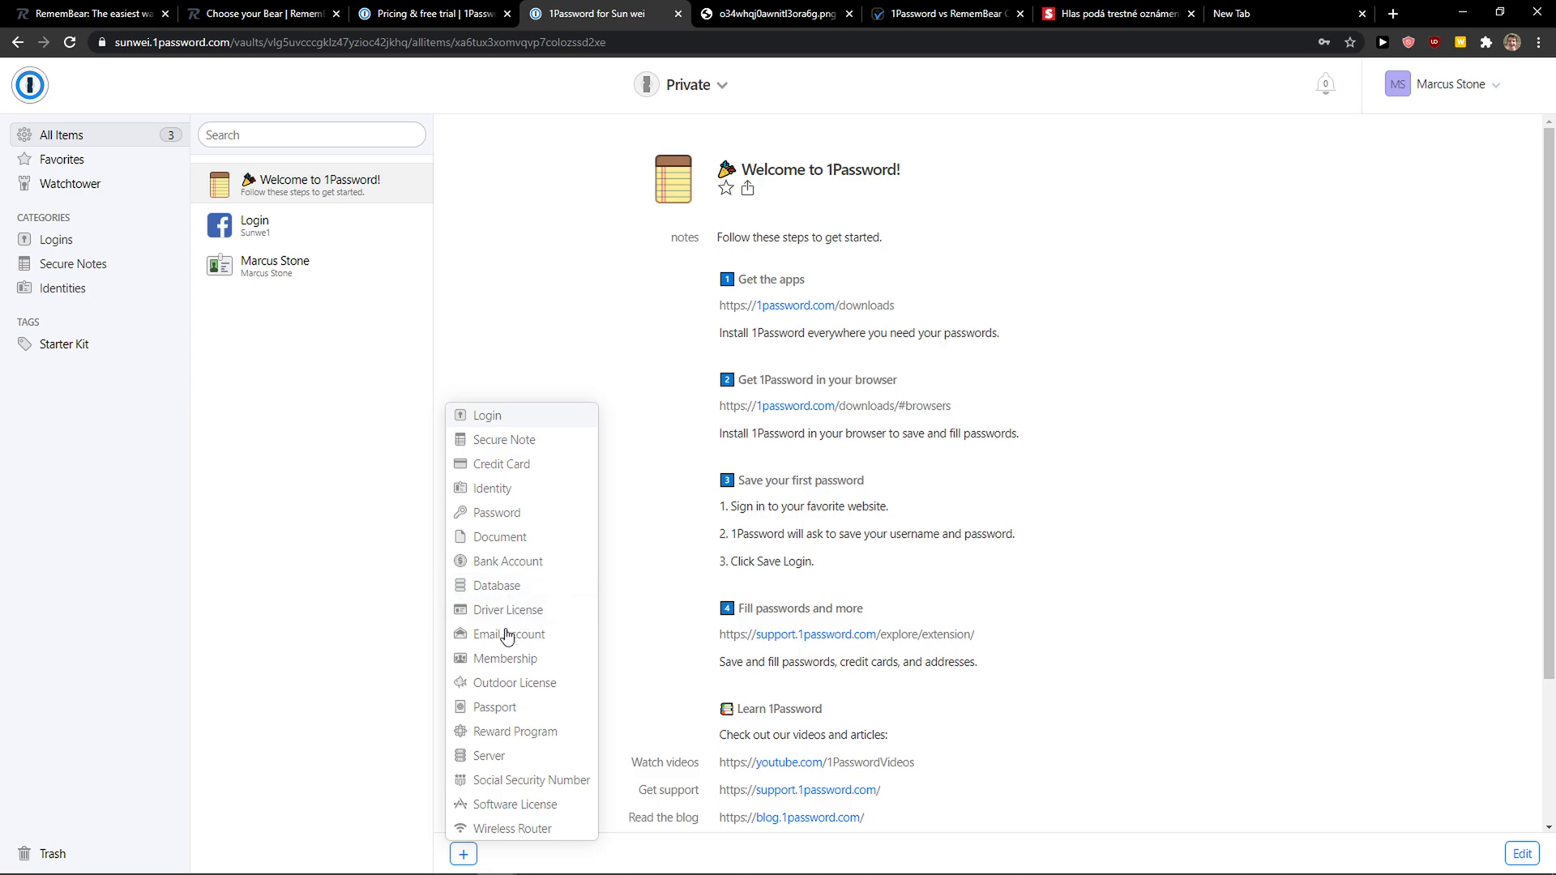
mouse_move(498, 837)
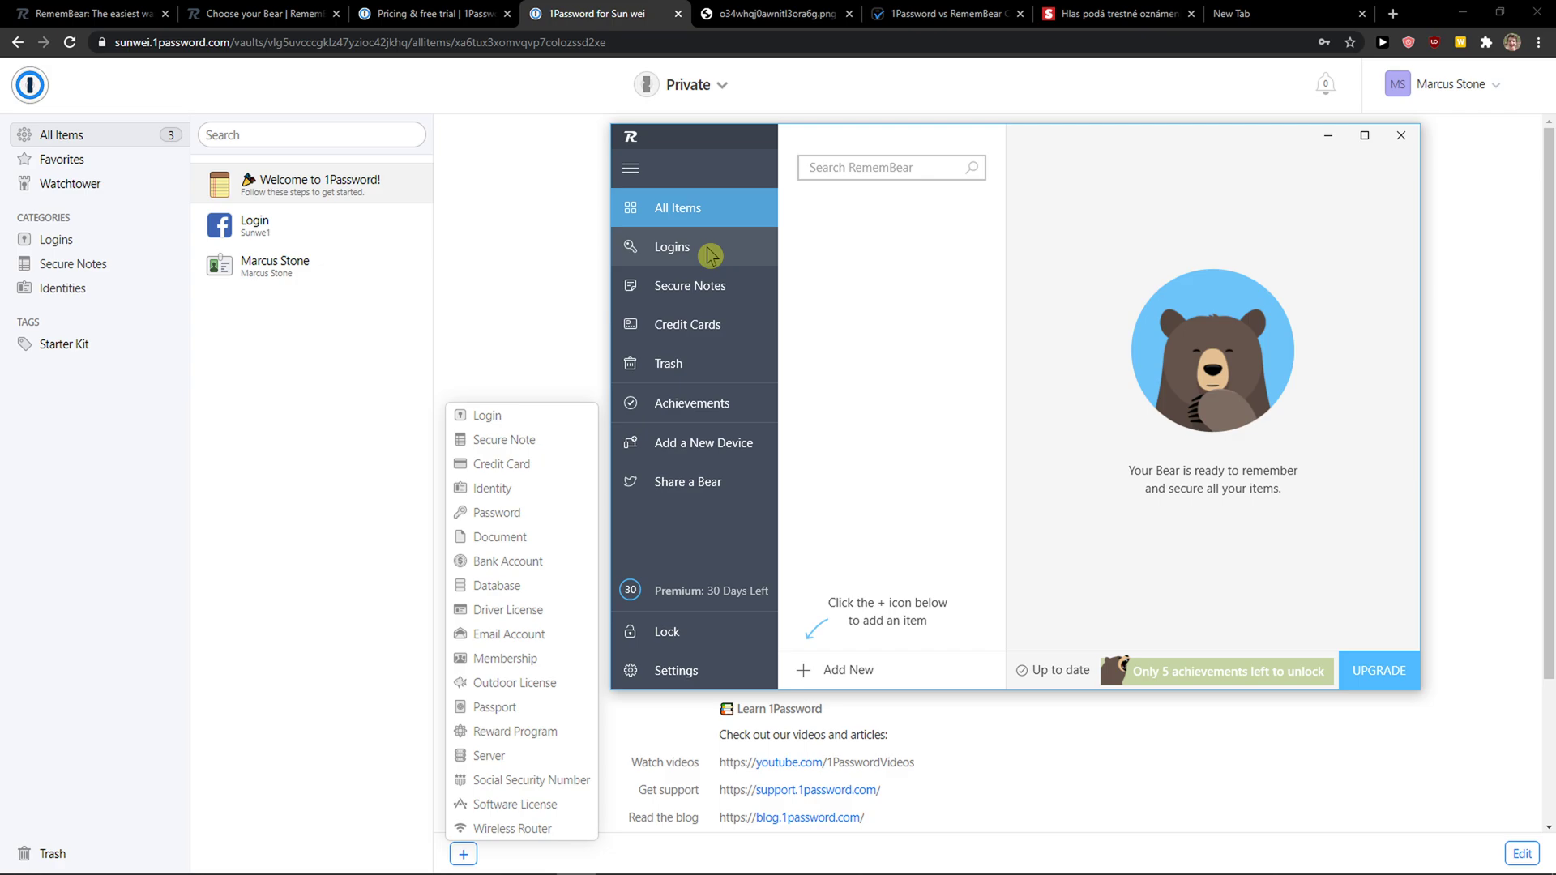
- Create a new Login under Logins and inspect its password generator, Website and Two-step code fields
click(672, 247)
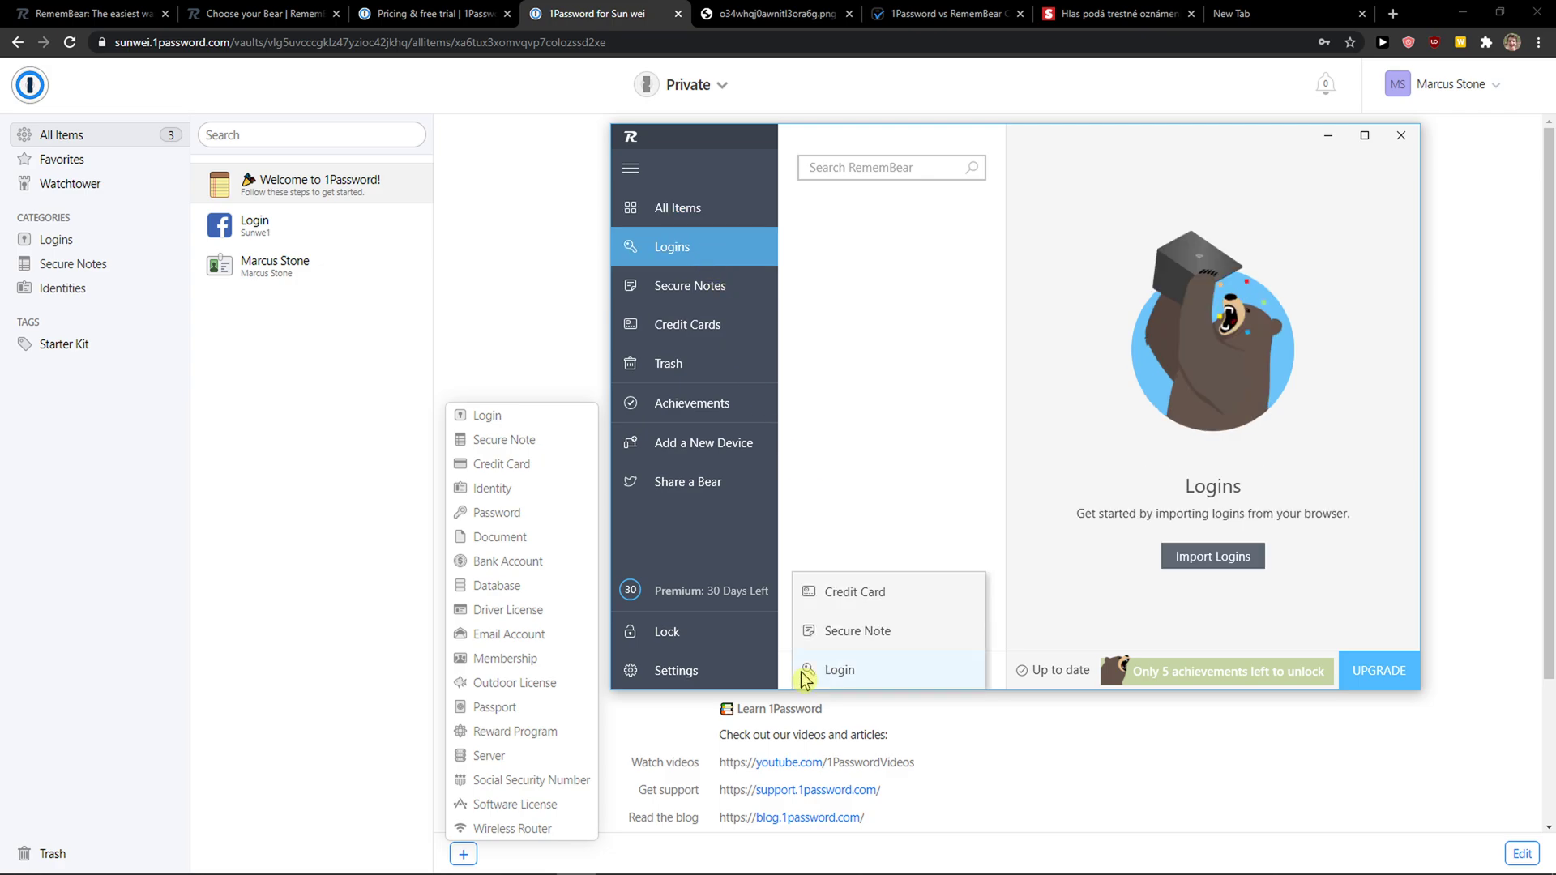
click(840, 670)
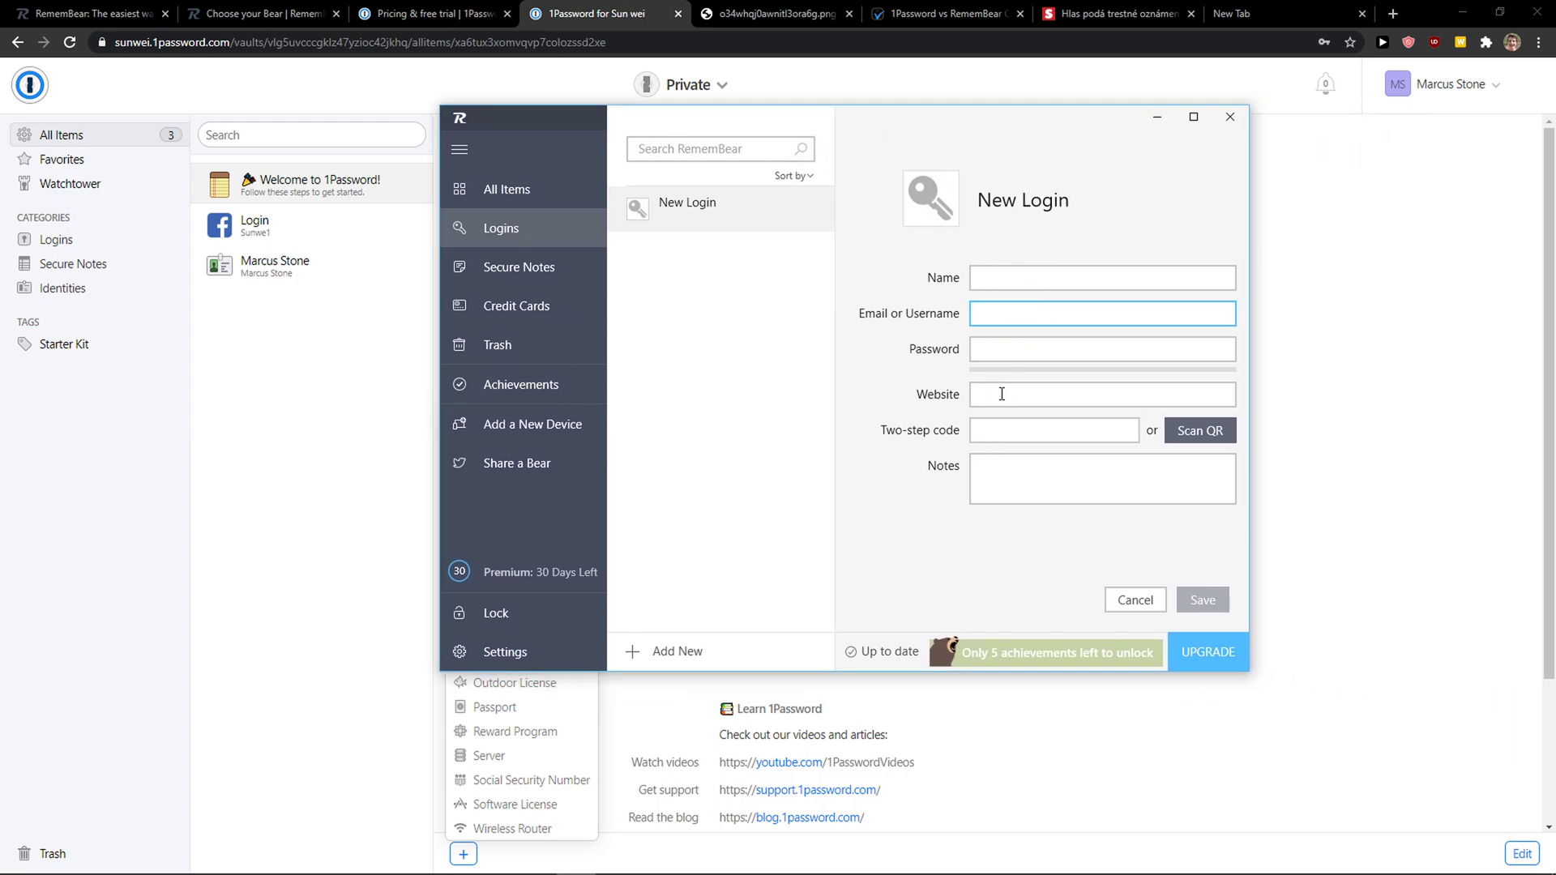
click(1101, 348)
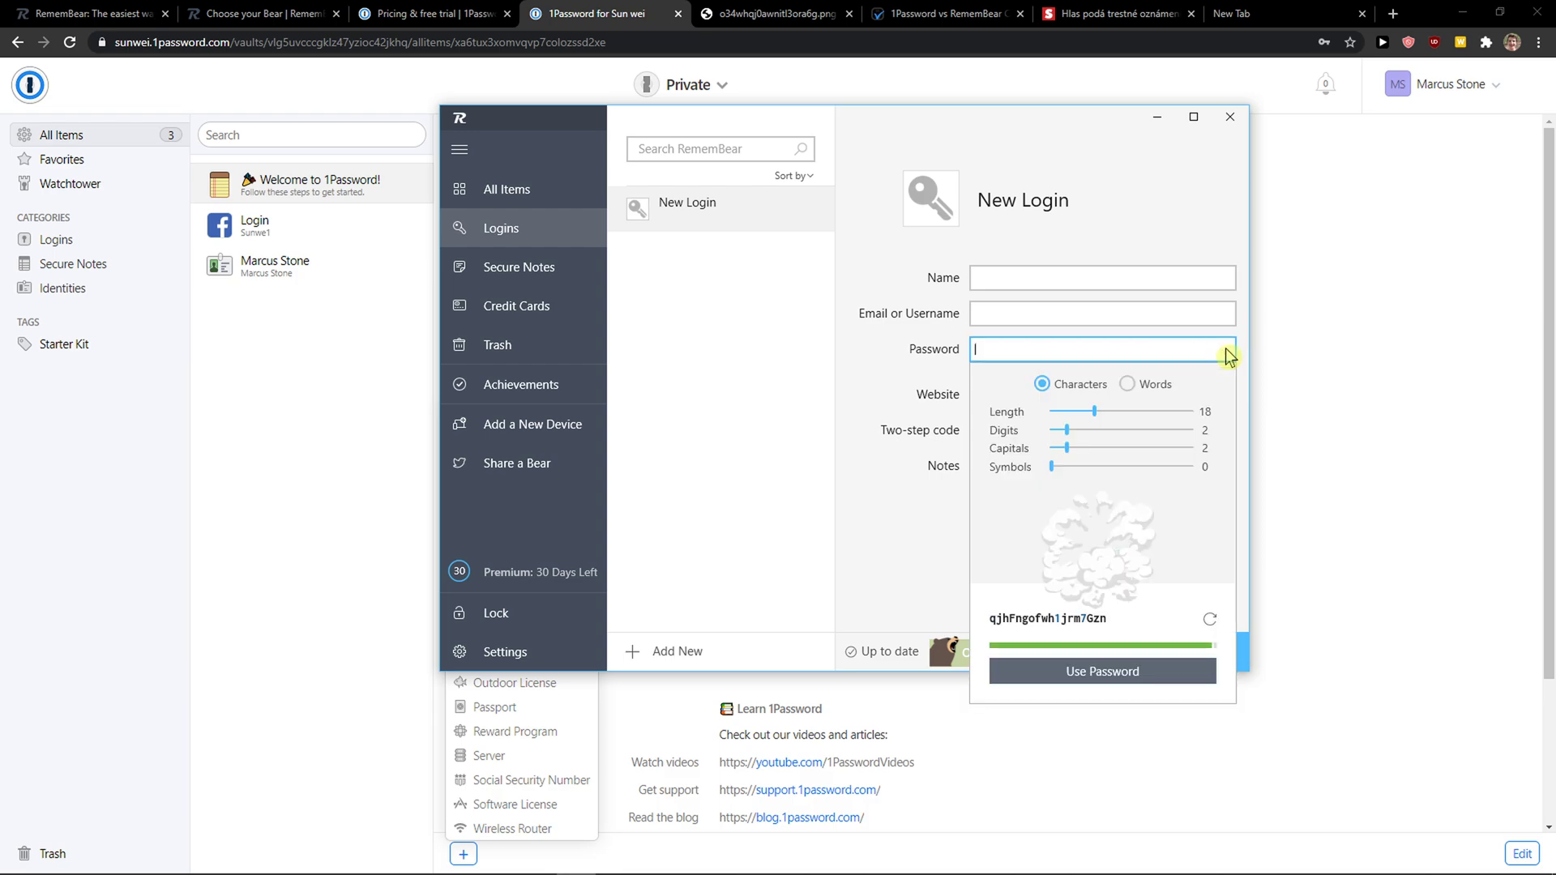
click(1209, 619)
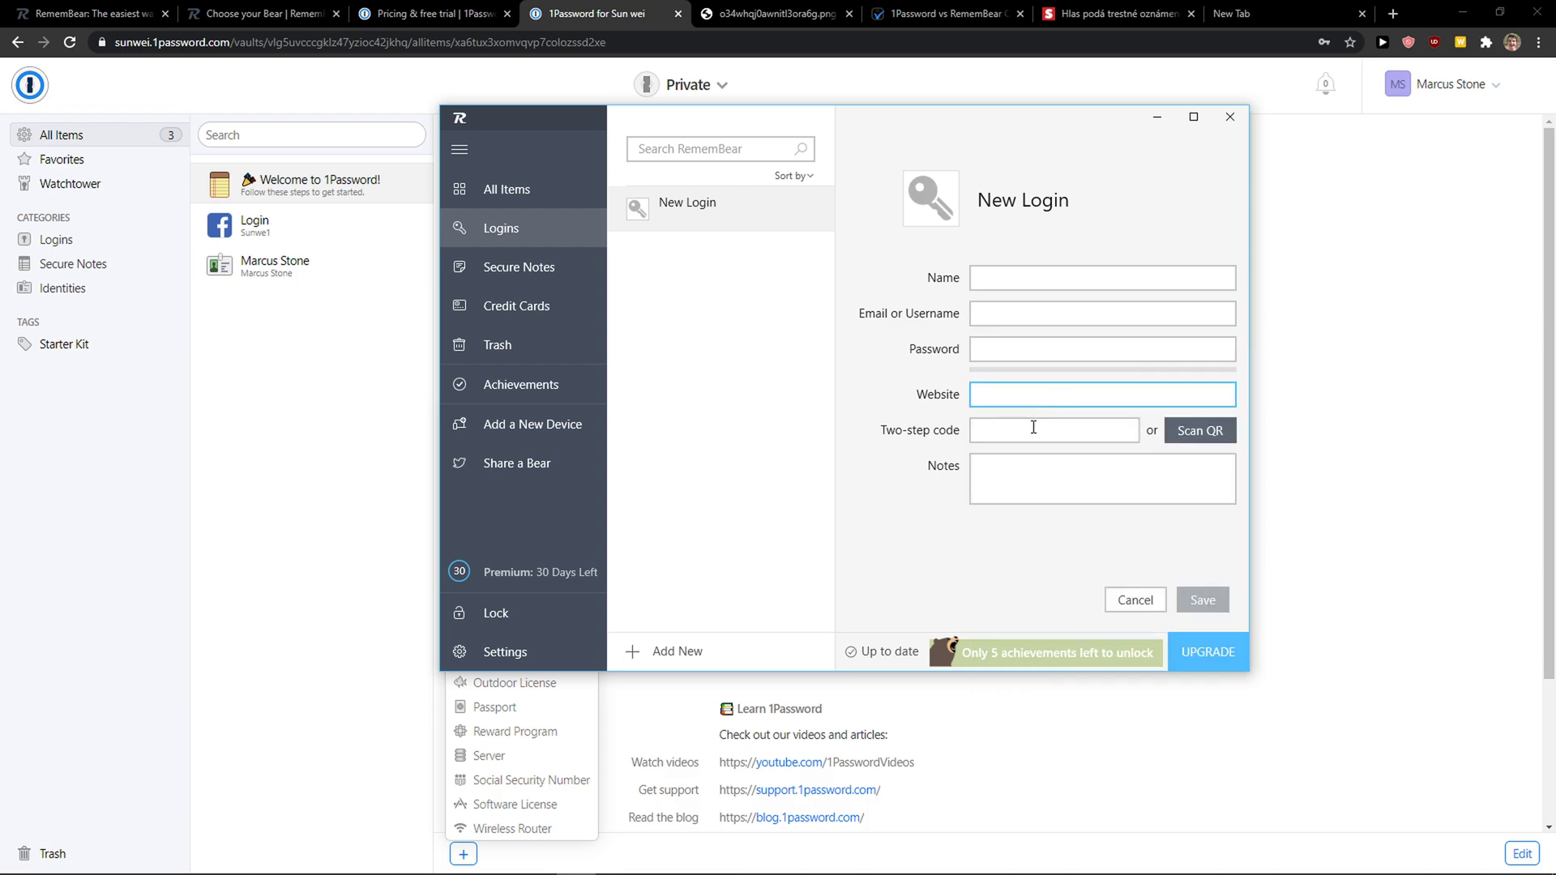
click(1053, 430)
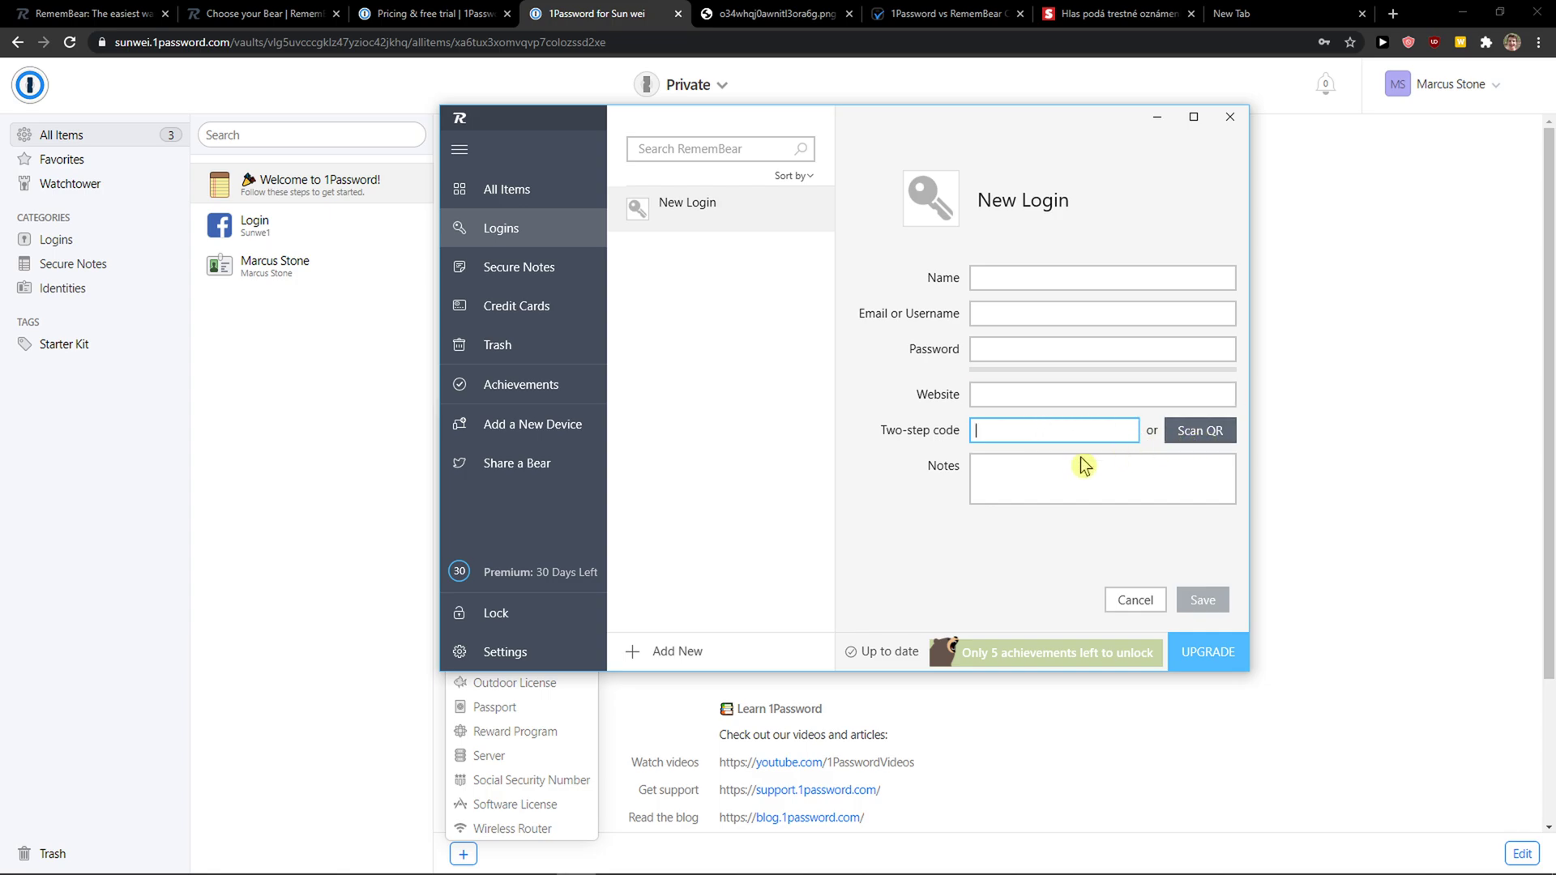
click(516, 306)
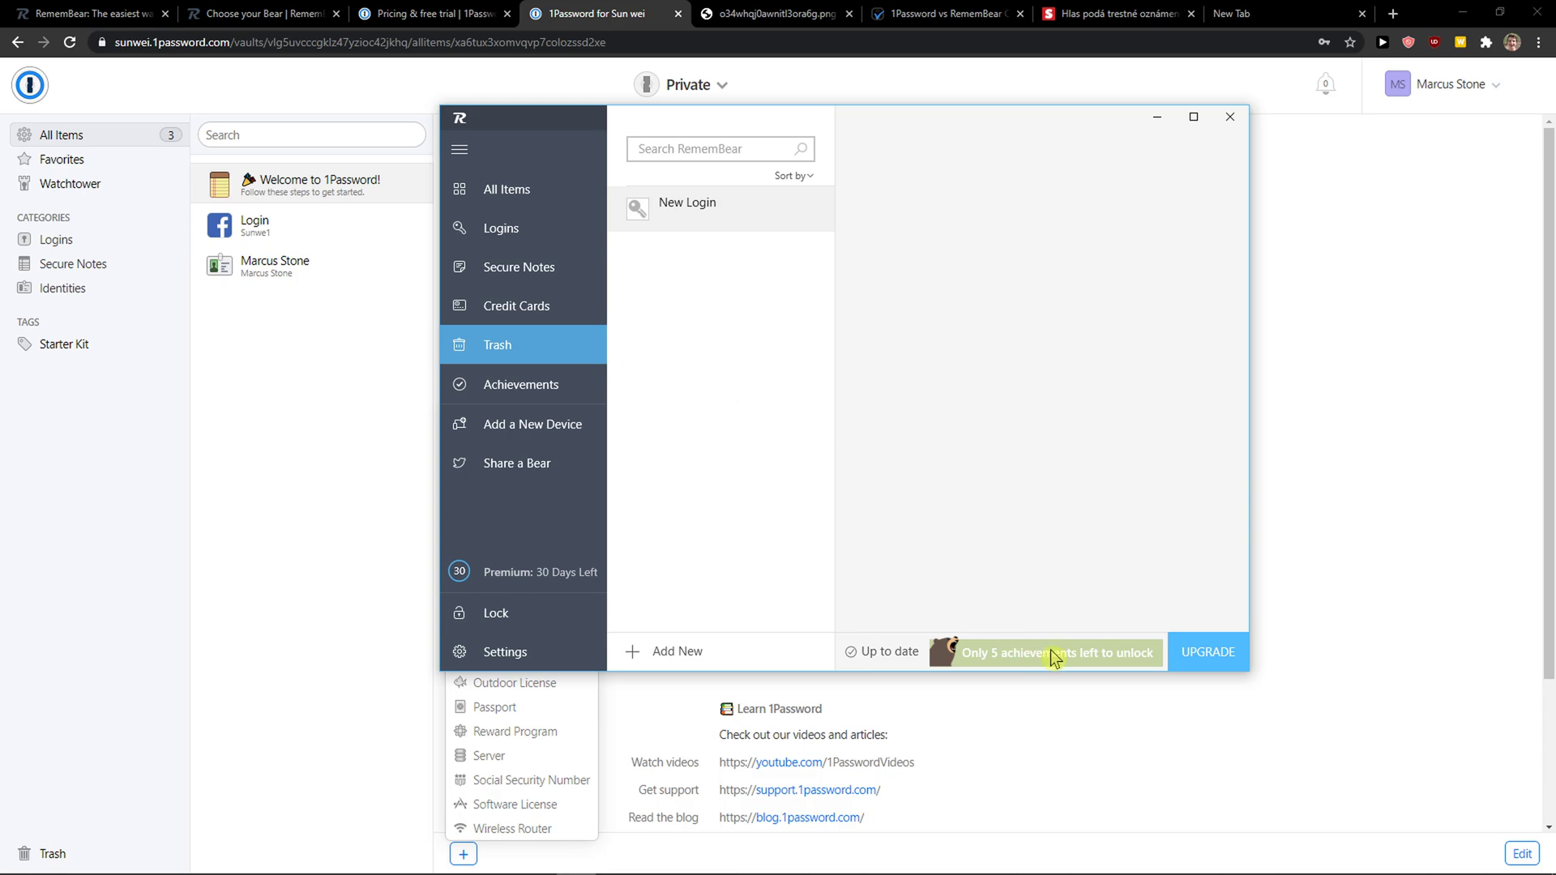
mouse_move(862, 425)
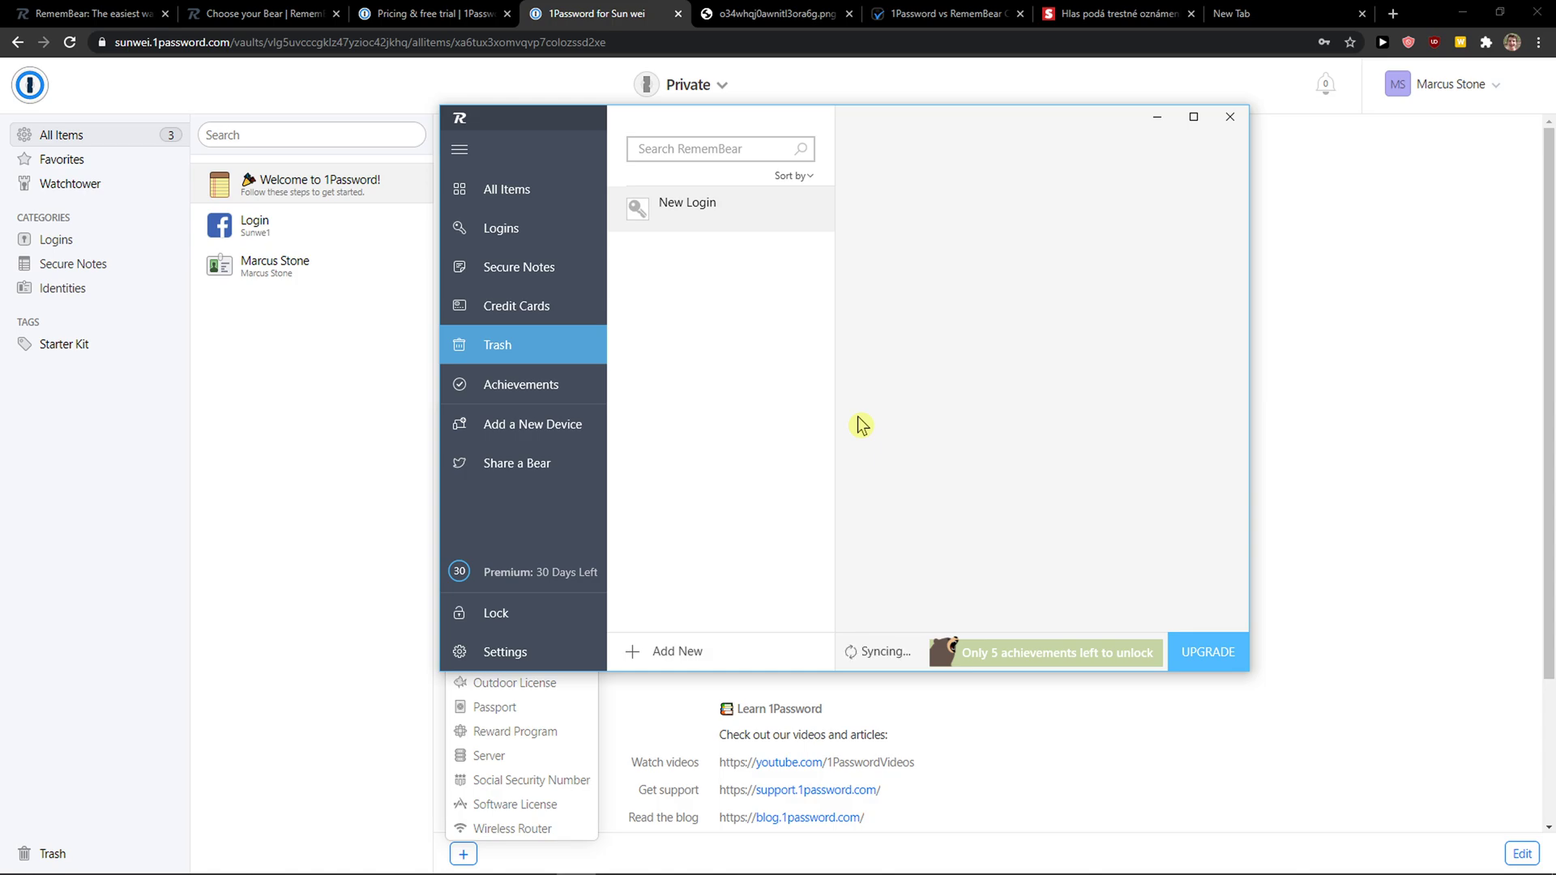
mouse_move(831, 416)
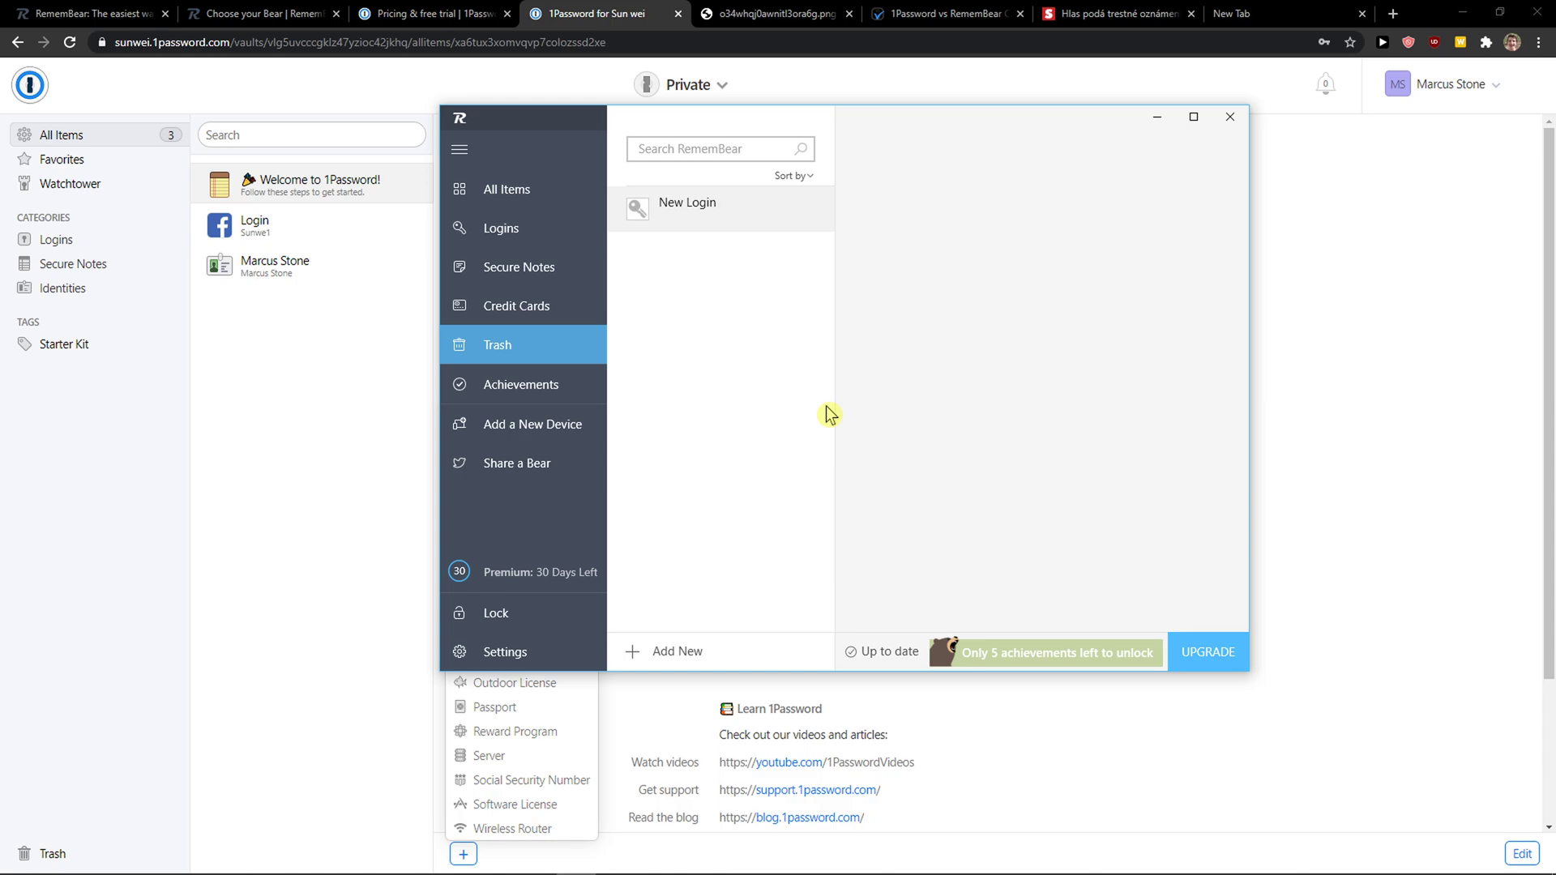
mouse_move(262, 371)
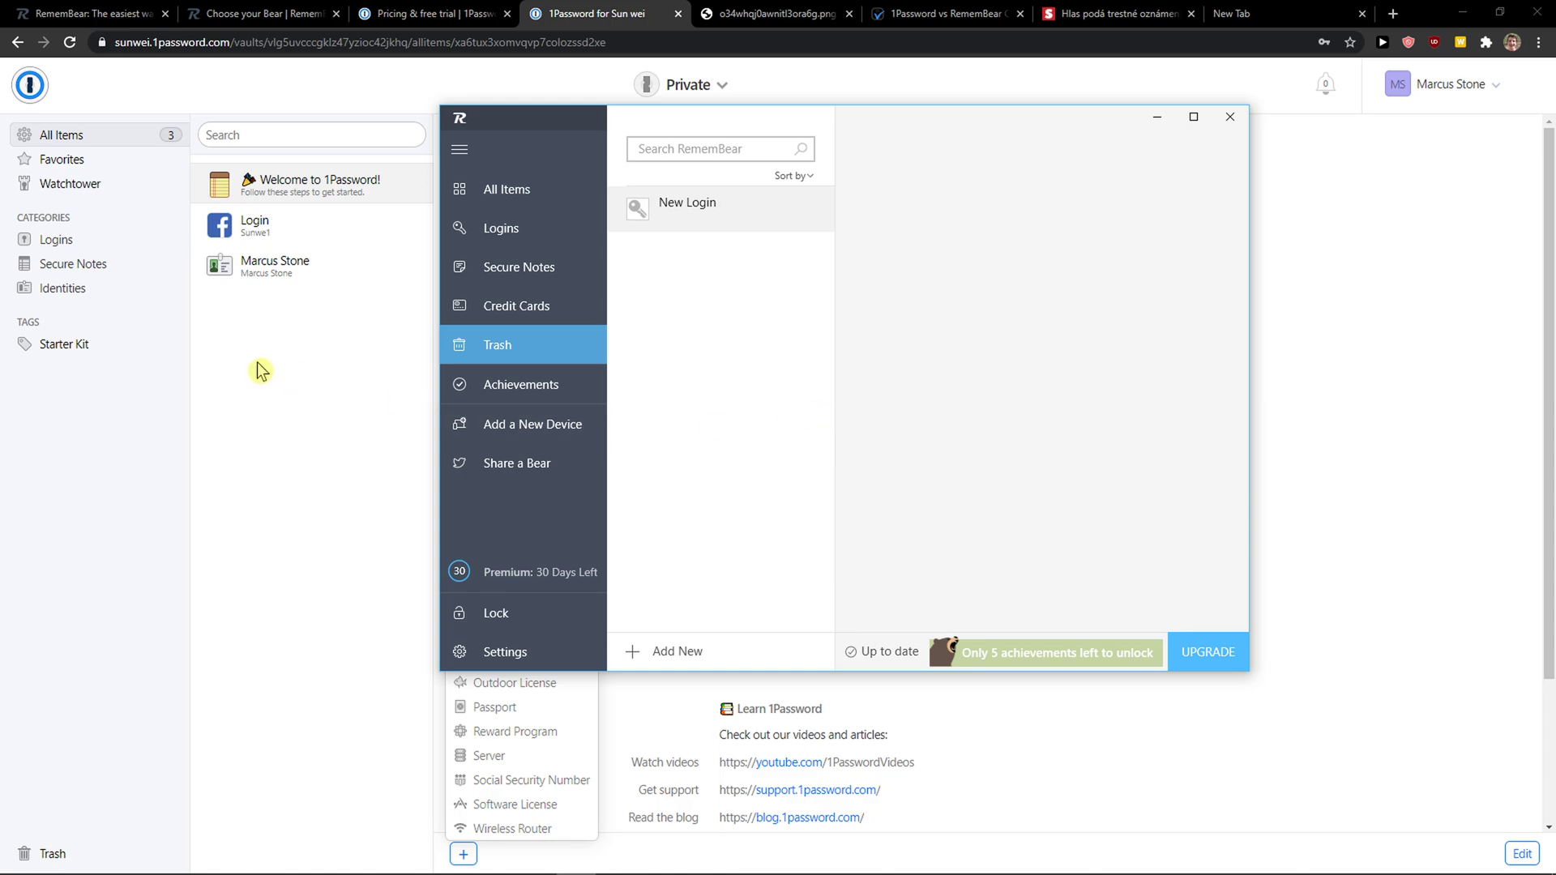
mouse_move(320, 356)
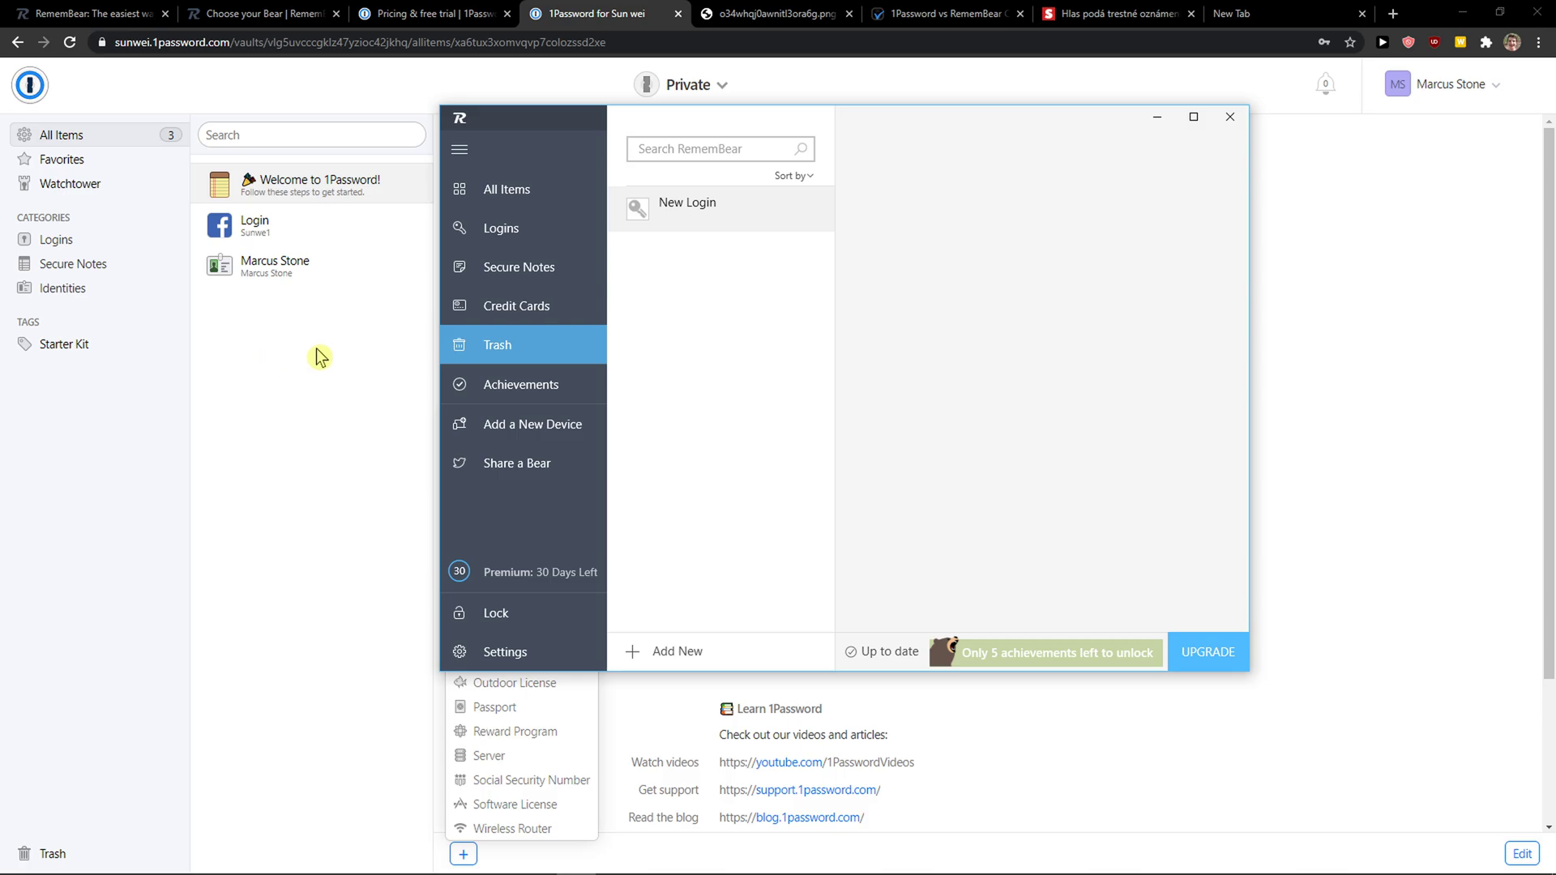
- Bring the 1Password vault window with its Welcome to 1Password note to the front
click(1229, 116)
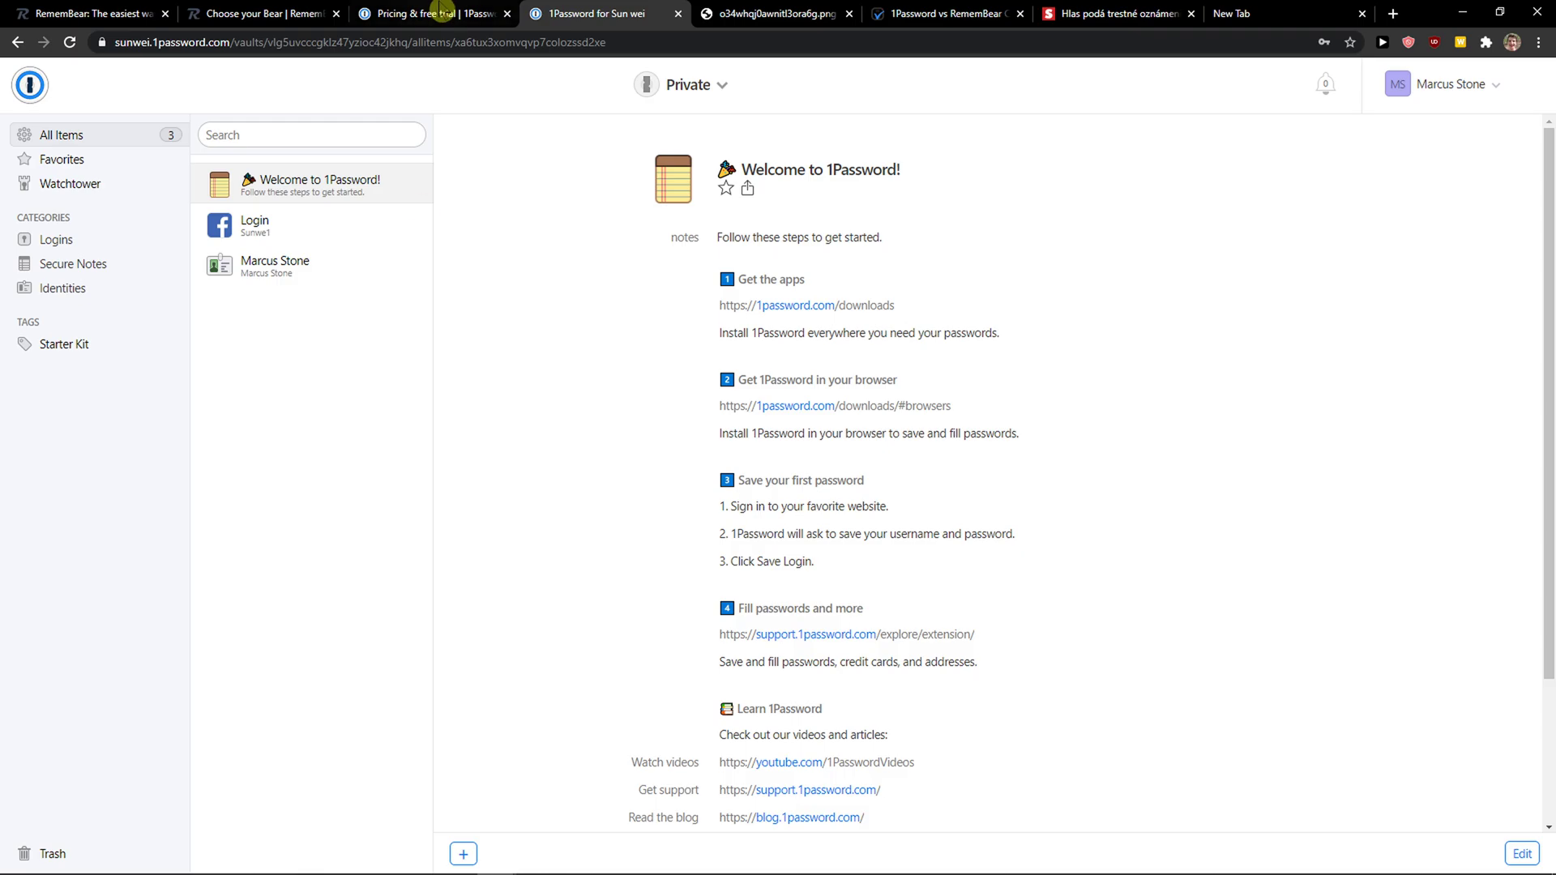
- Cycle through pricing, vault and comparison-article tabs, ending on the RememBear autofill screenshot
click(434, 14)
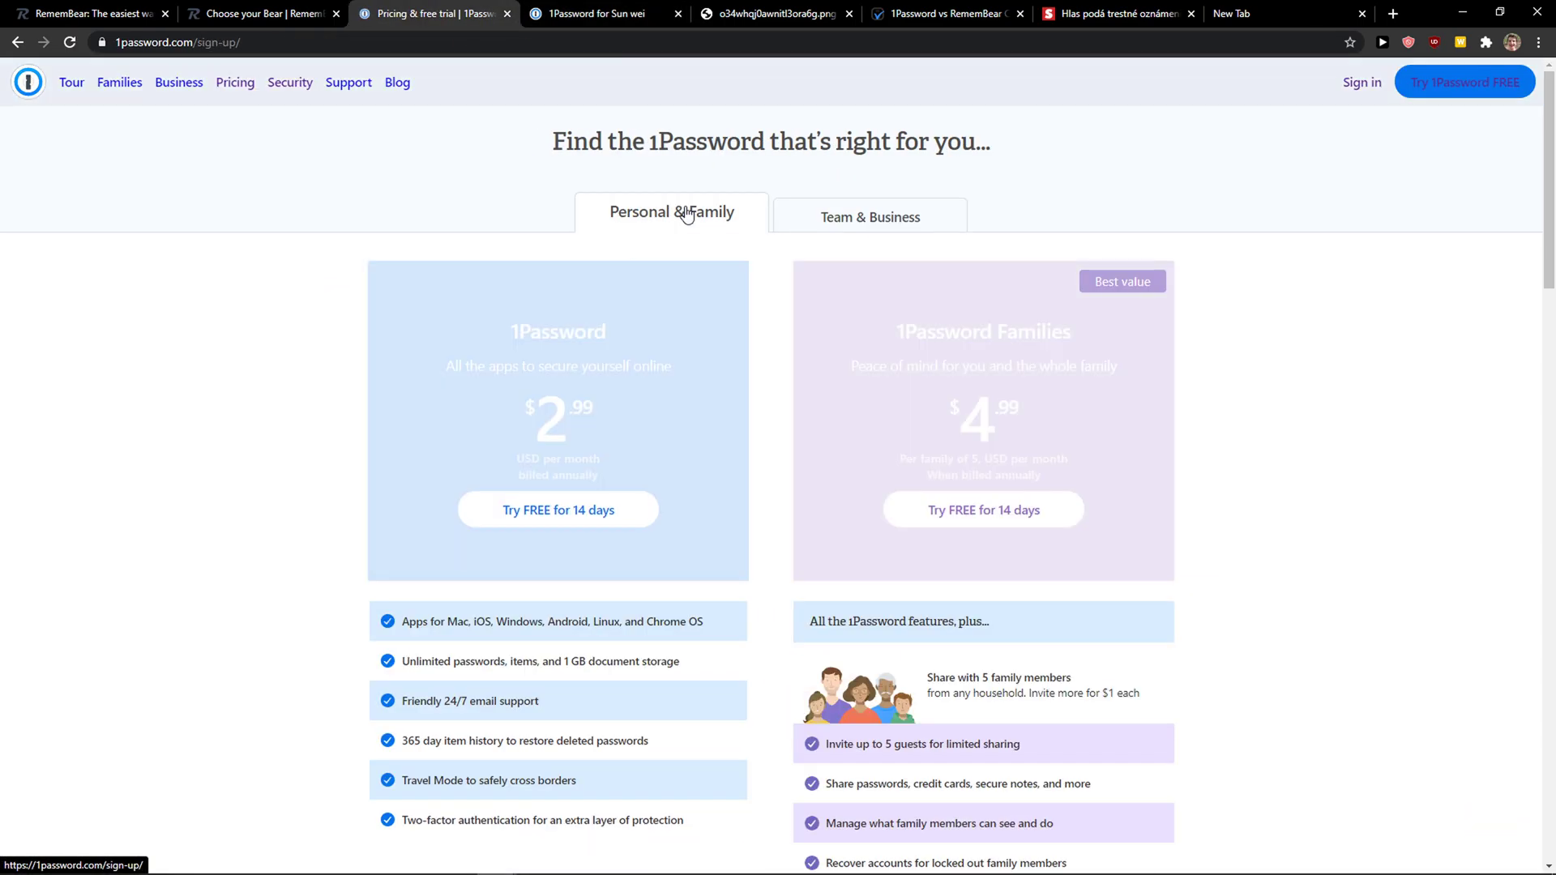
mouse_move(614, 14)
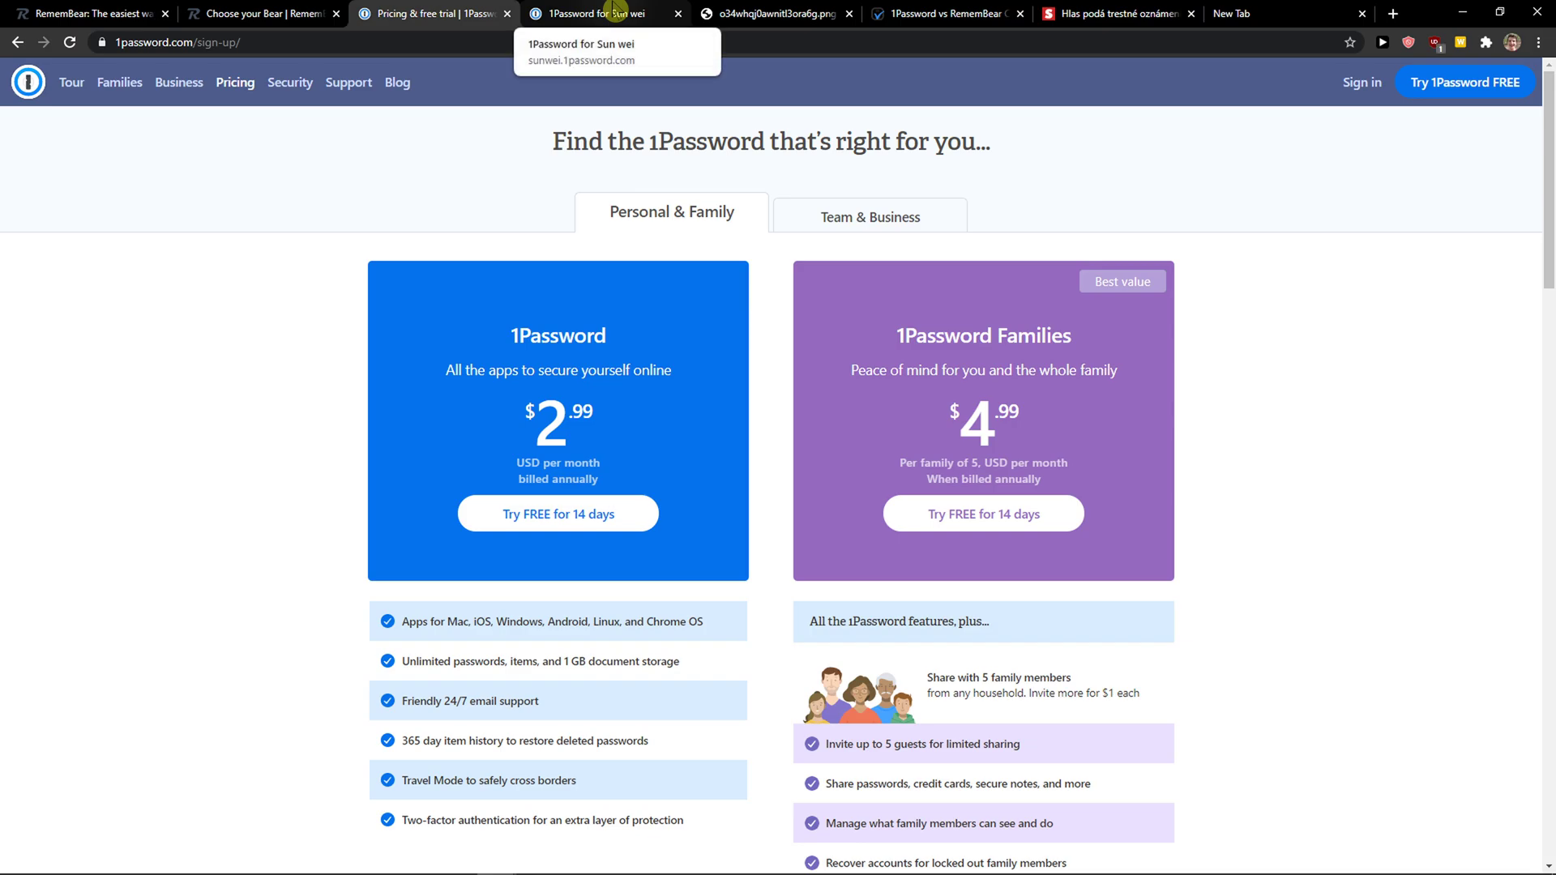
click(602, 14)
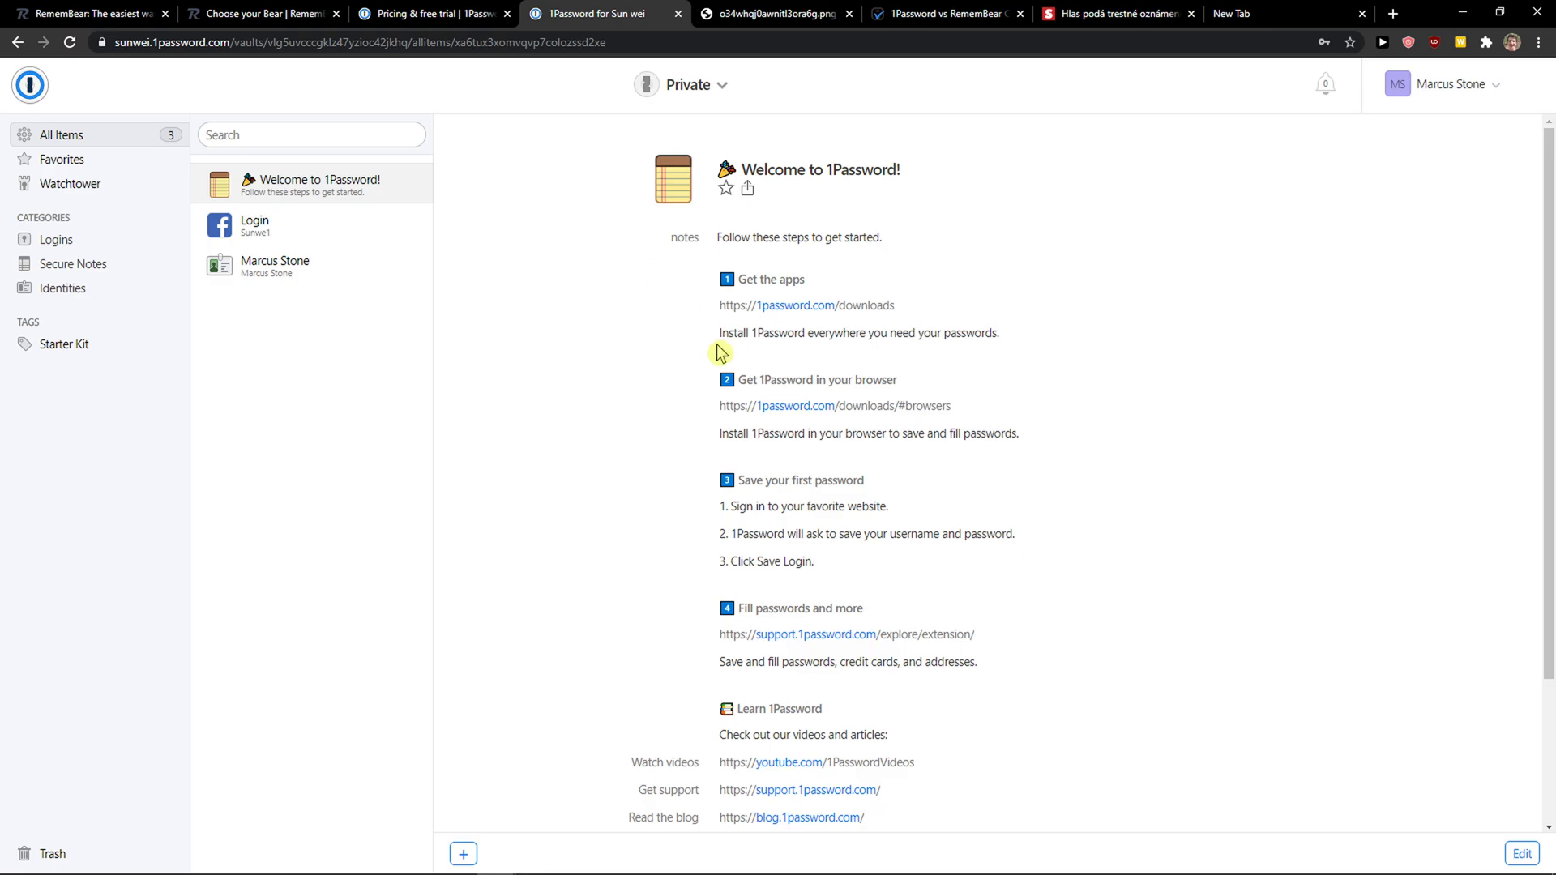
mouse_move(650, 308)
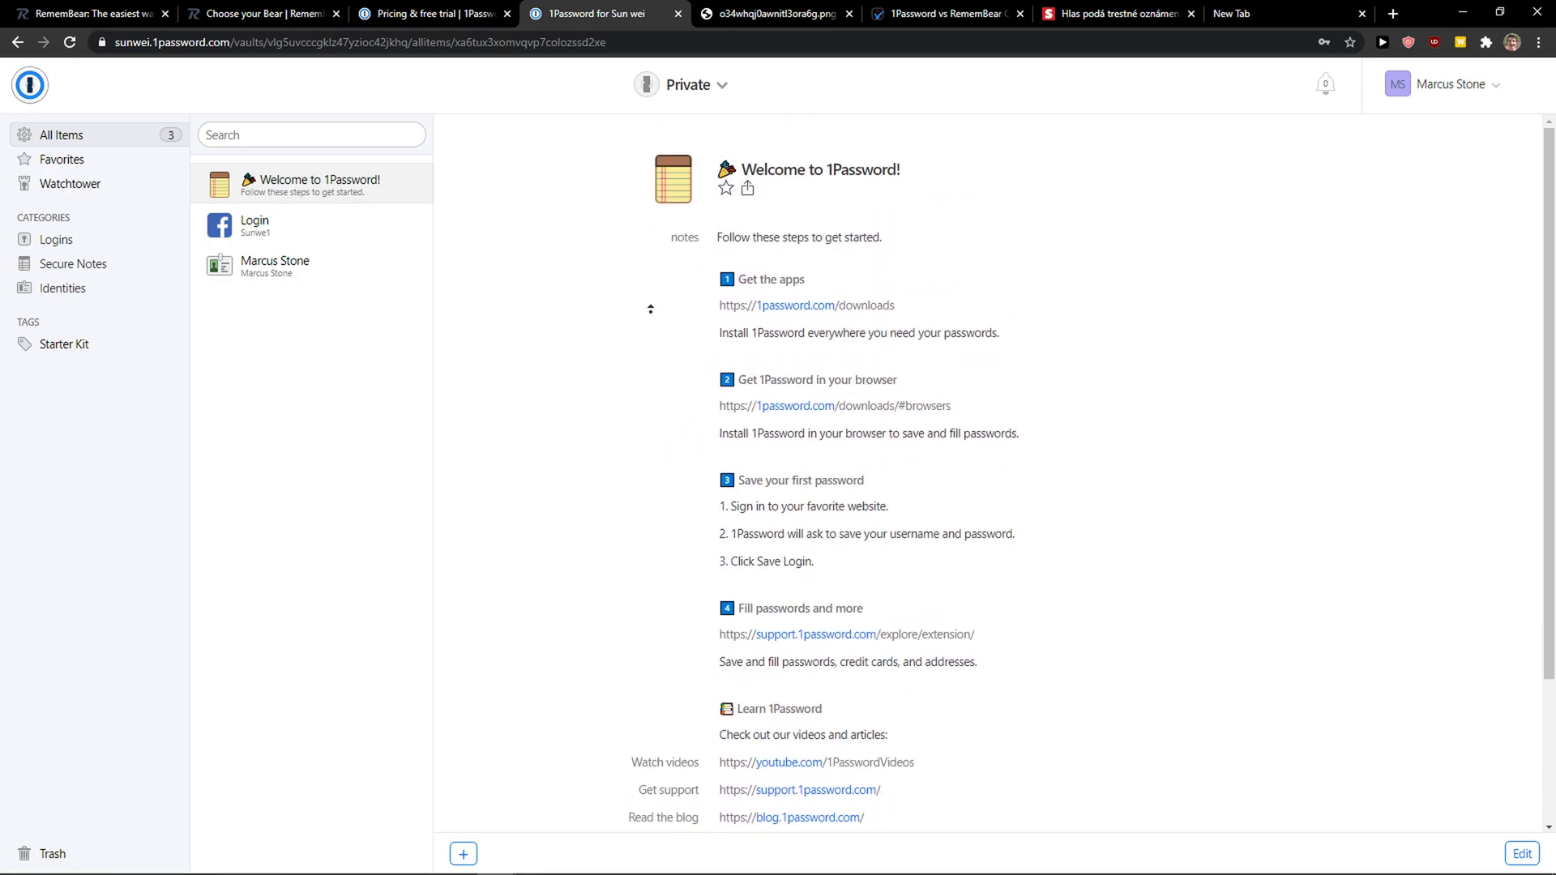
click(431, 14)
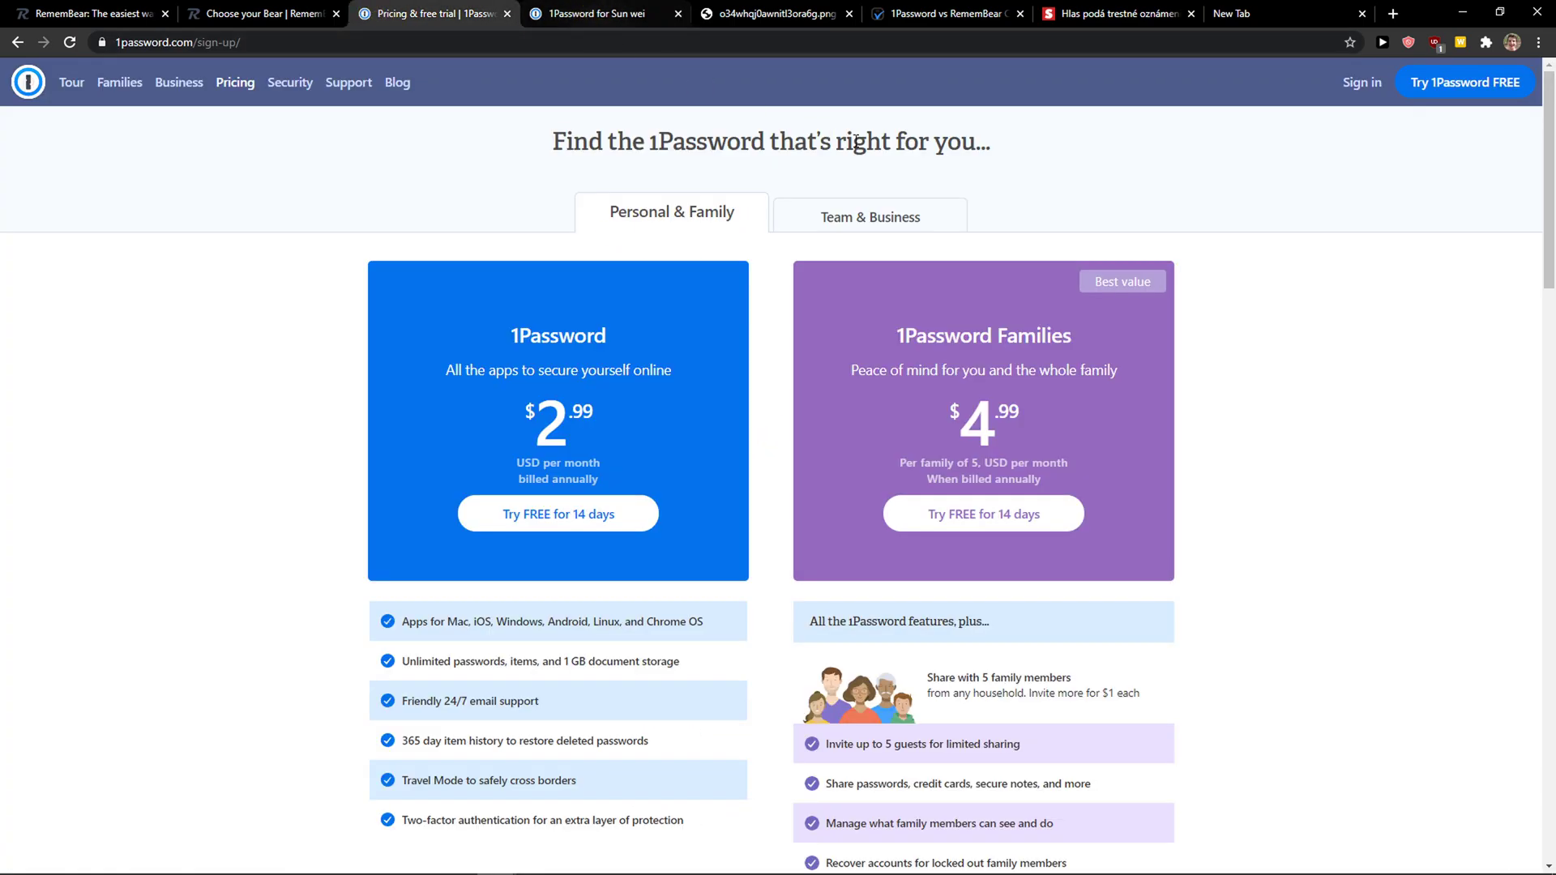
mouse_move(461, 89)
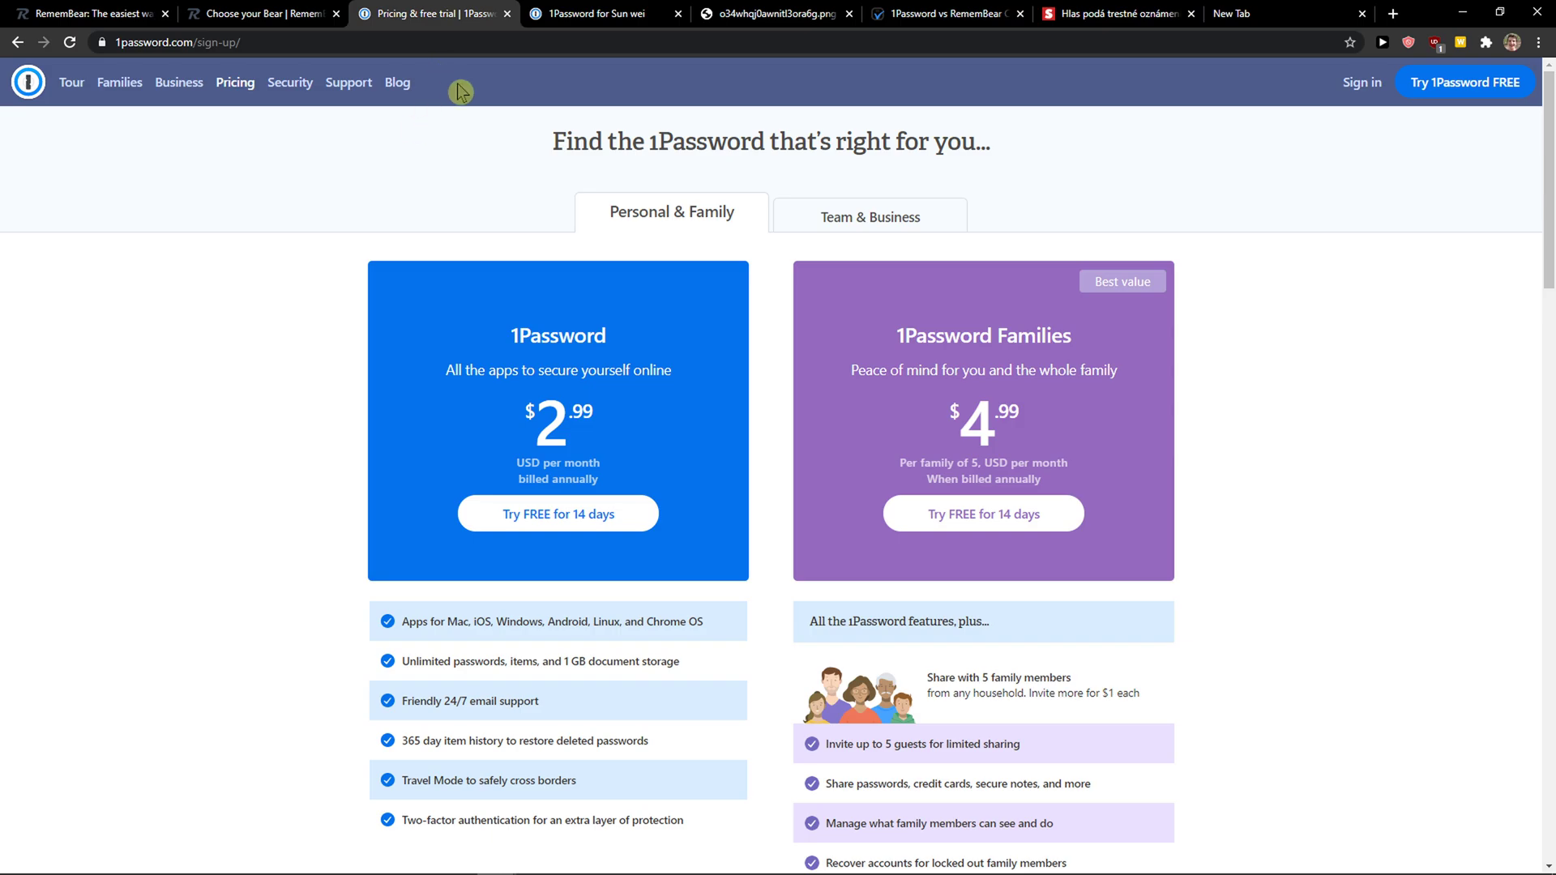
click(951, 14)
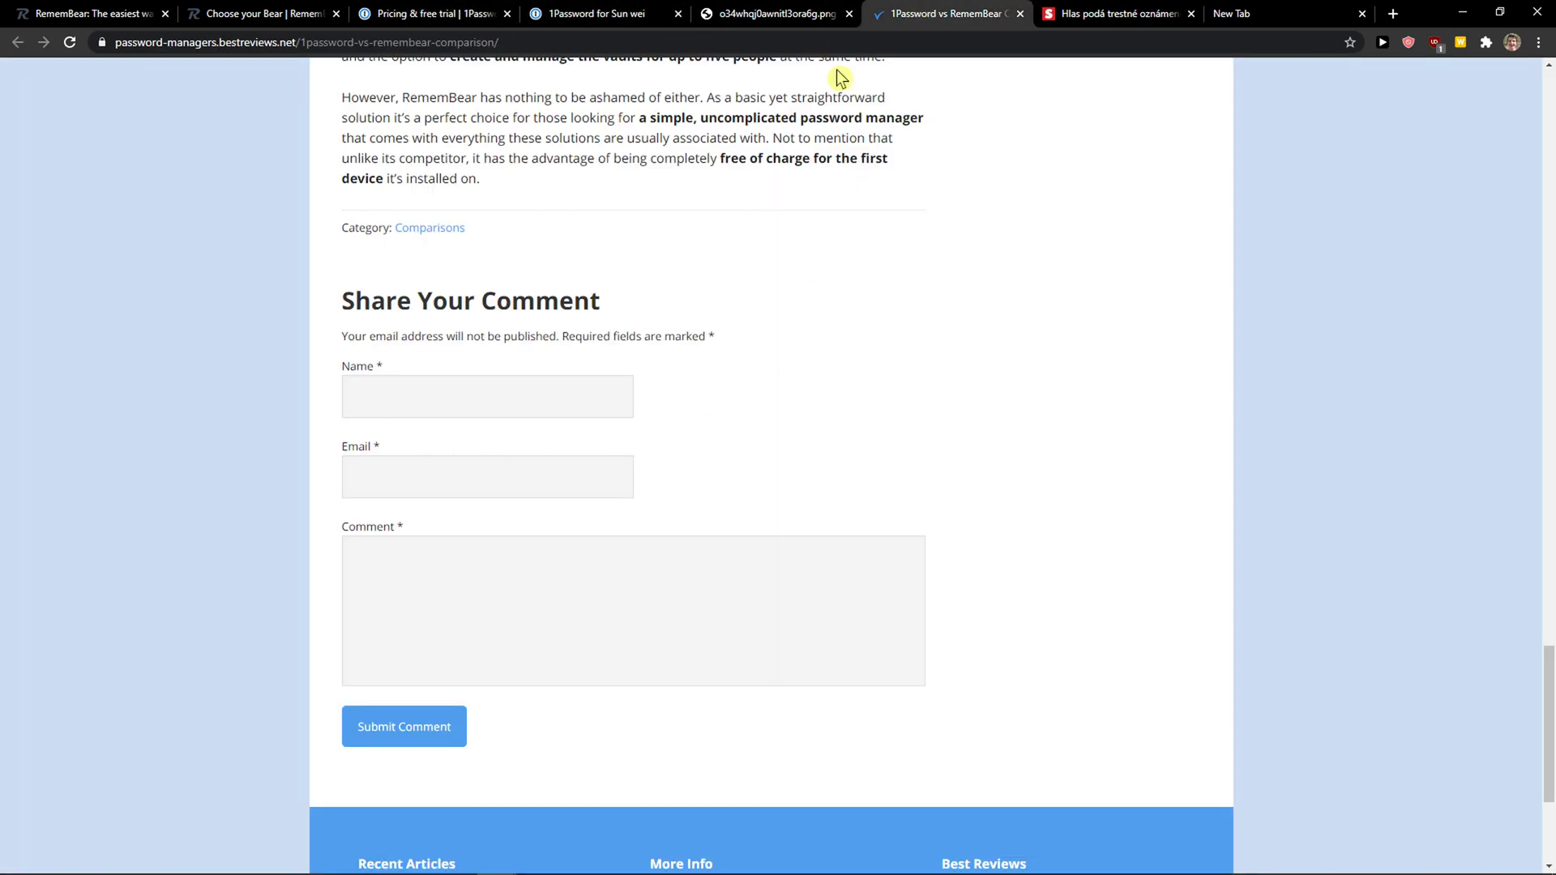
click(776, 14)
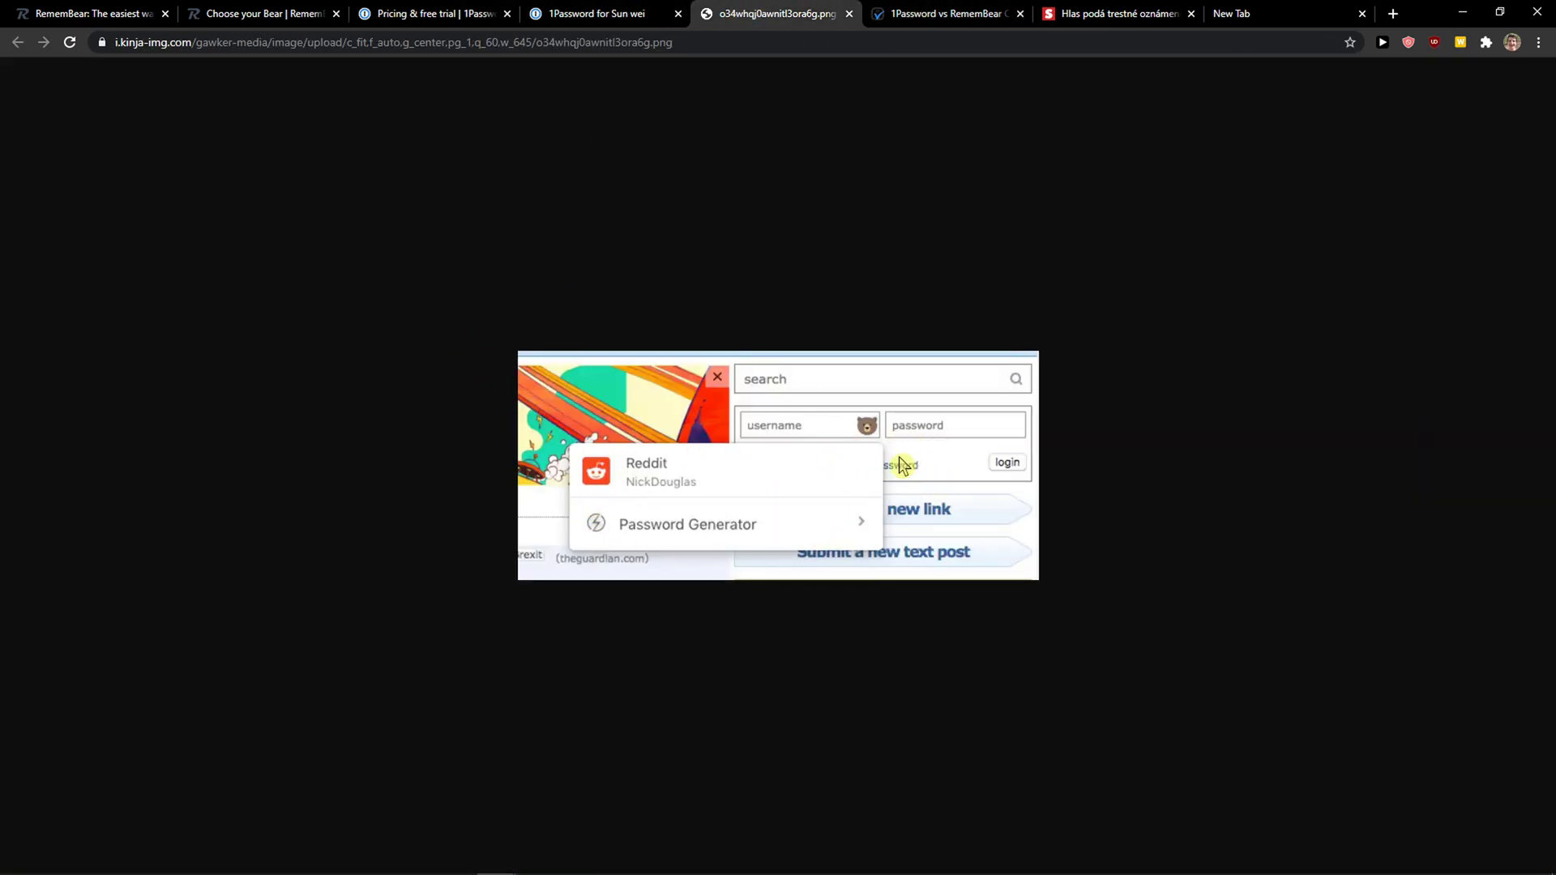